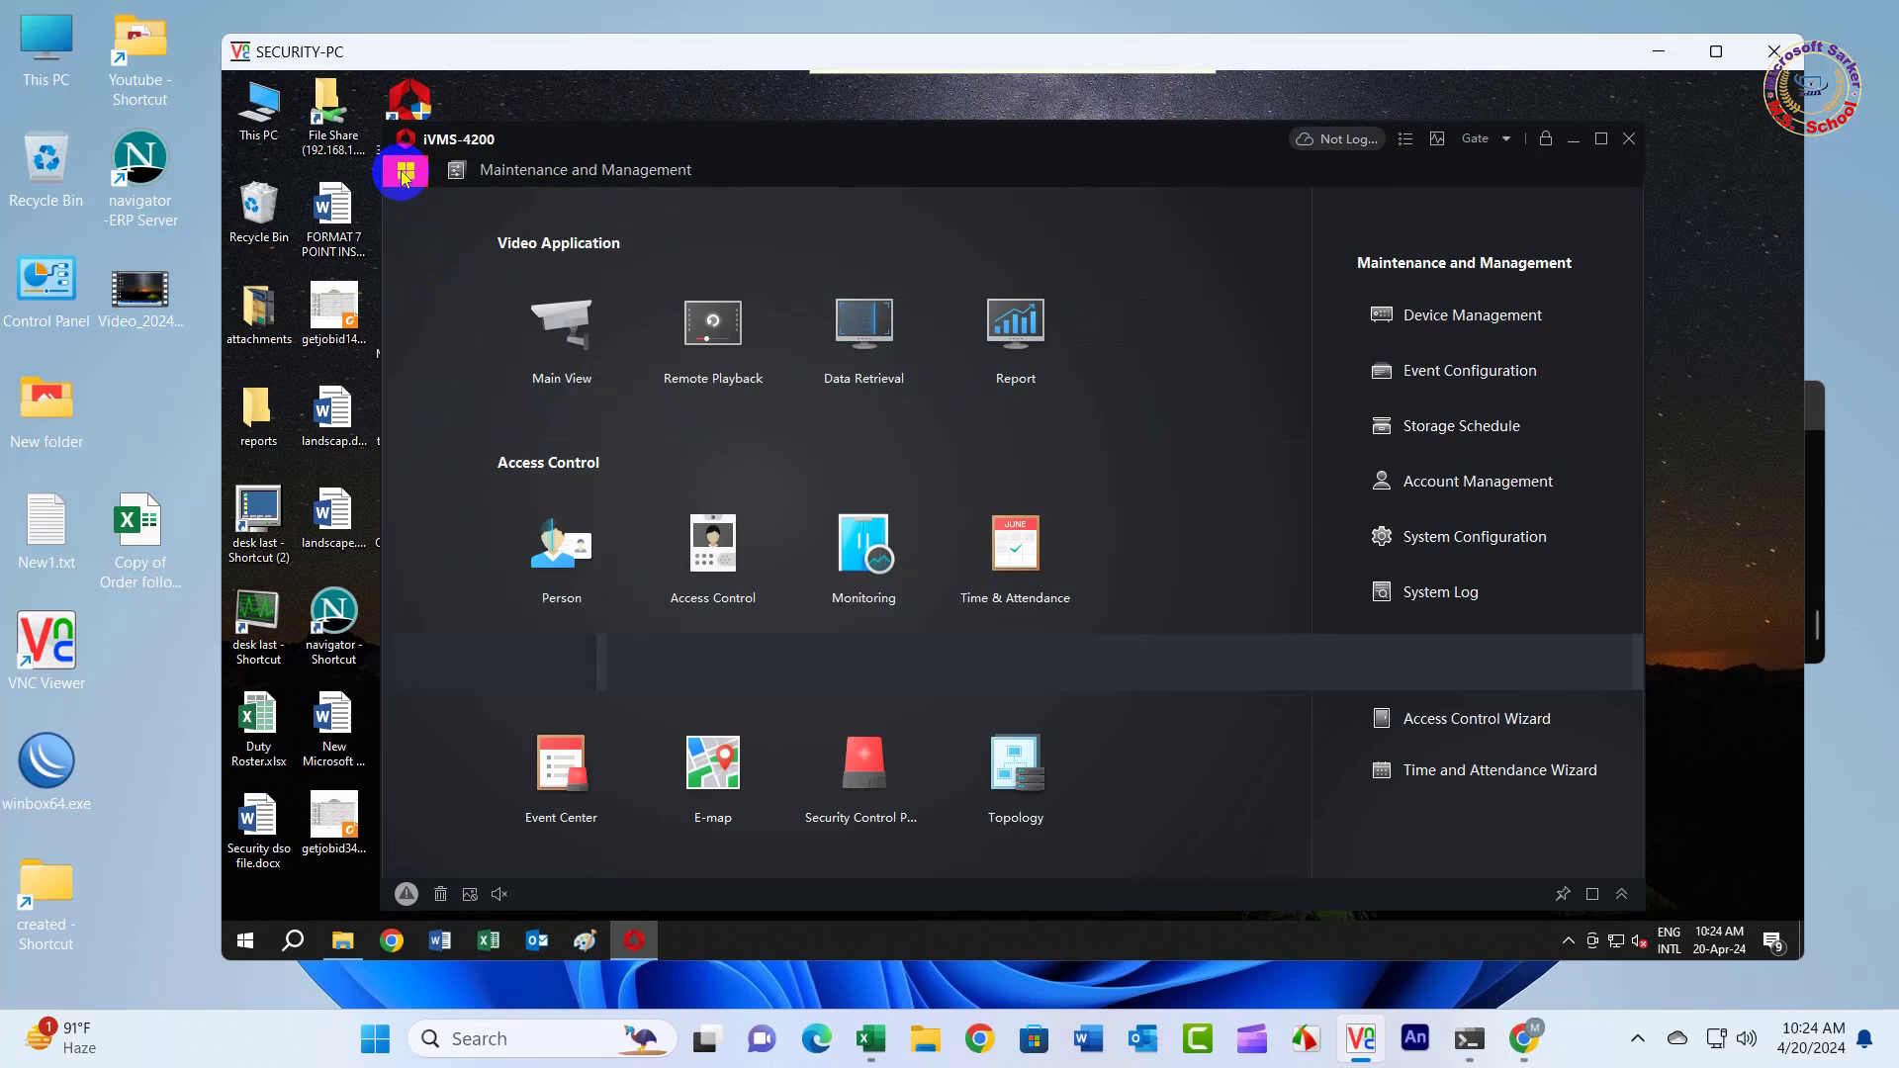
Search Google for 'hikvision software ivms 4200' and open the official iVMS-4200 V3.11.0.5 download page.
click(560, 327)
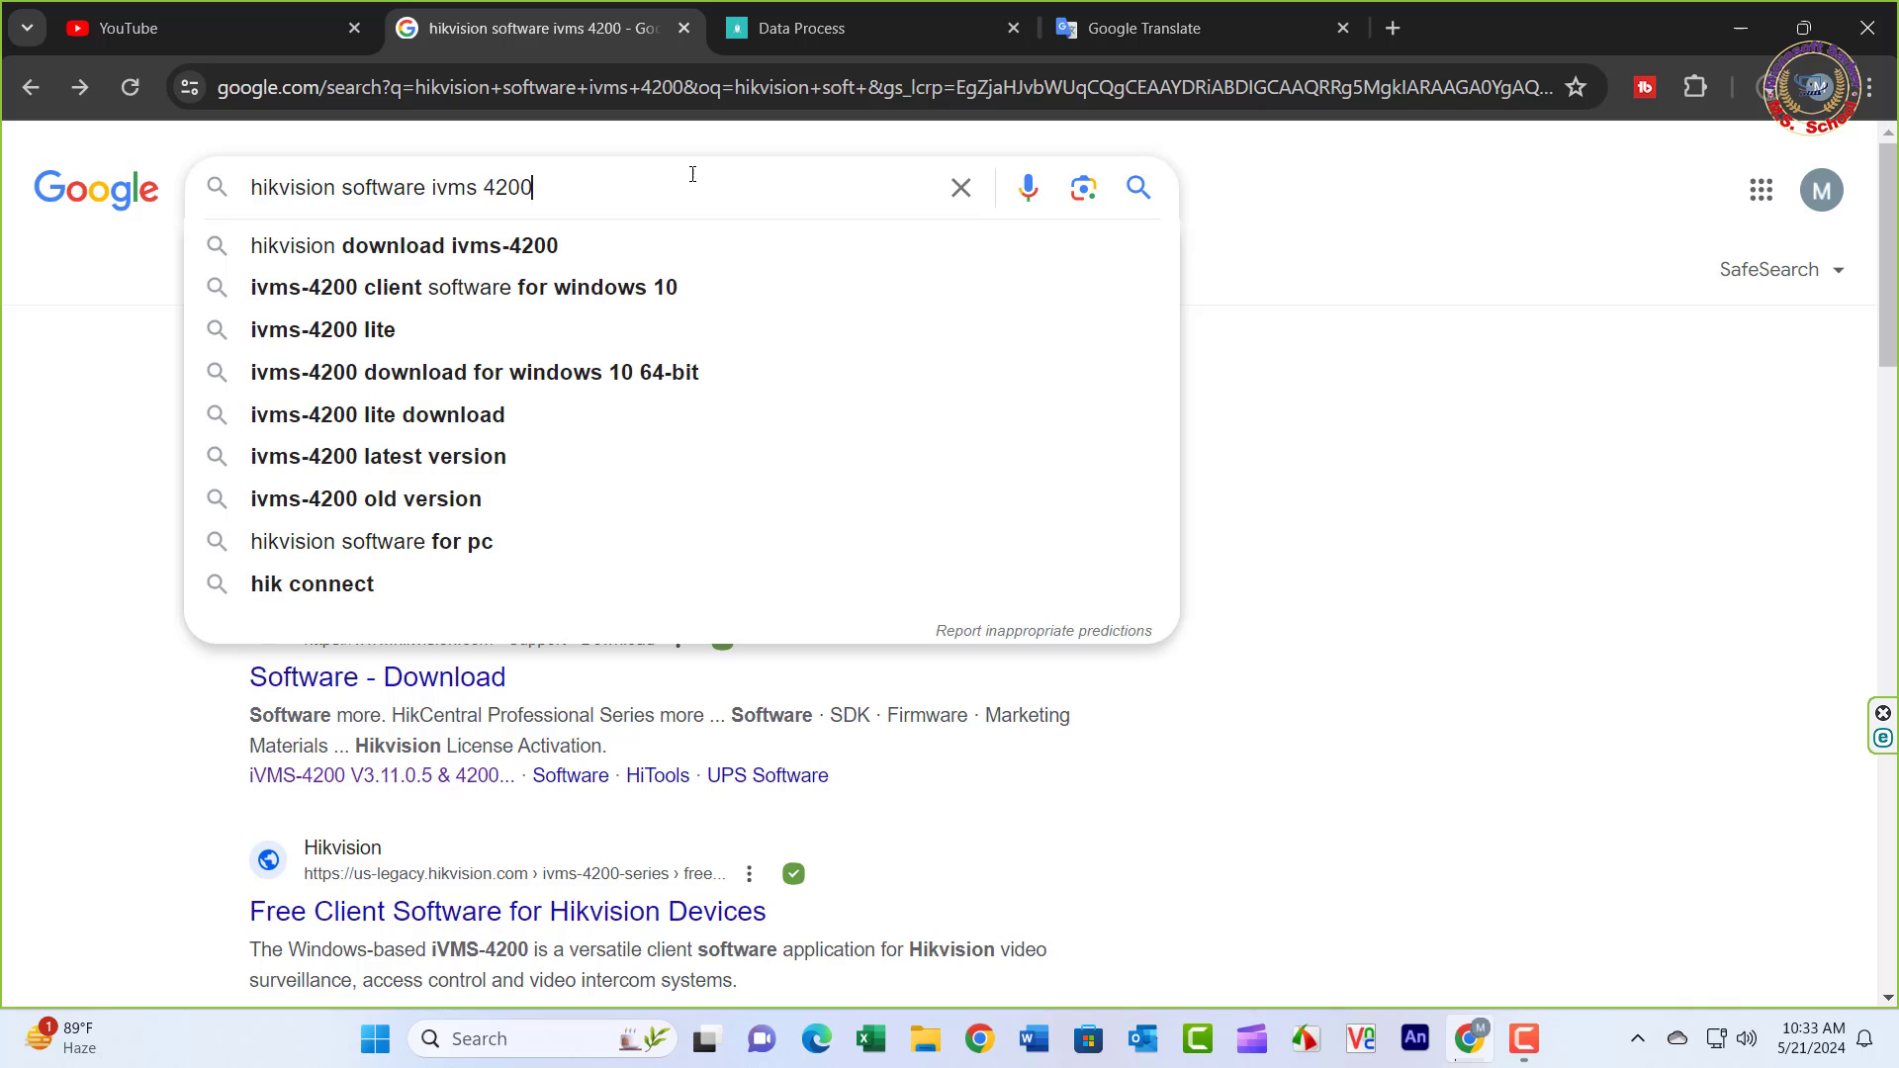
key(Return)
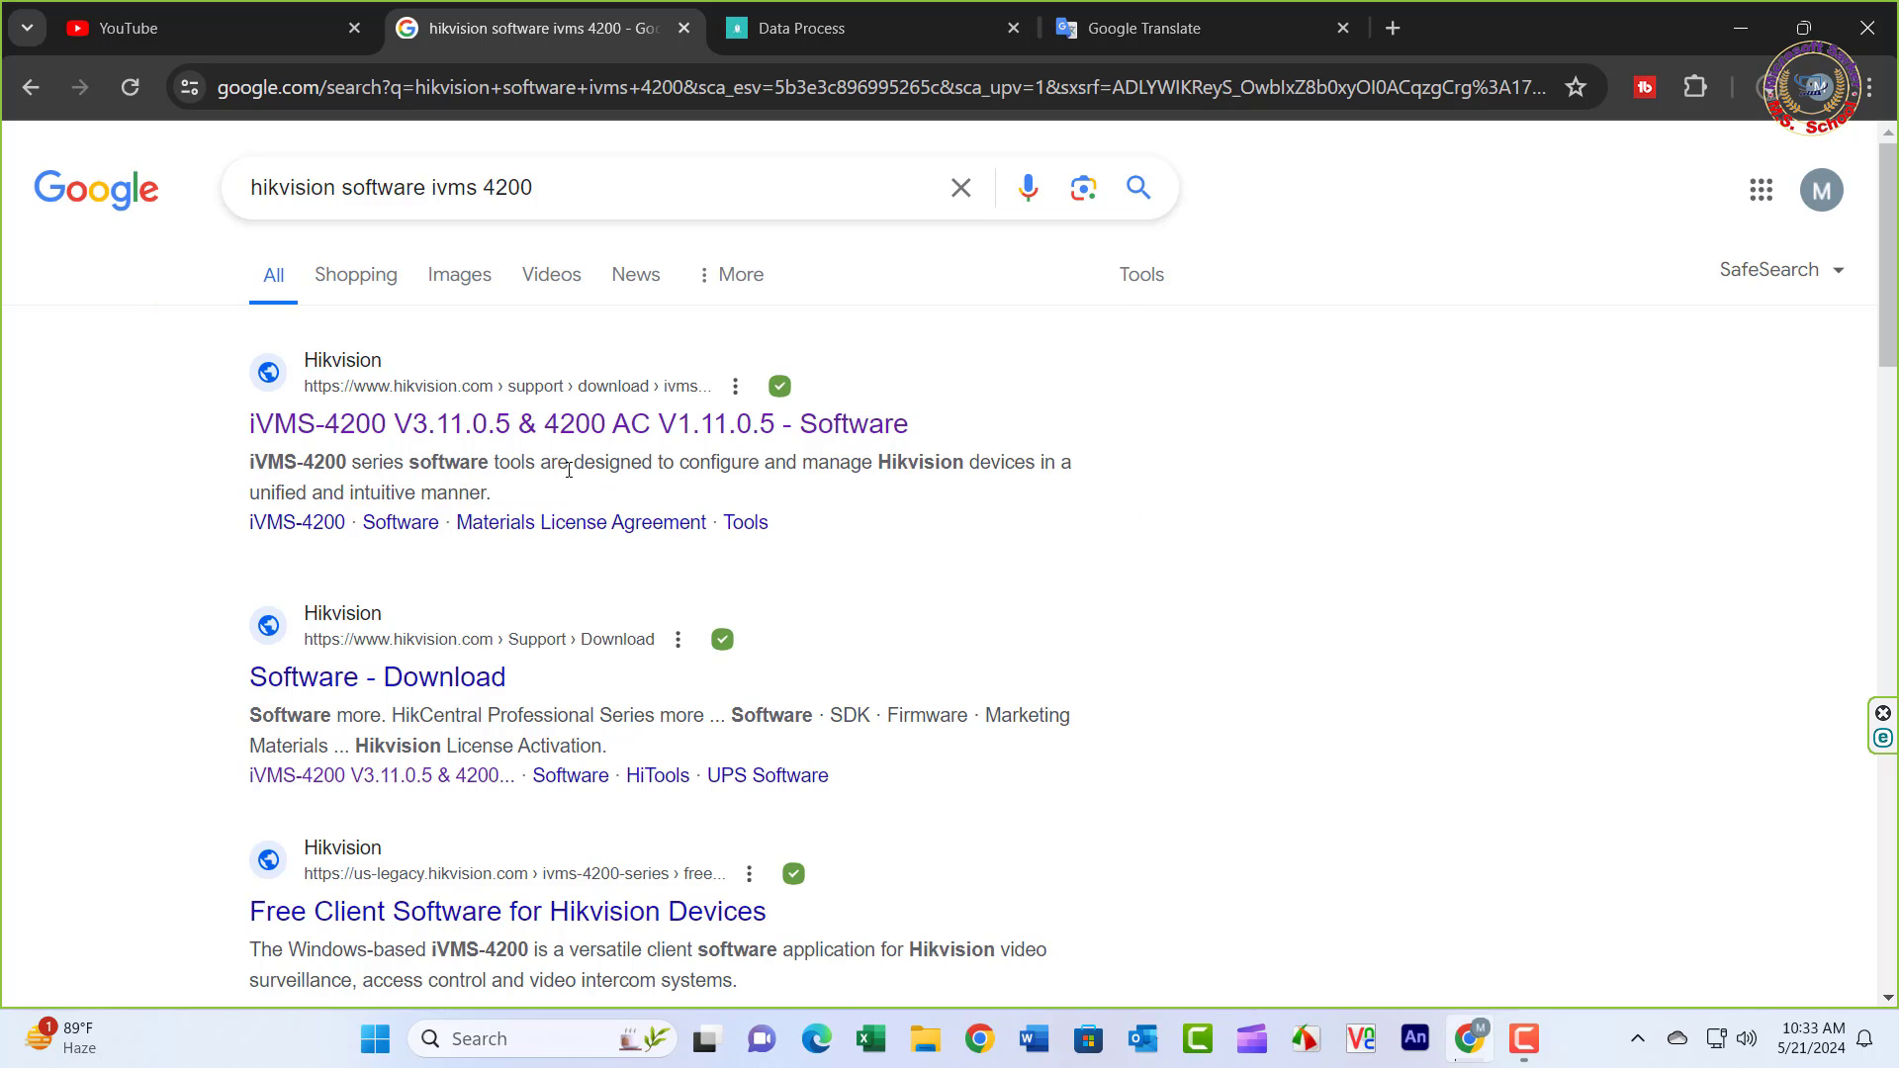
click(575, 423)
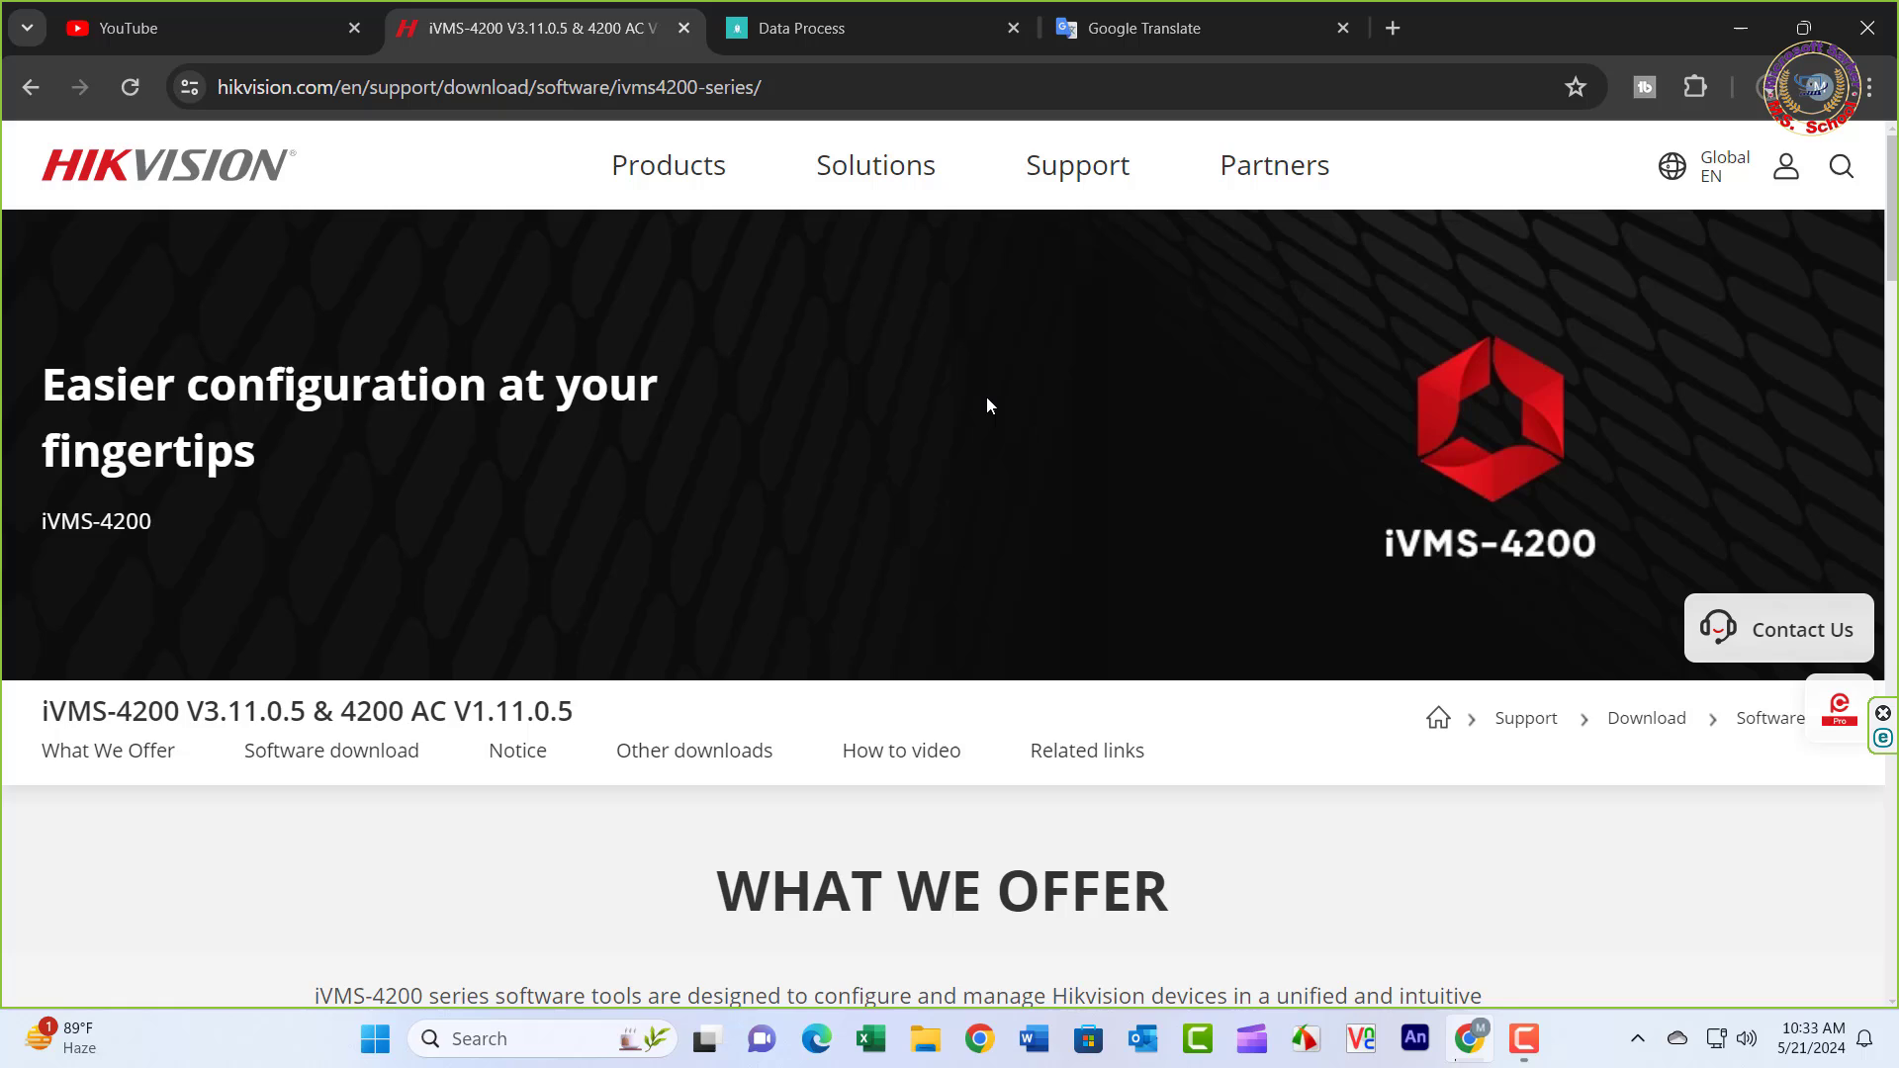
mouse_move(963, 417)
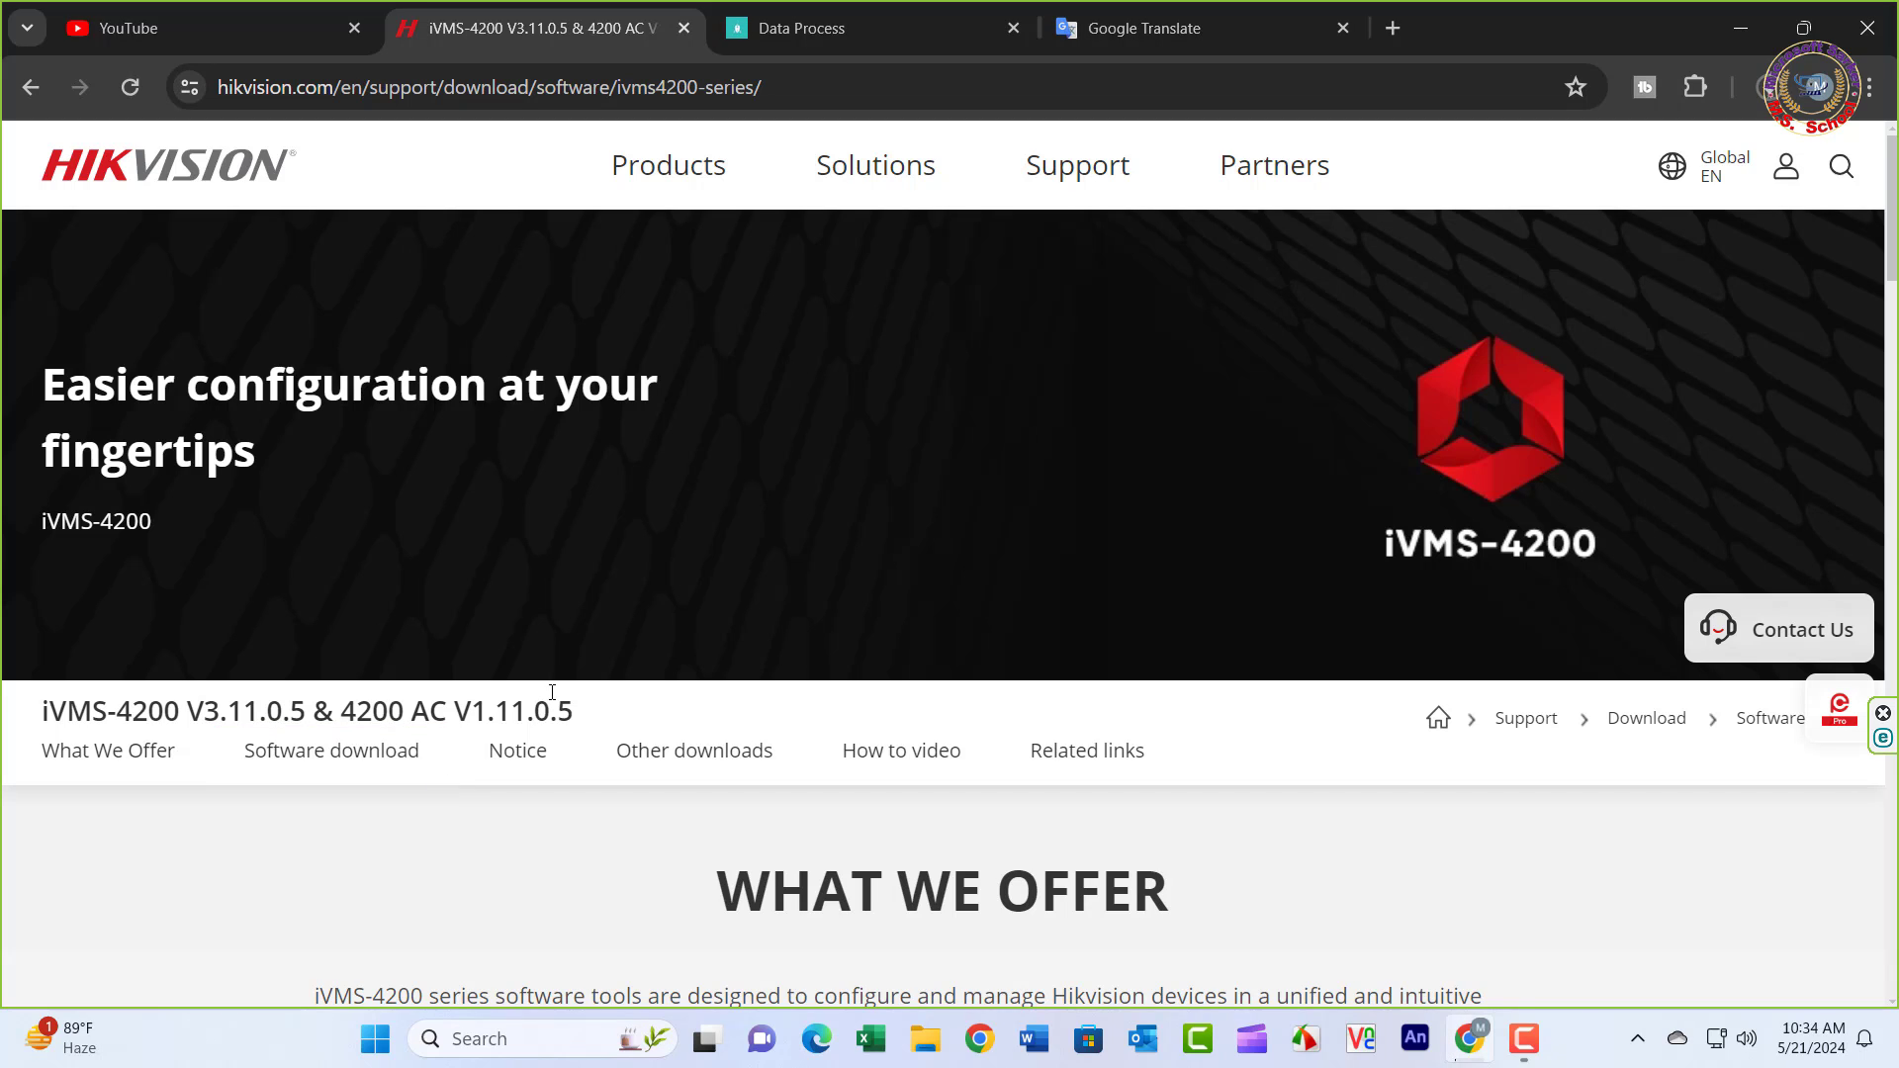
Download the iVMS-4200 installer by agreeing to the license, then launch it on the full-screen remote desktop.
scroll(down, 3)
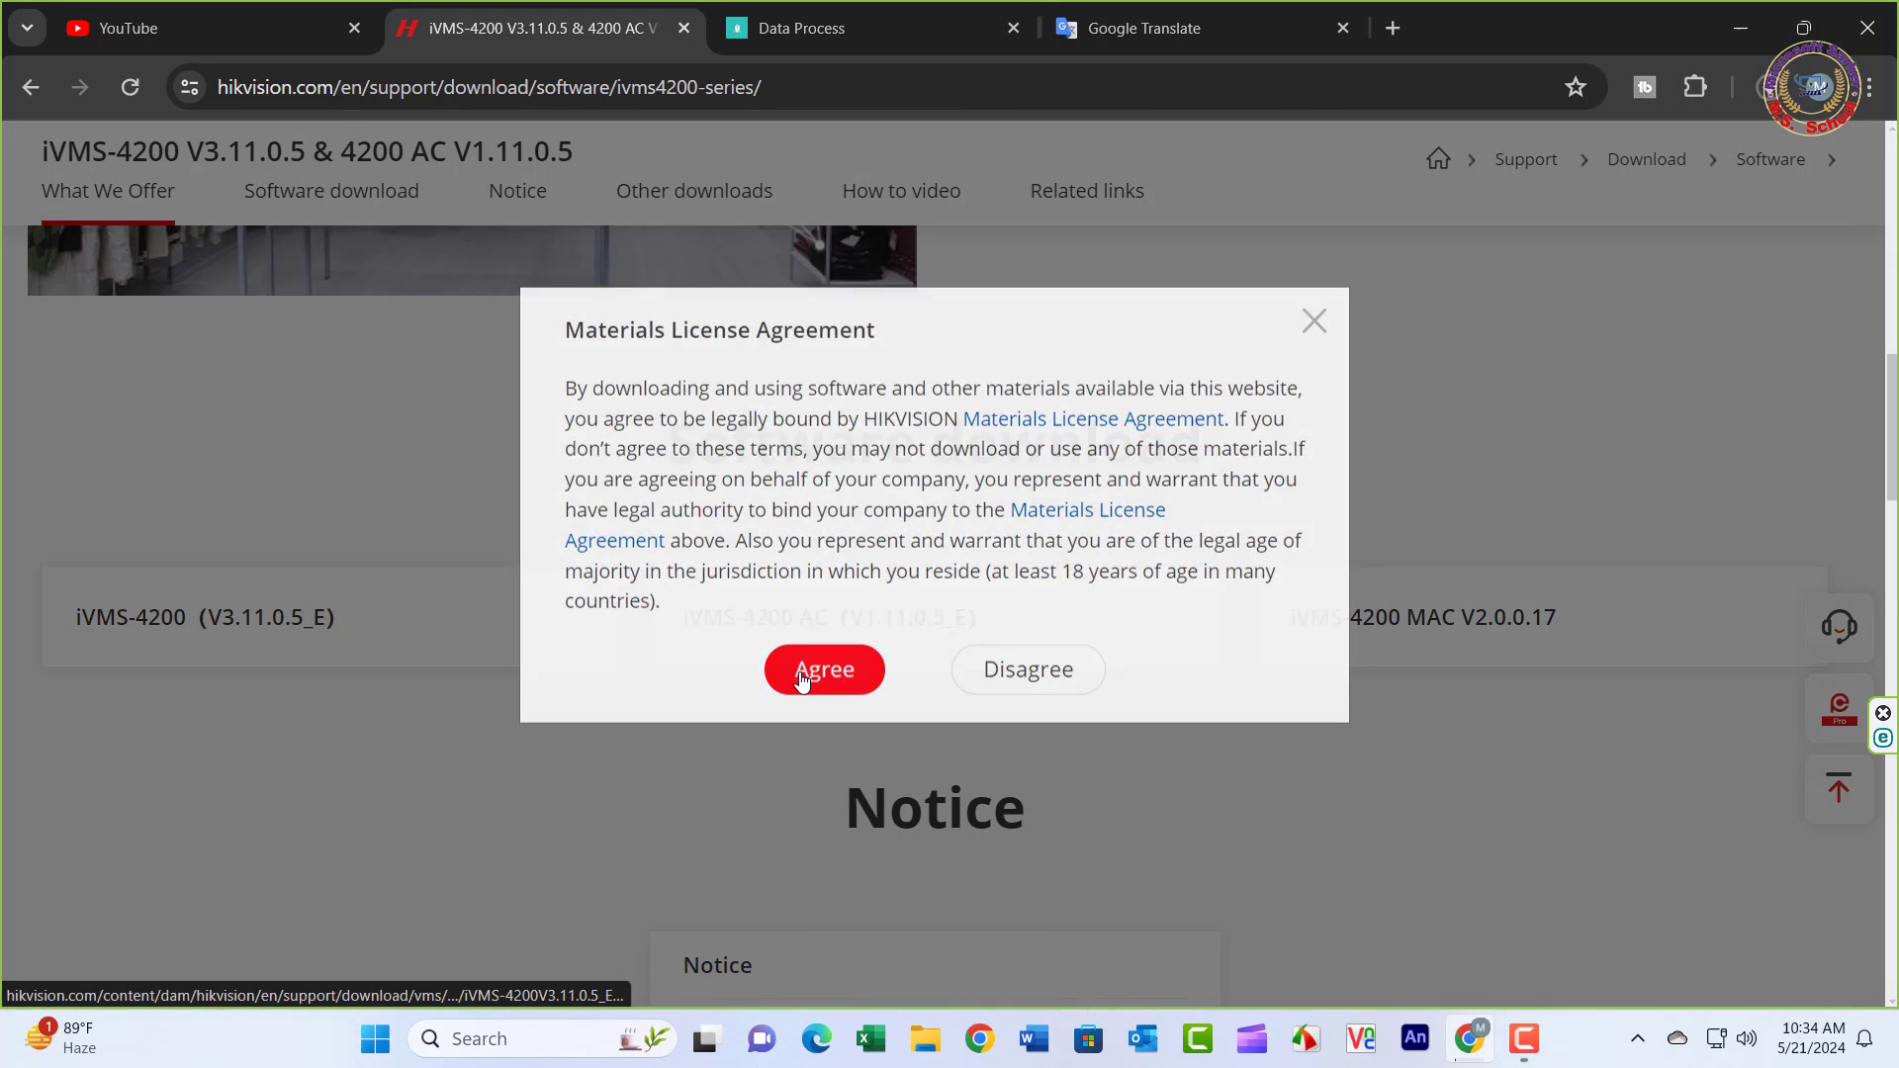
click(822, 669)
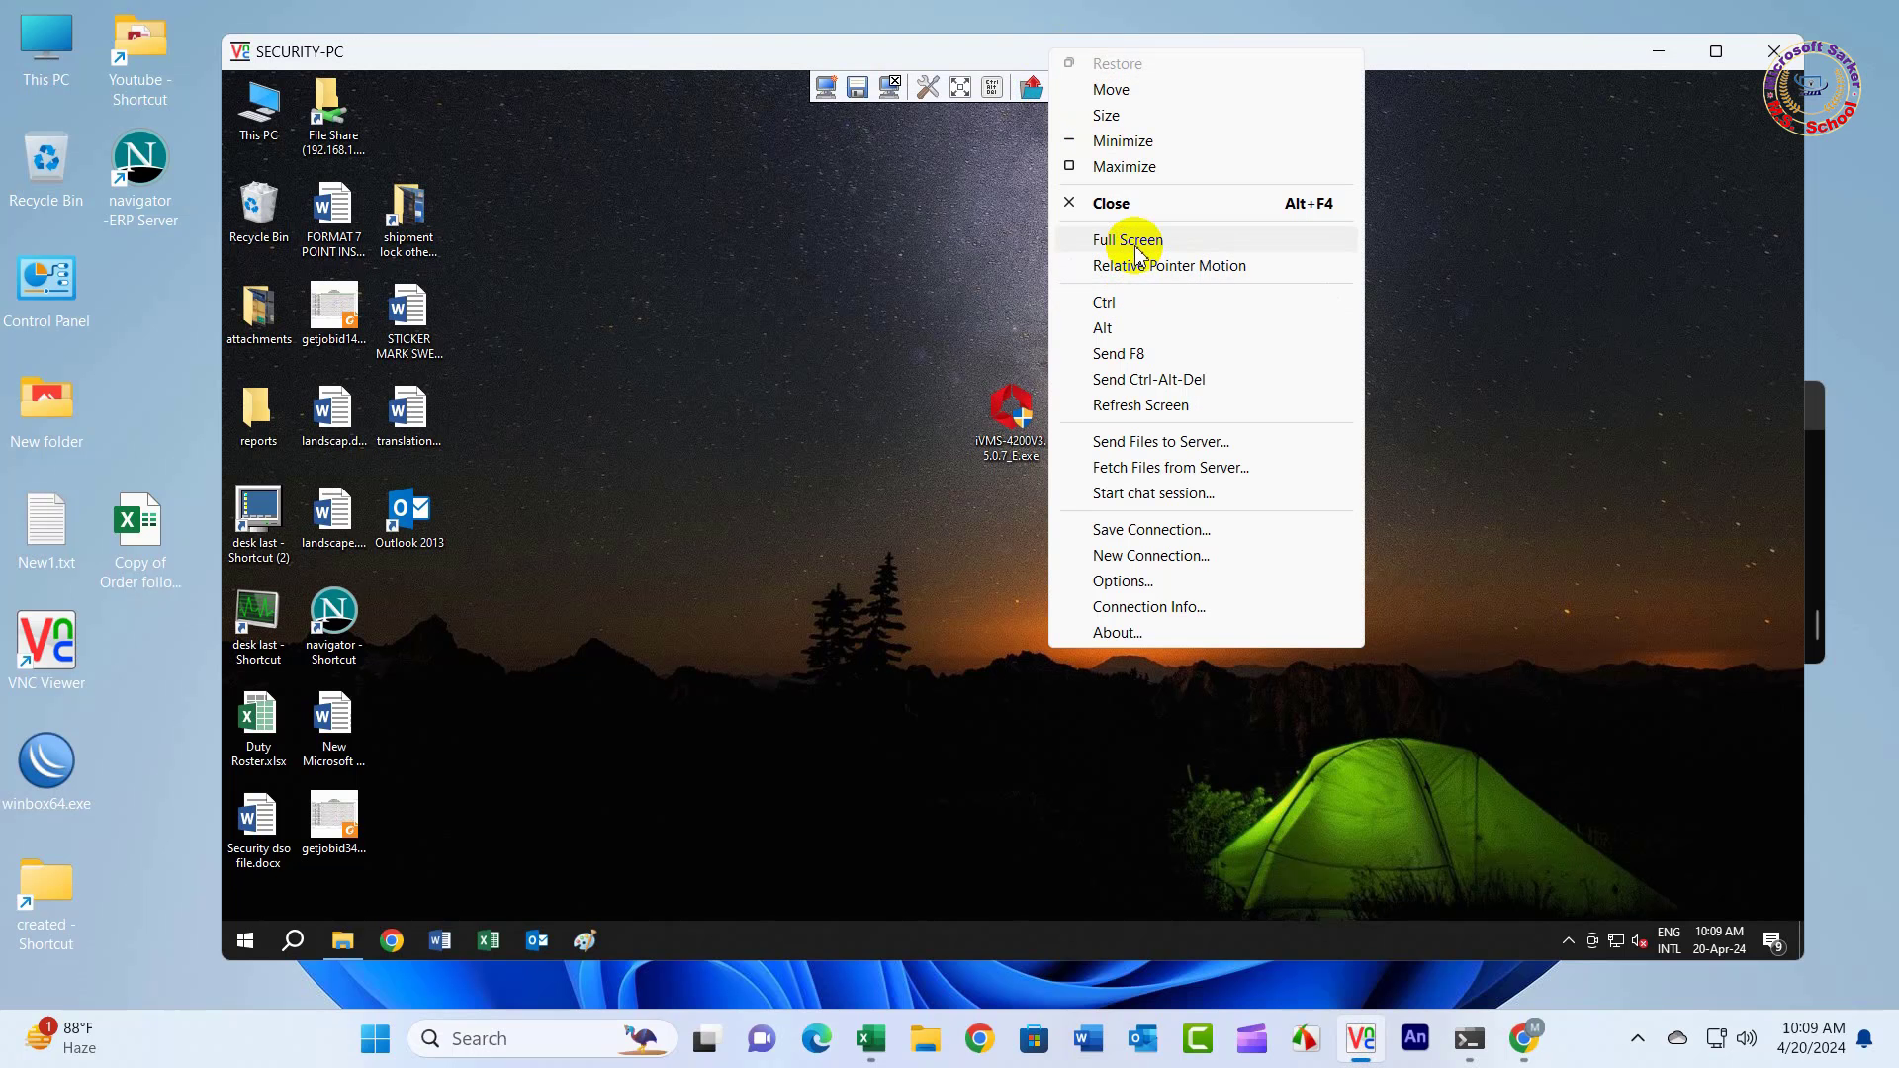
click(1128, 240)
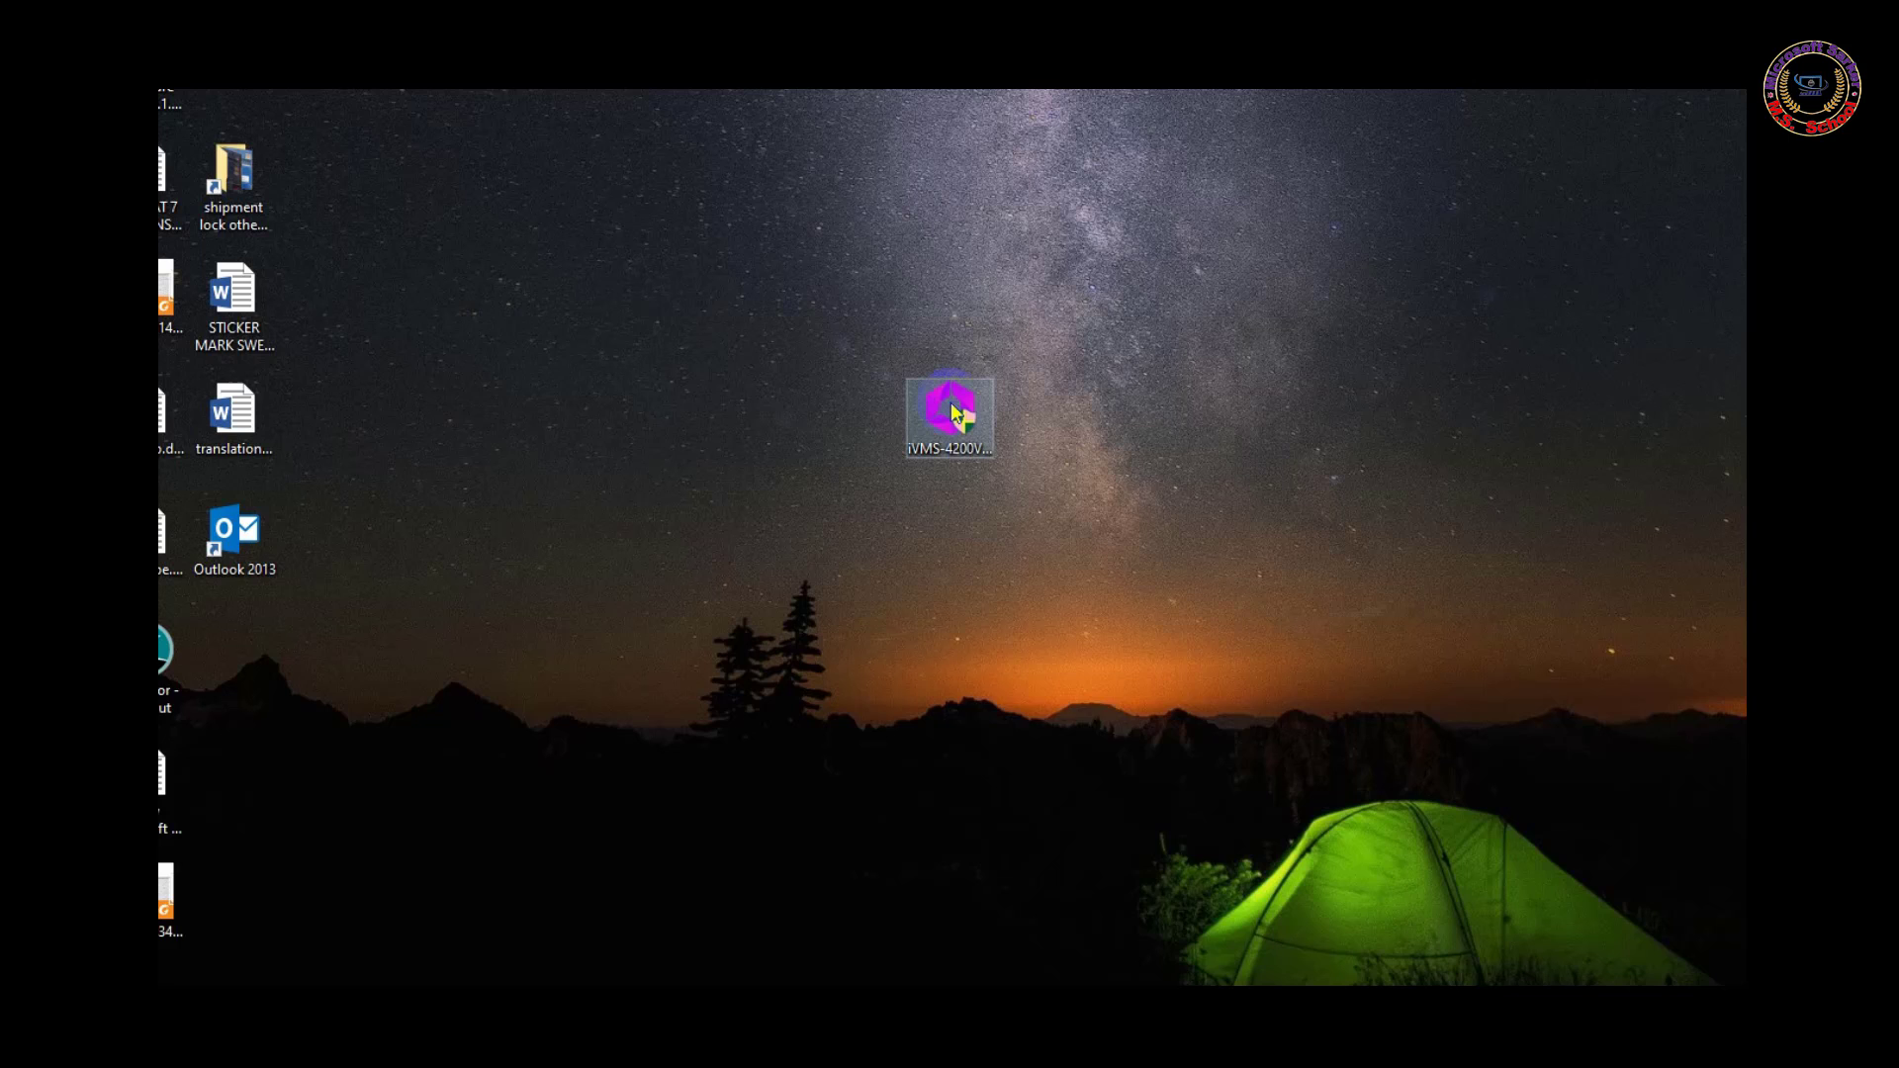
double_click(949, 416)
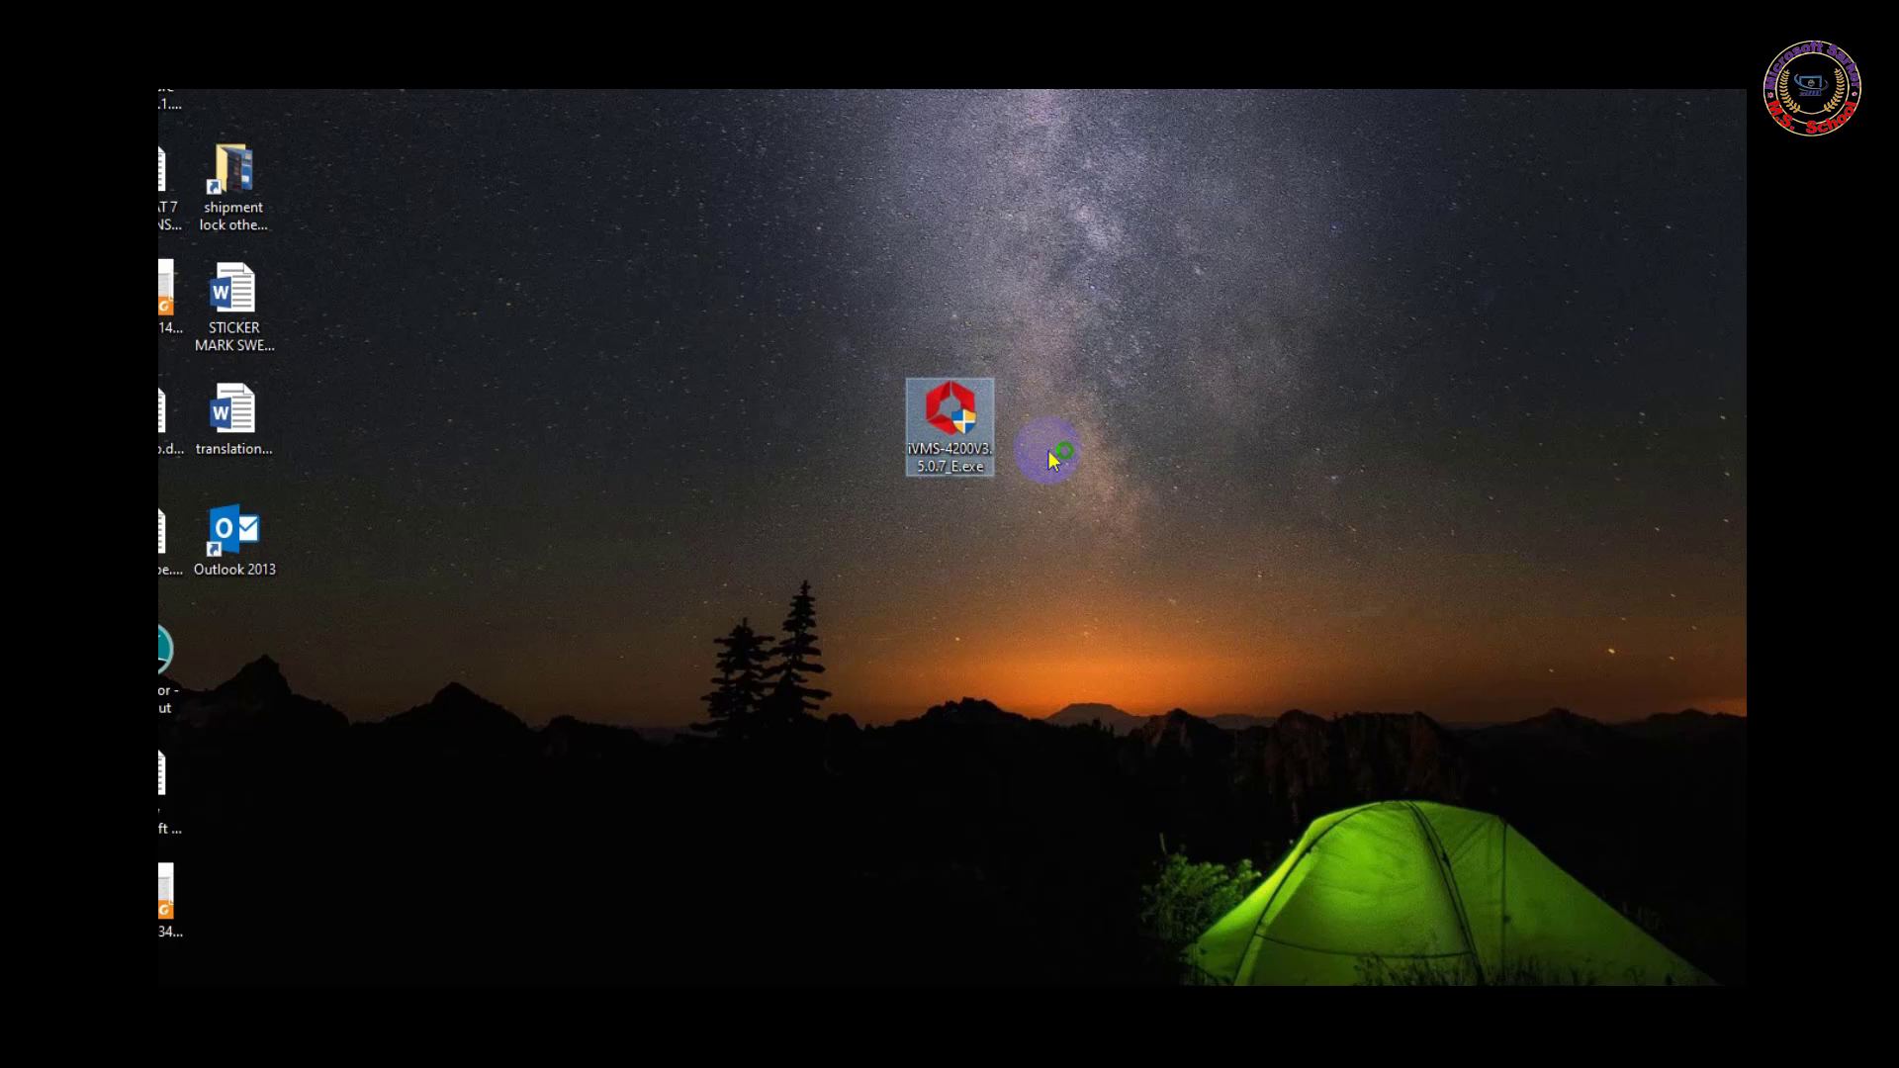
double_click(950, 423)
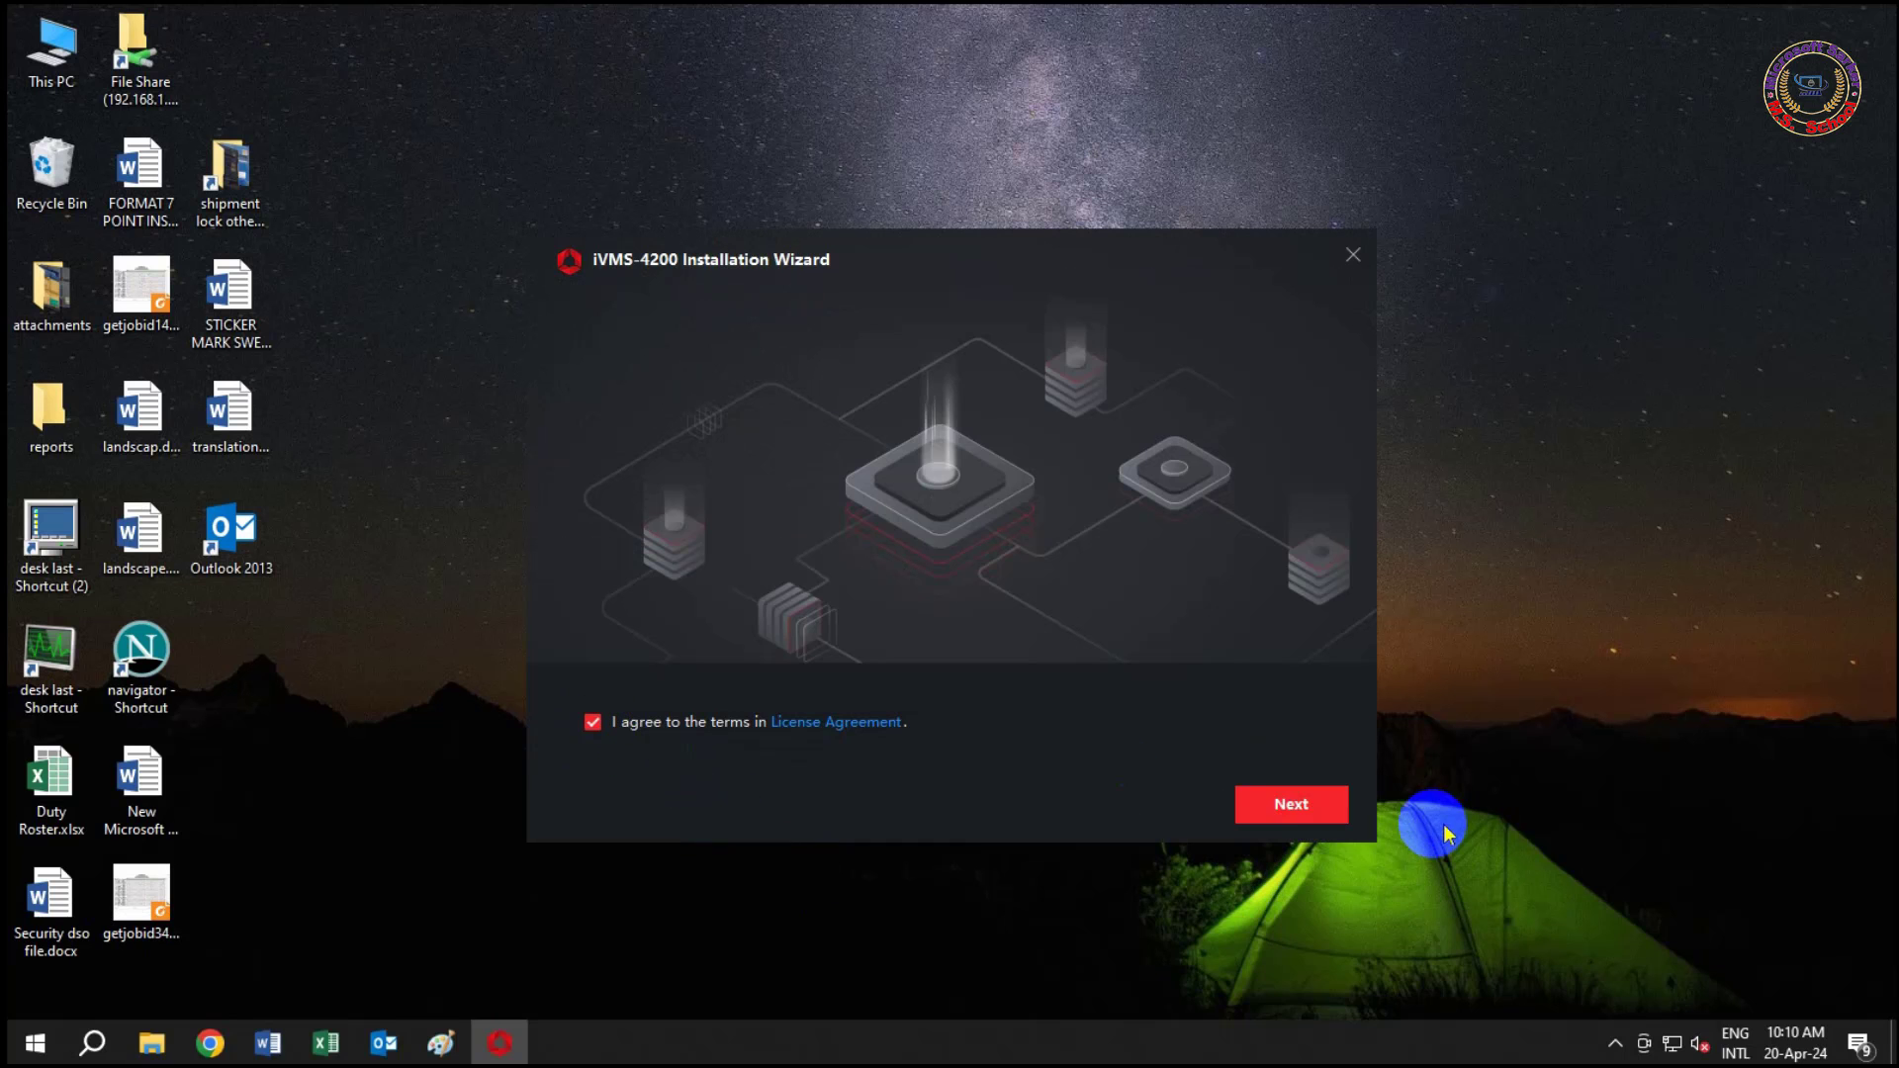
Run the installation and finish with Launch Client checked so iVMS-4200 starts.
click(1290, 803)
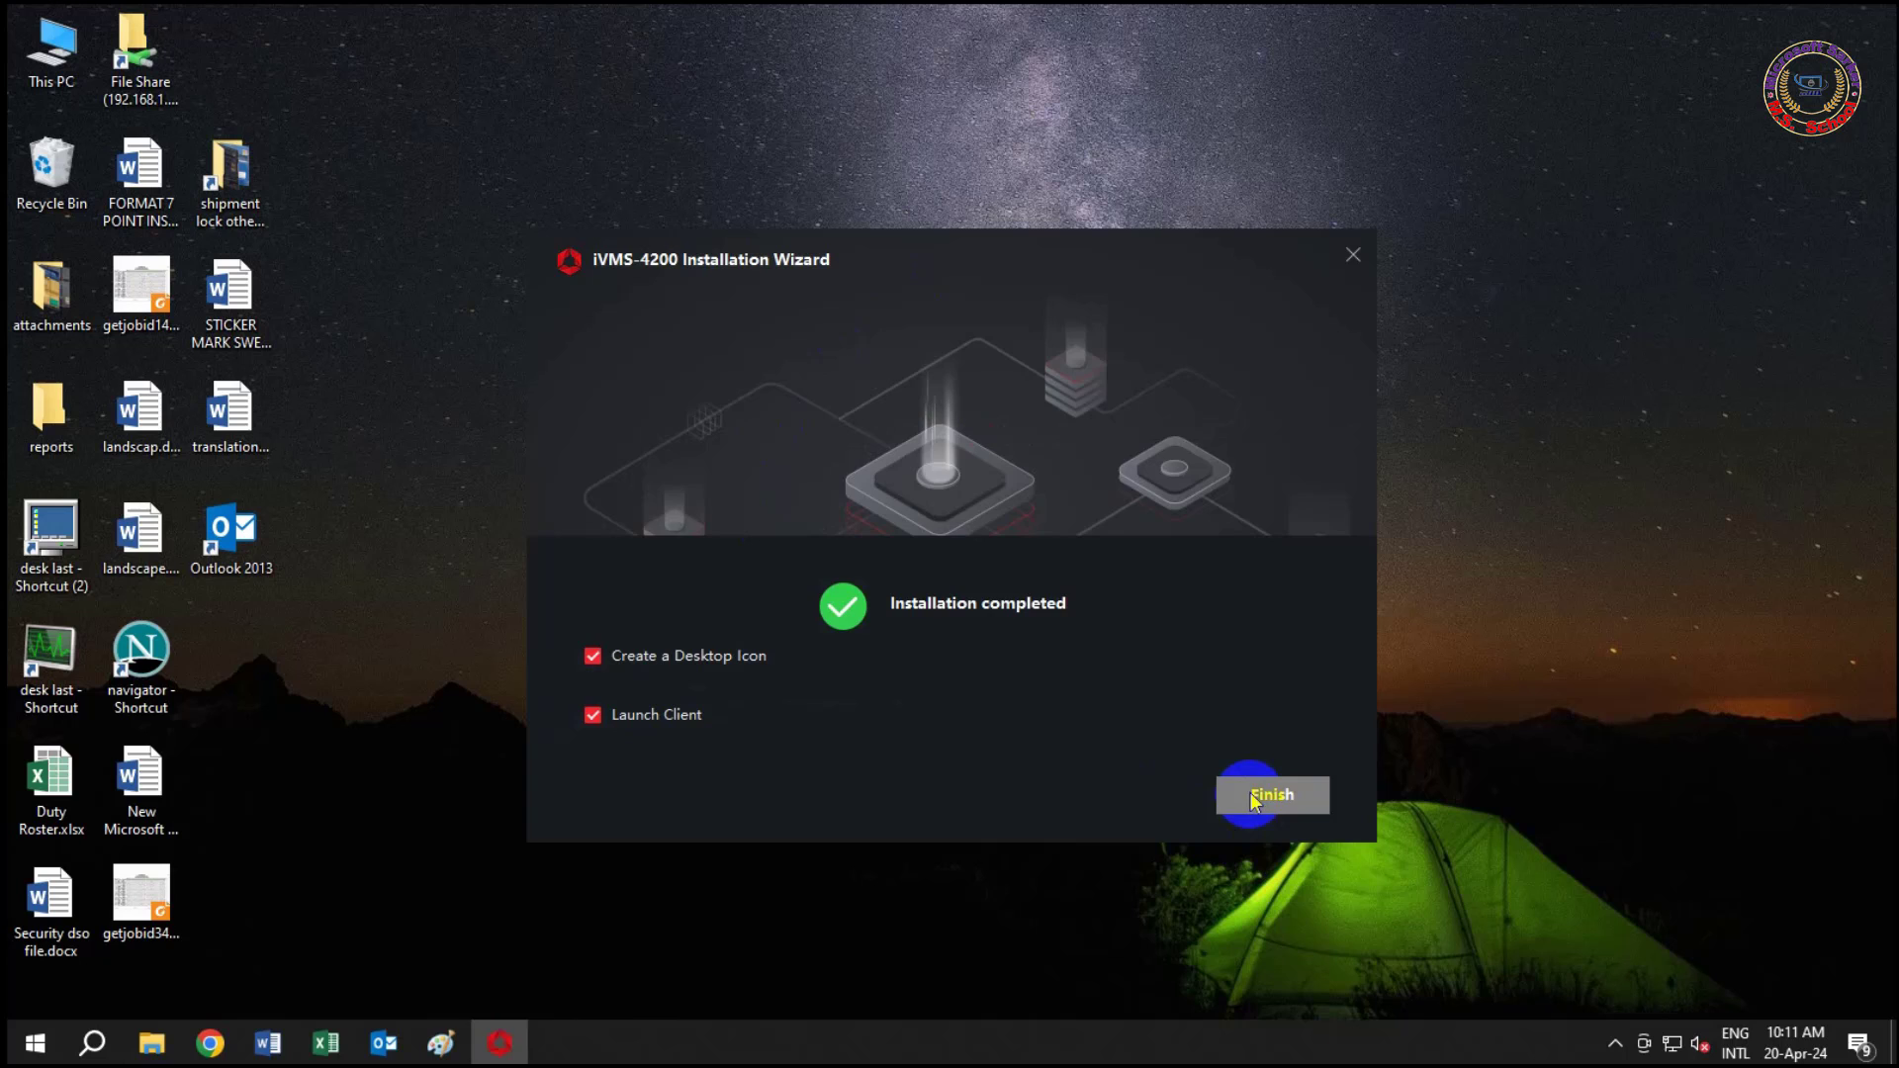
click(1272, 795)
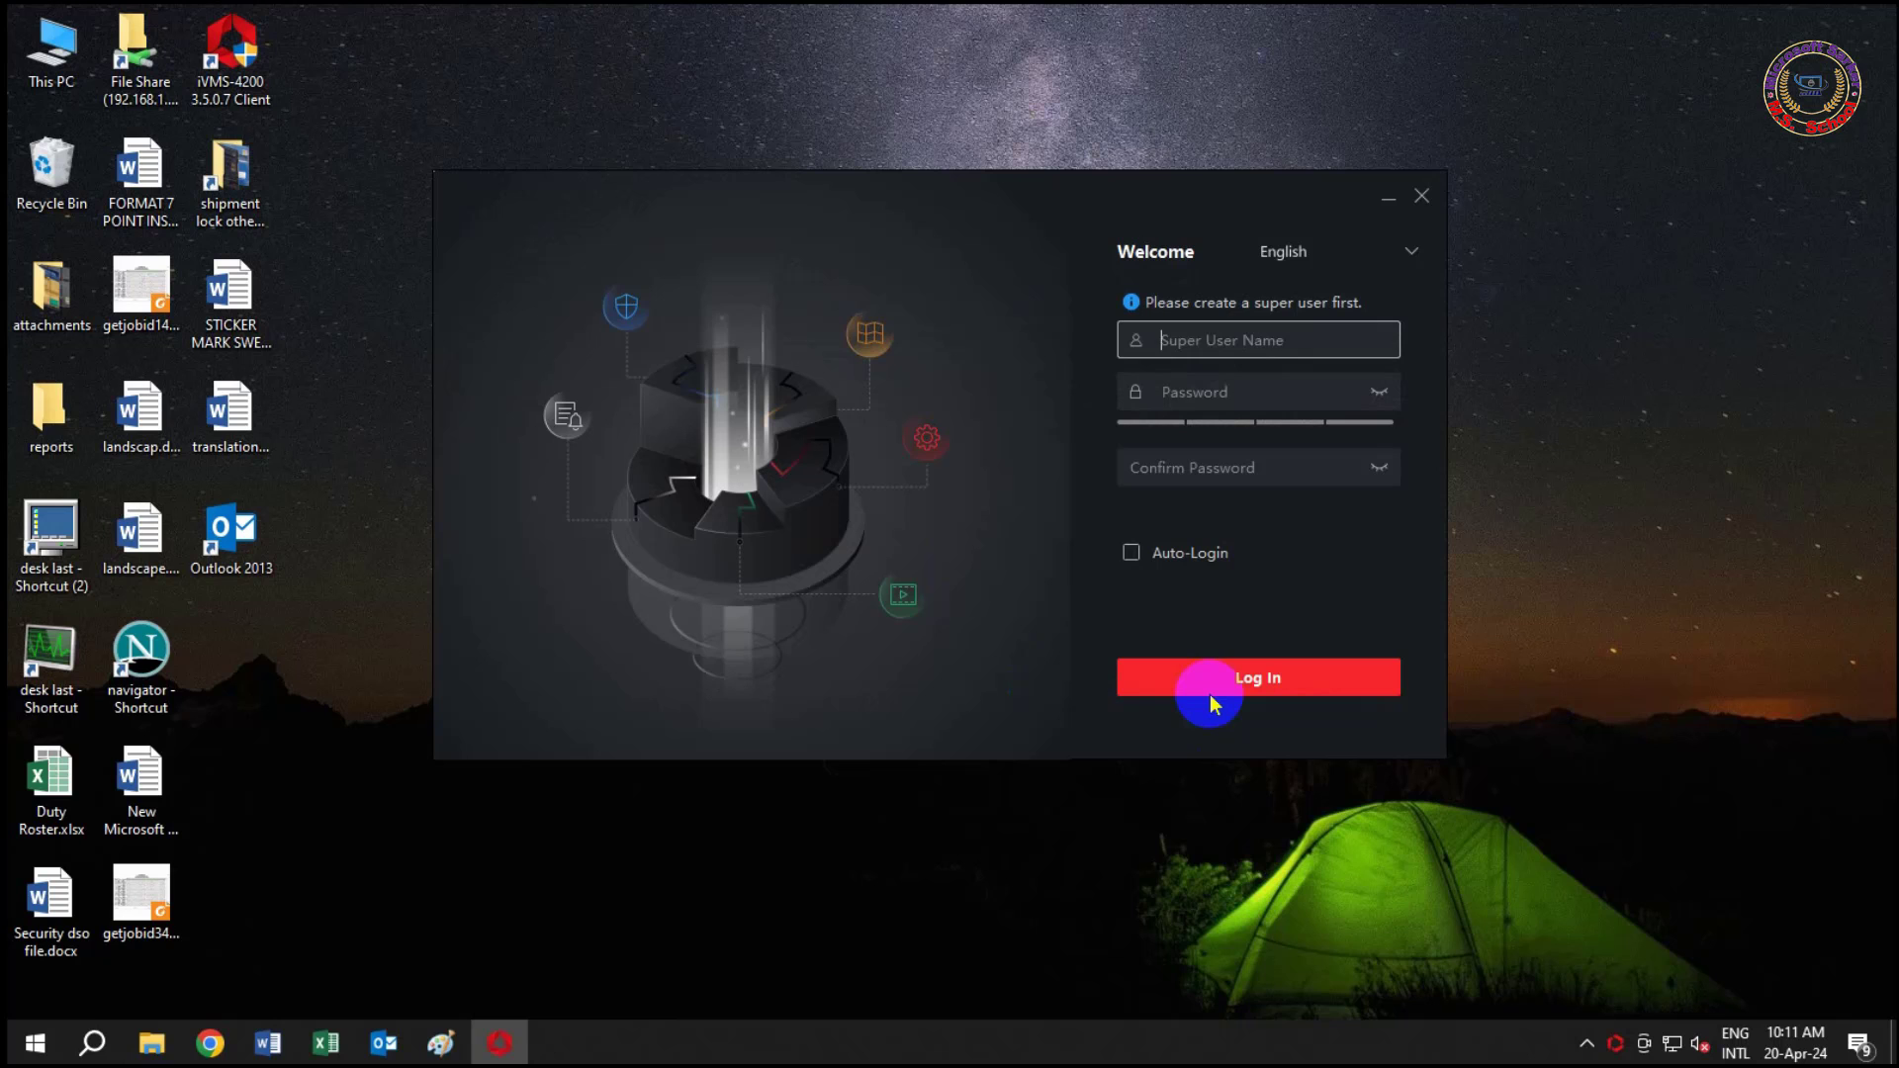
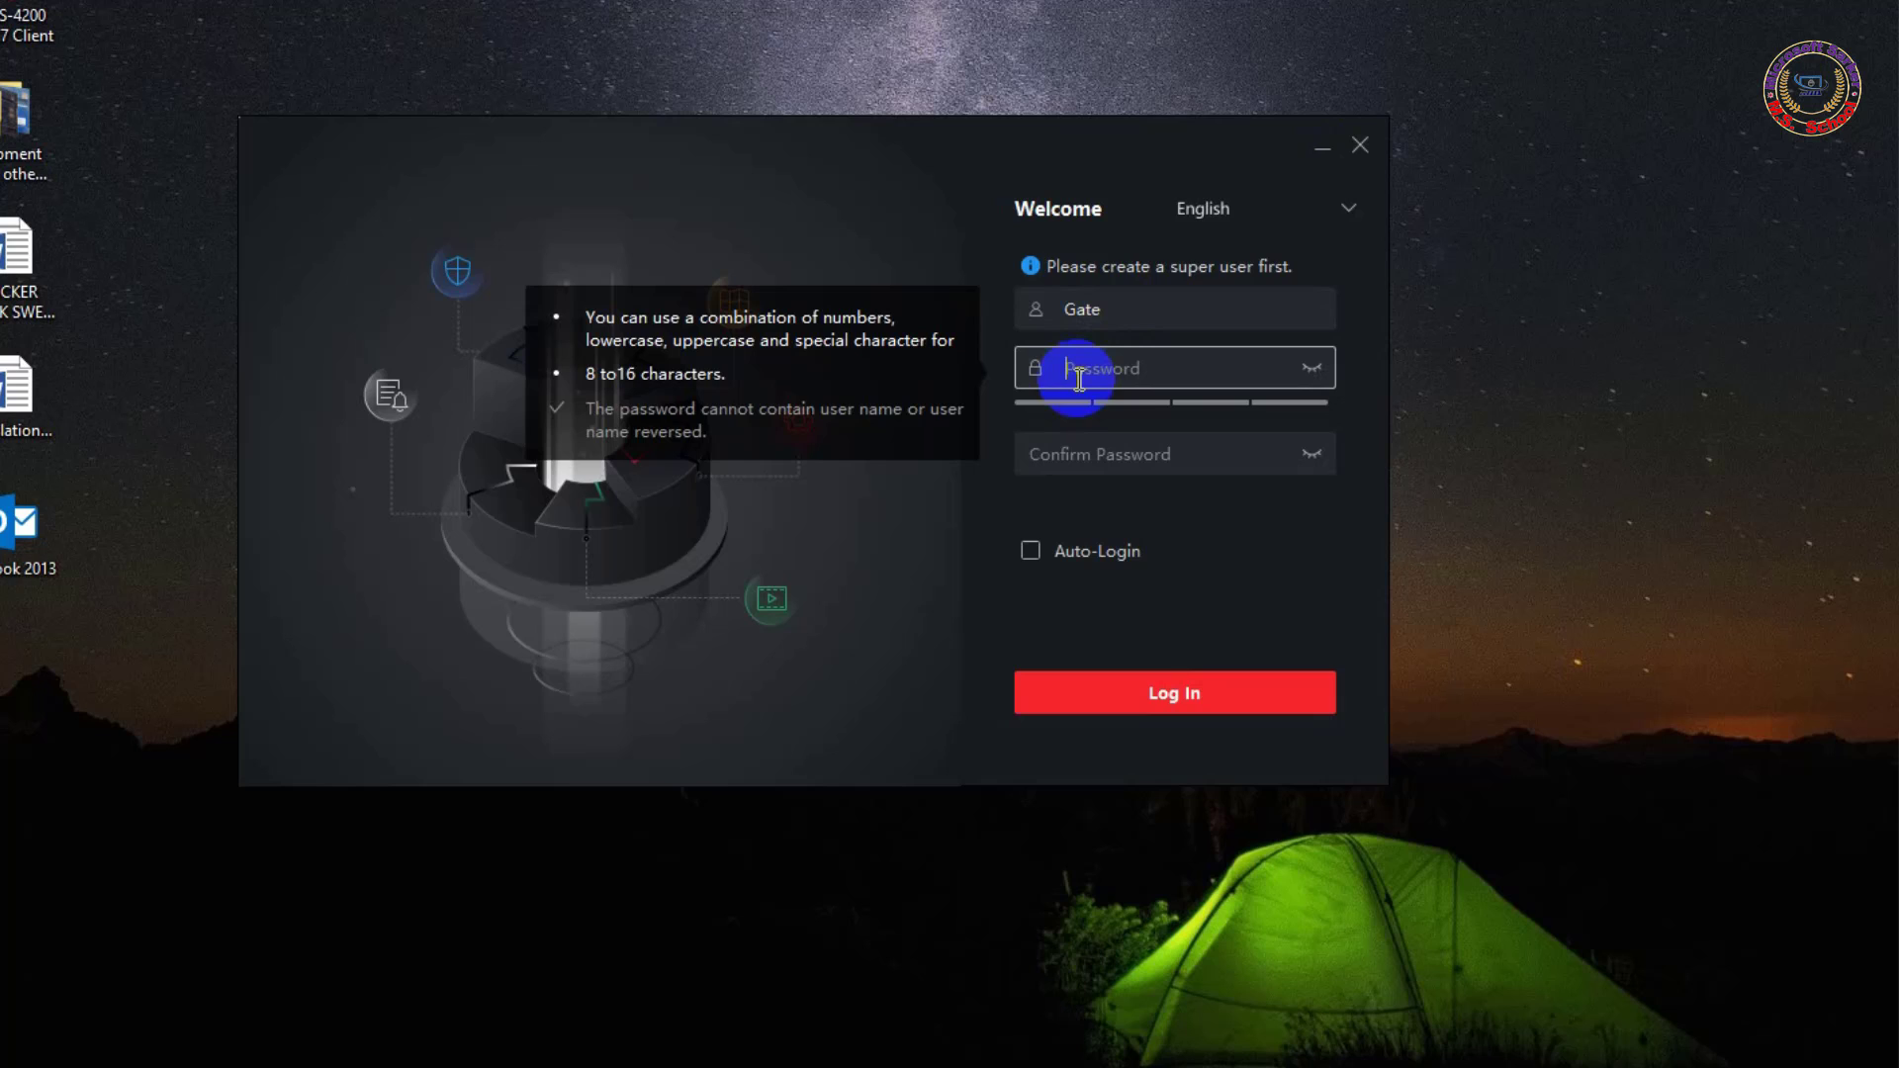
mouse_move(1313, 451)
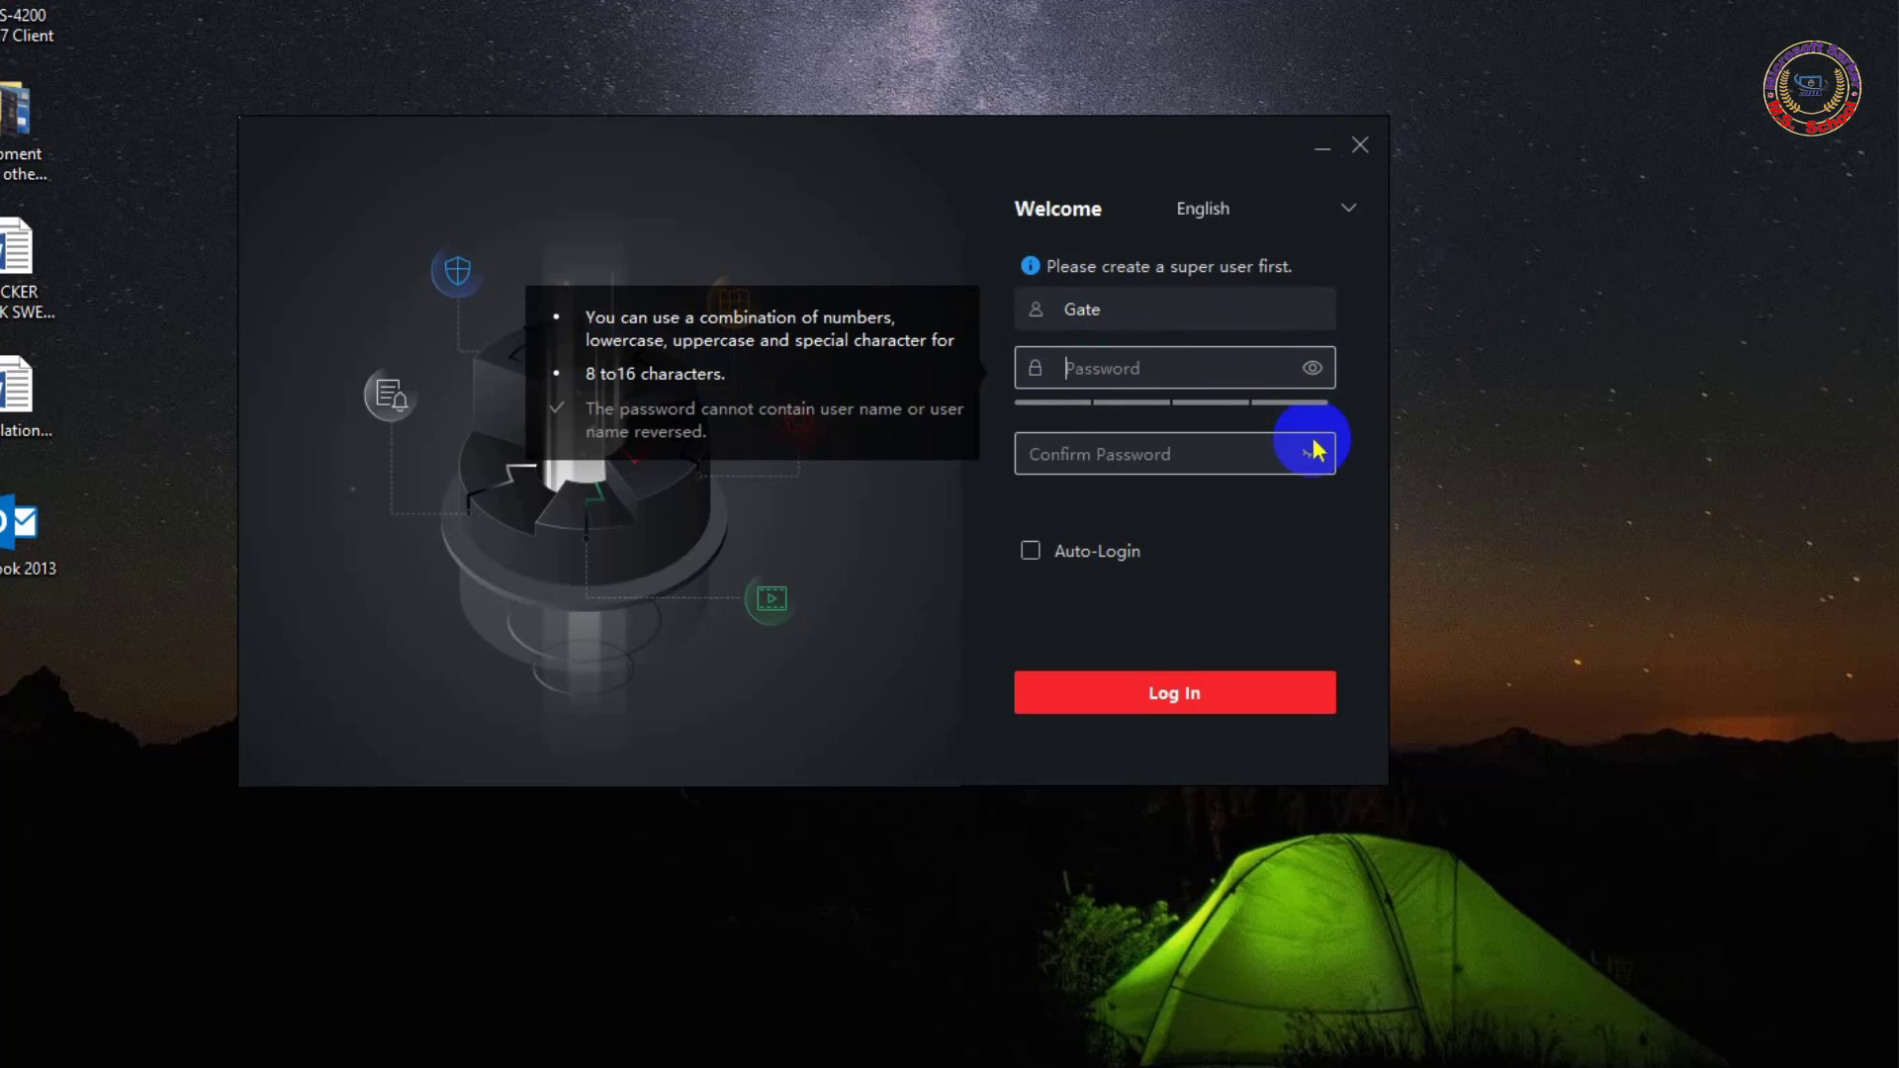
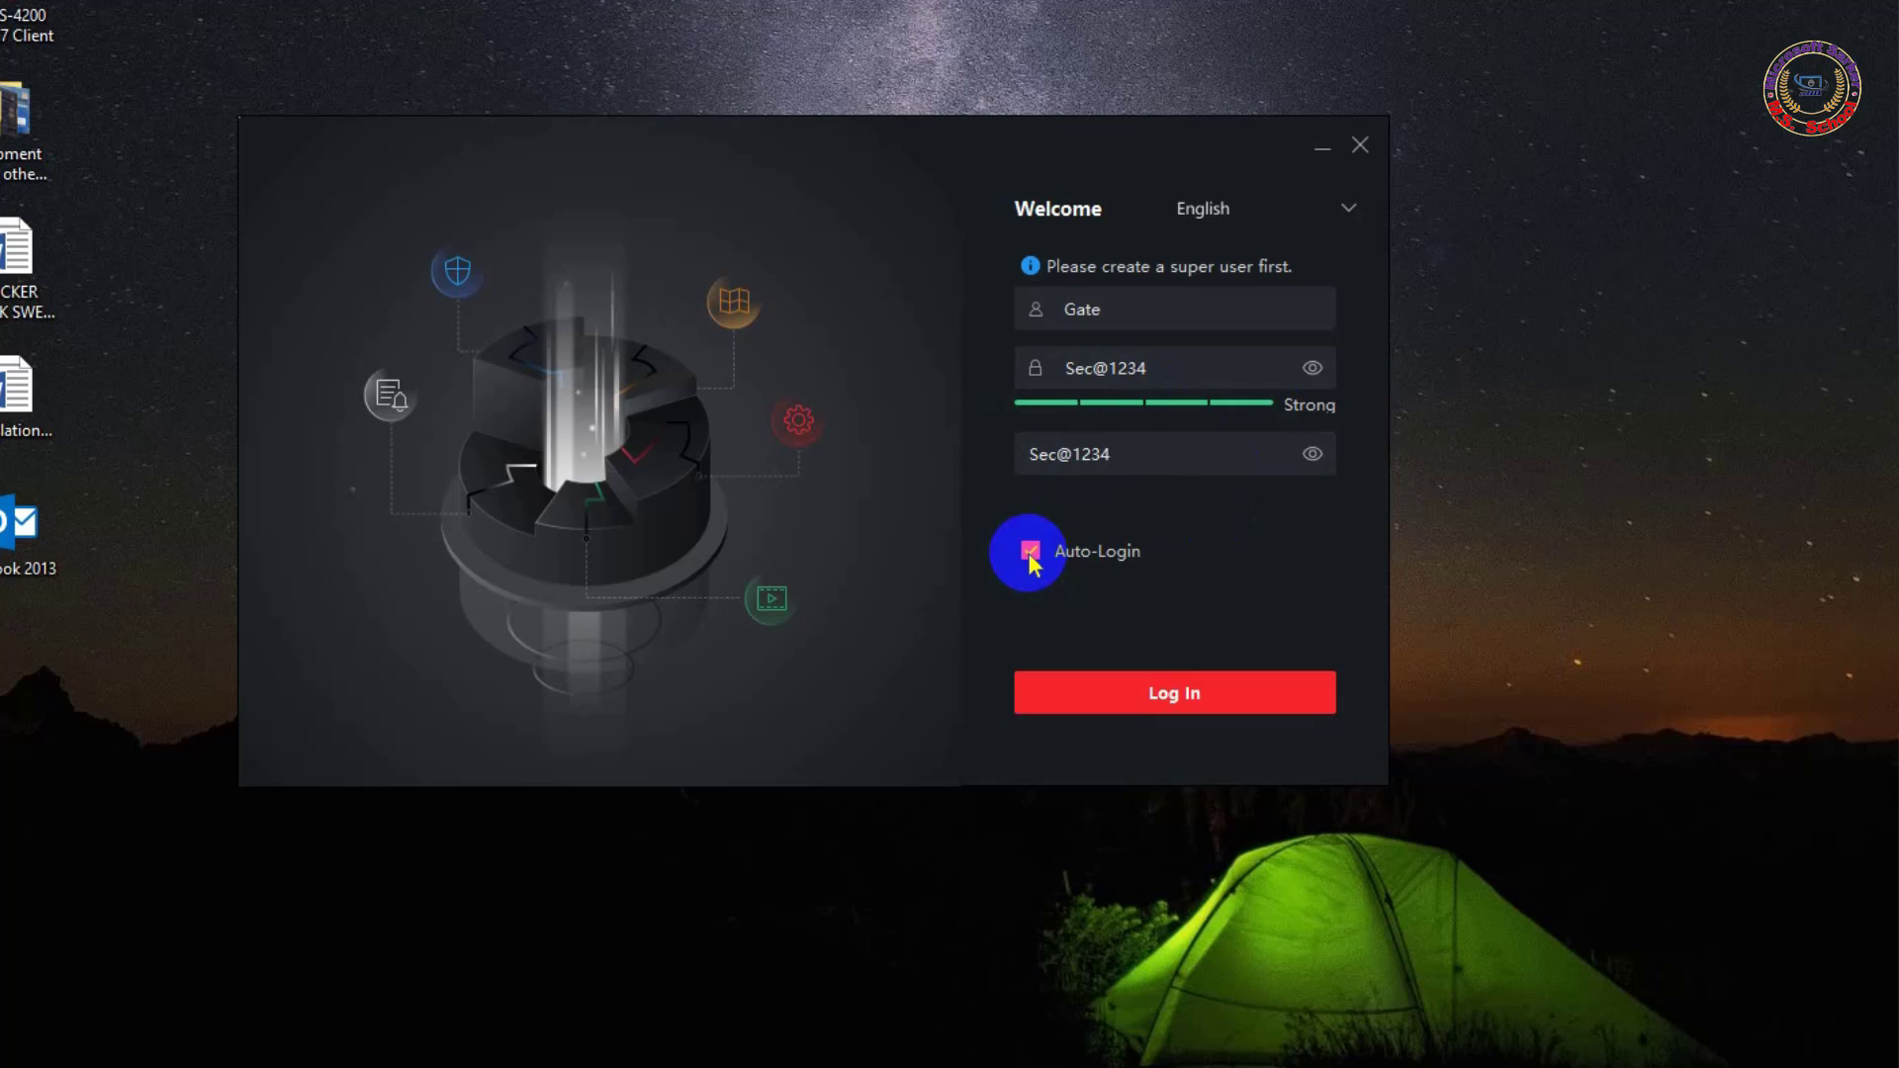
click(1173, 693)
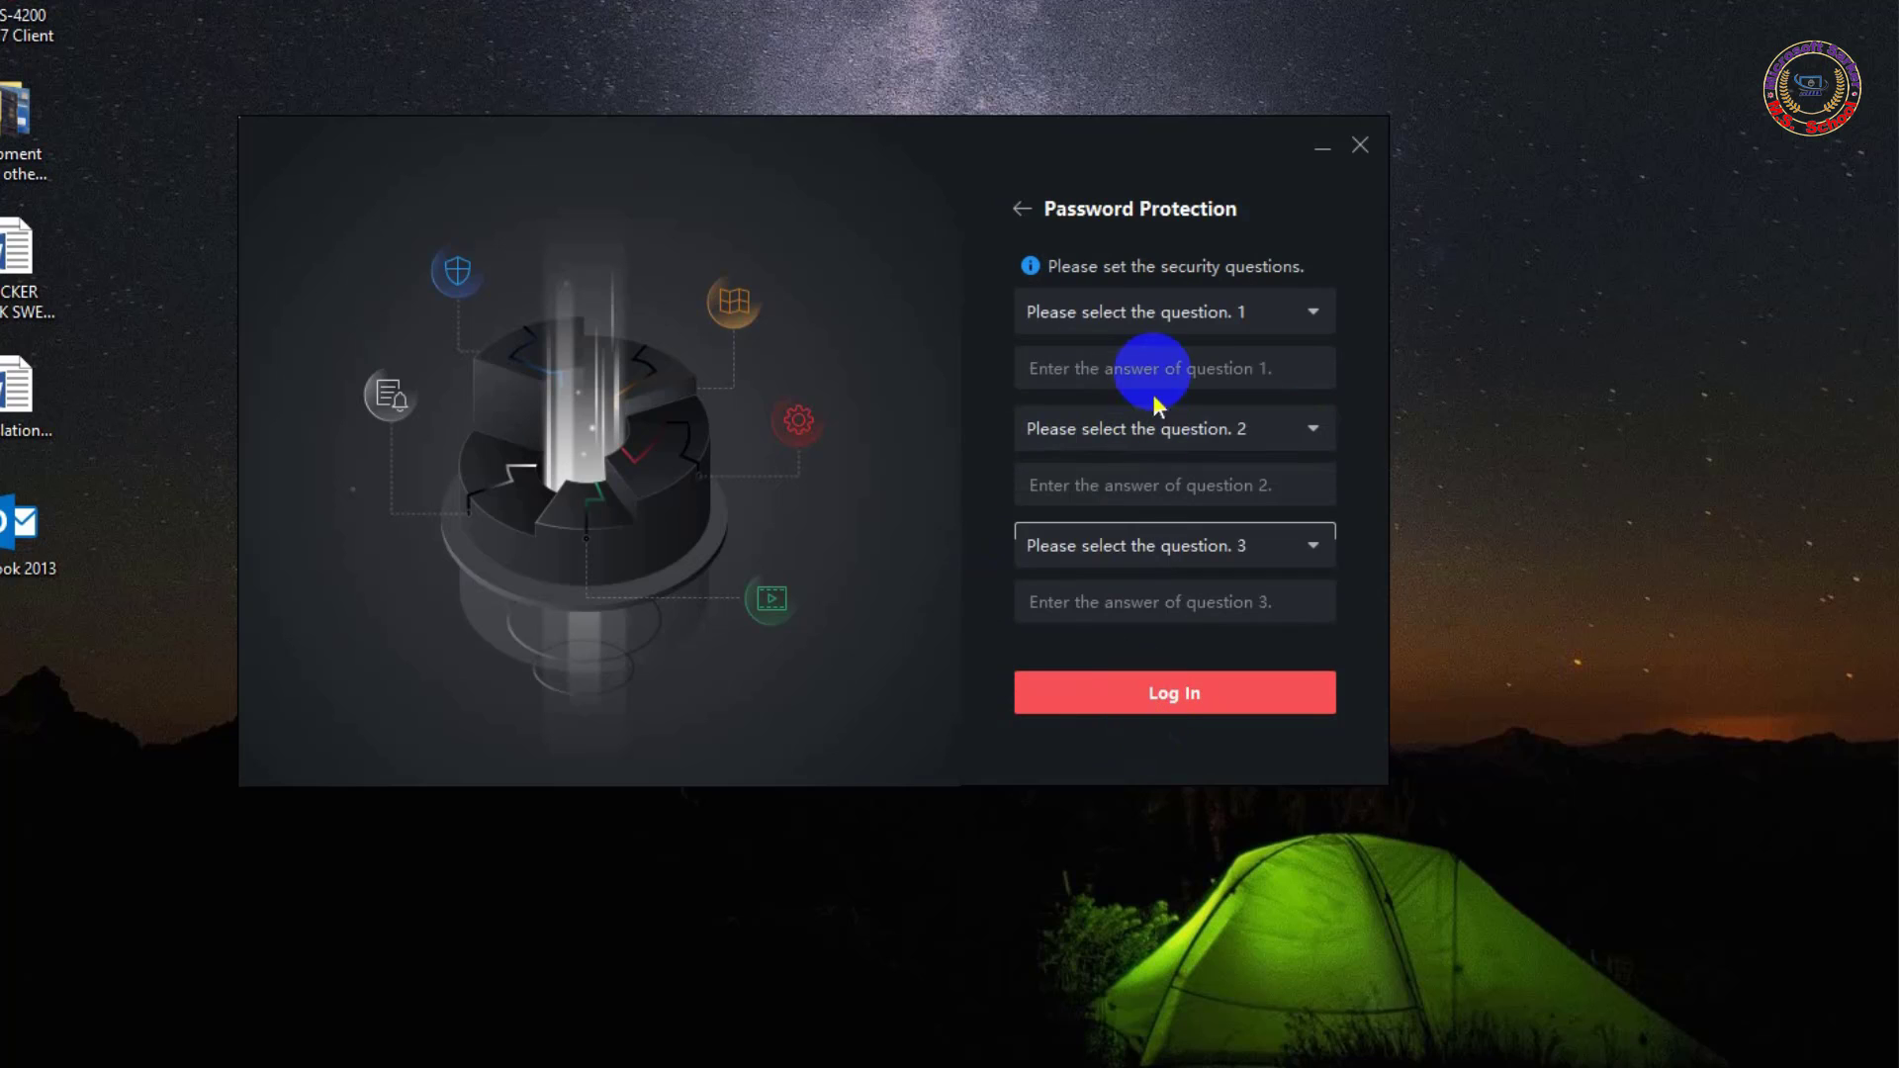
Set father's name and mother's first name as the security questions and log in.
click(1171, 310)
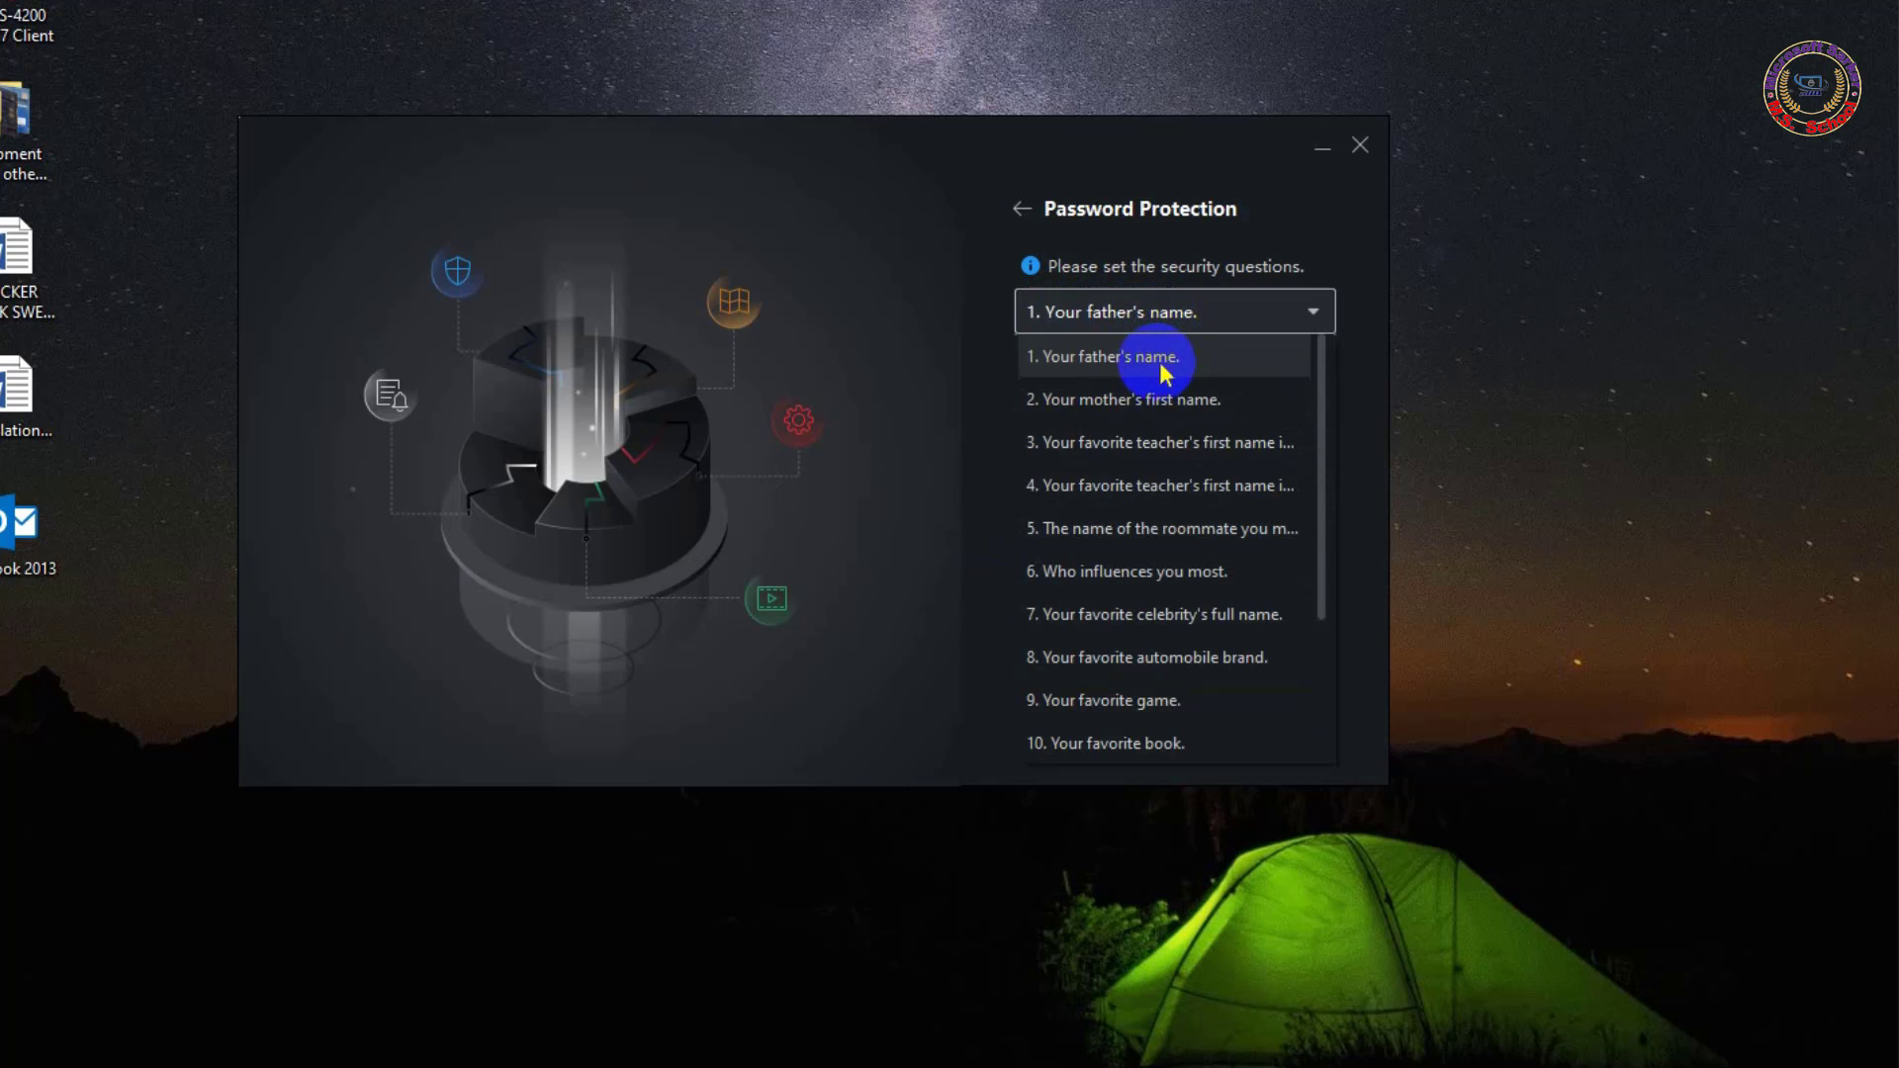
click(1102, 356)
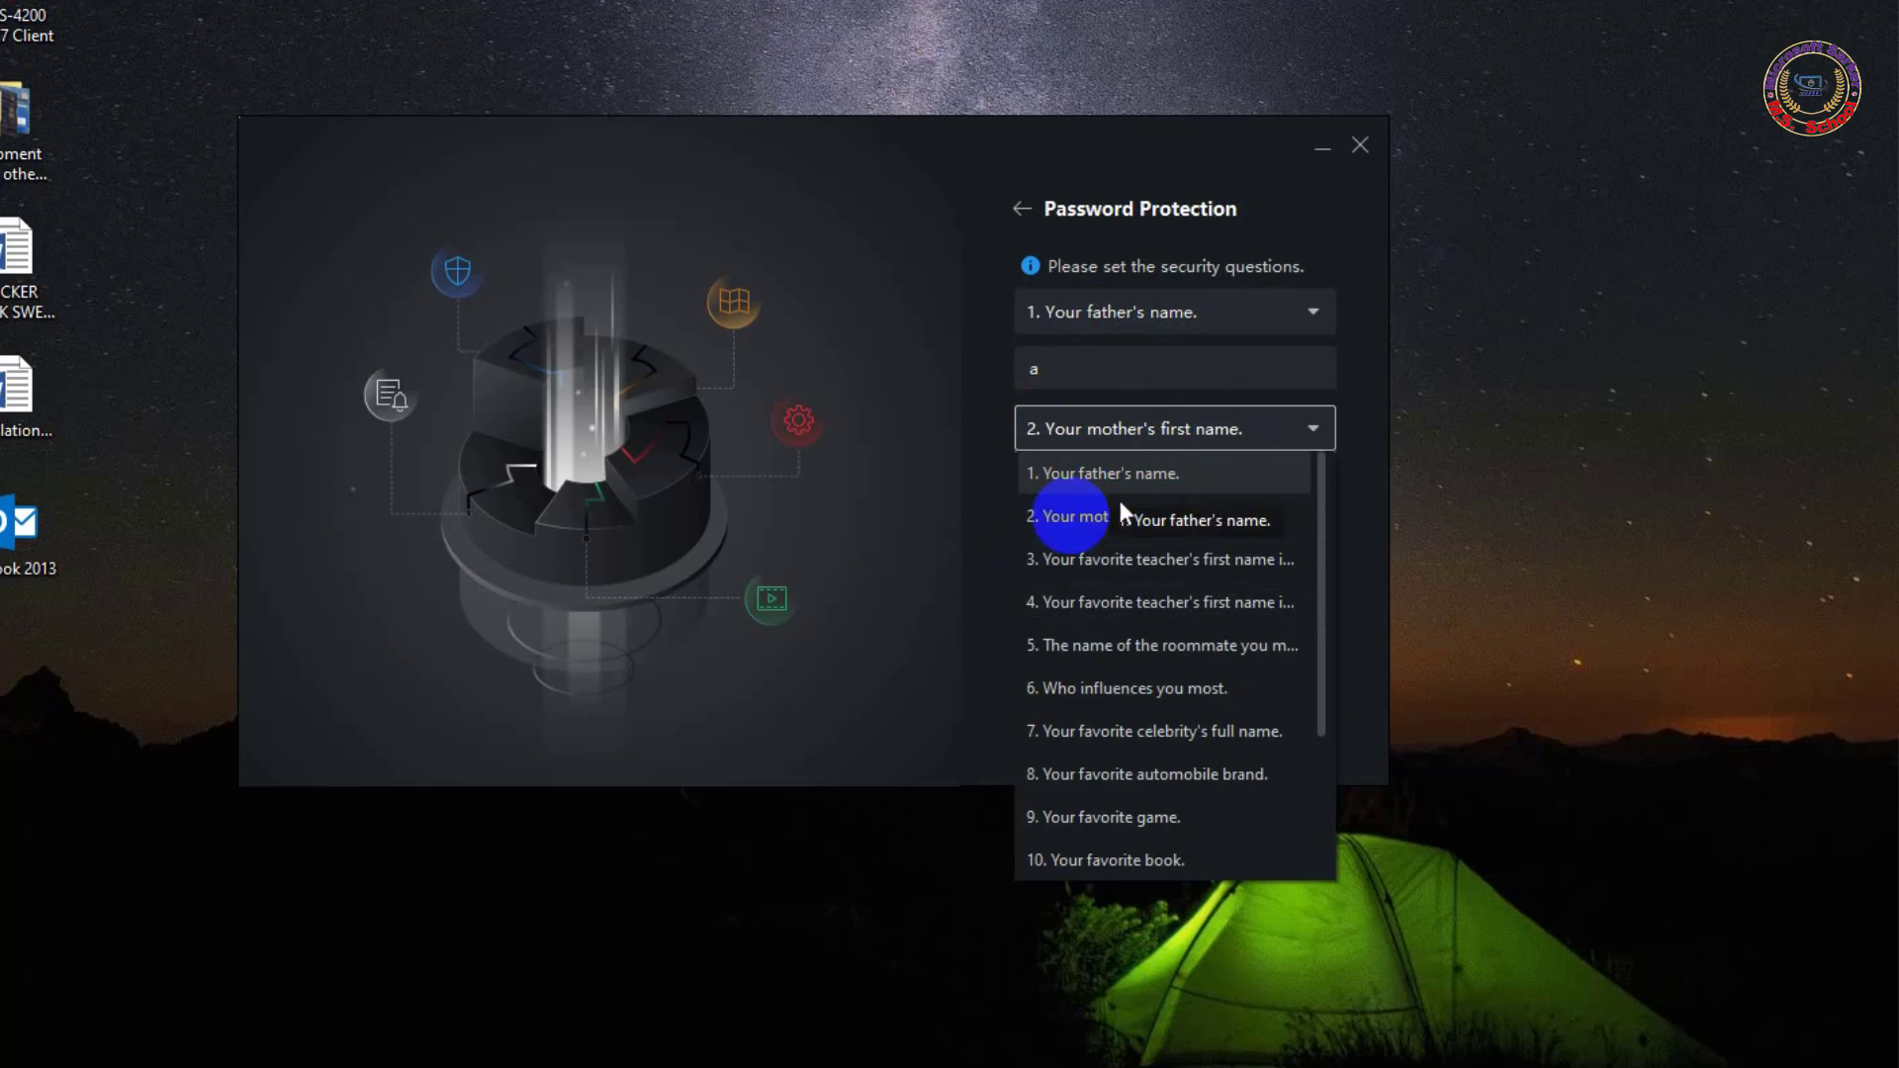
click(1078, 517)
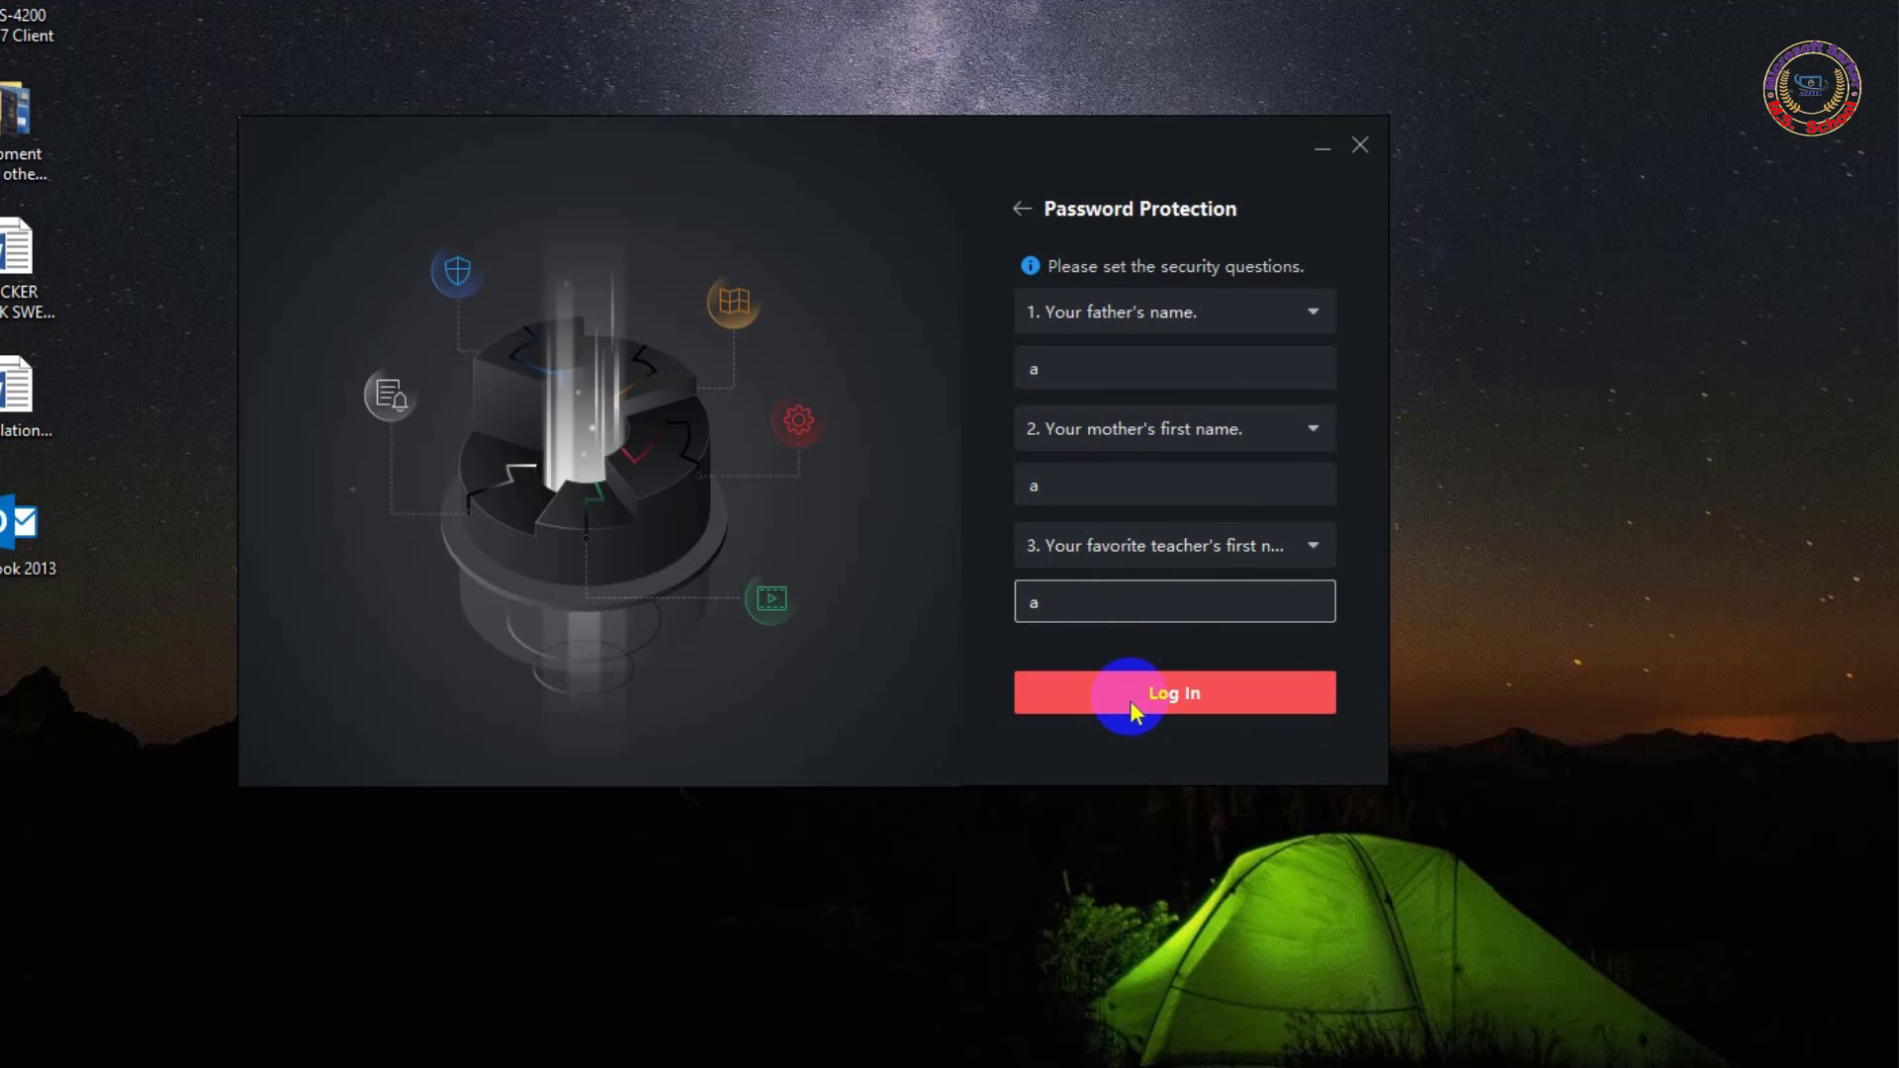
click(1173, 693)
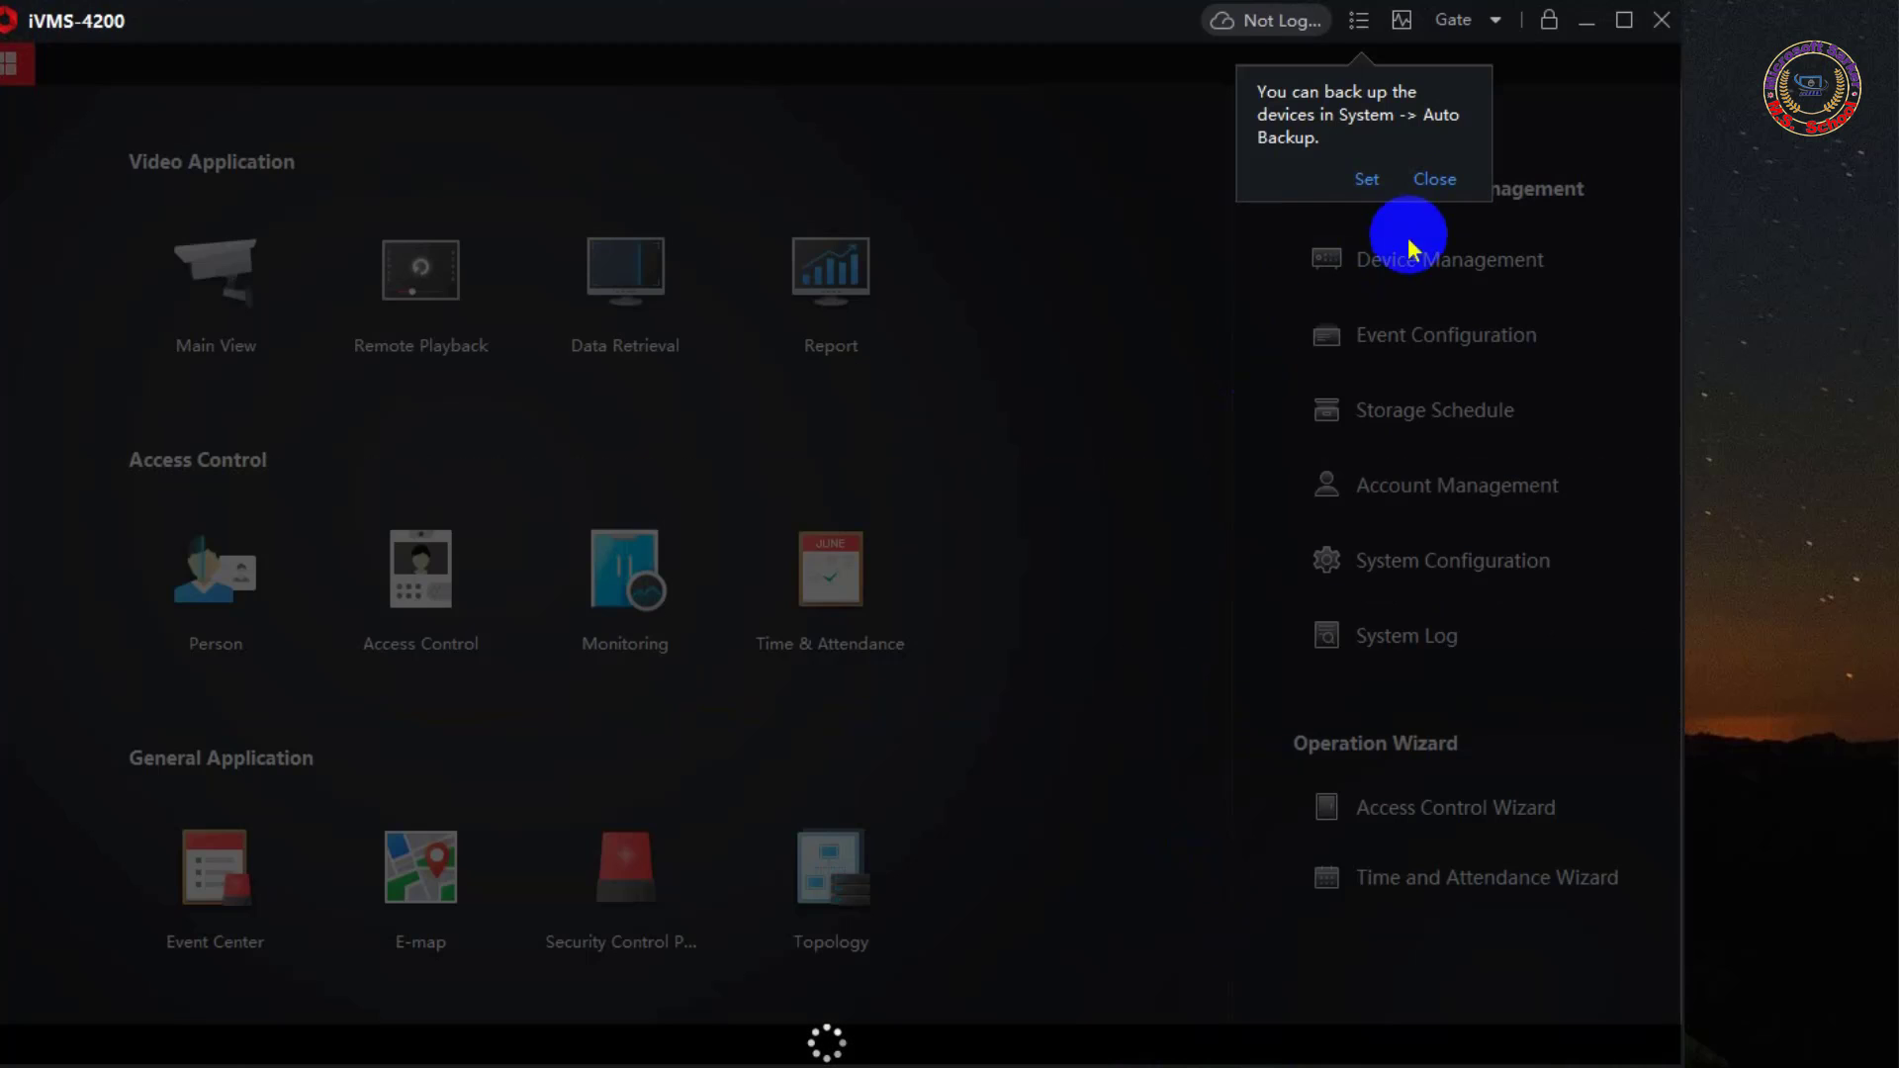
Dismiss the auto backup reminder and start adding a new device in Device Management.
click(1434, 180)
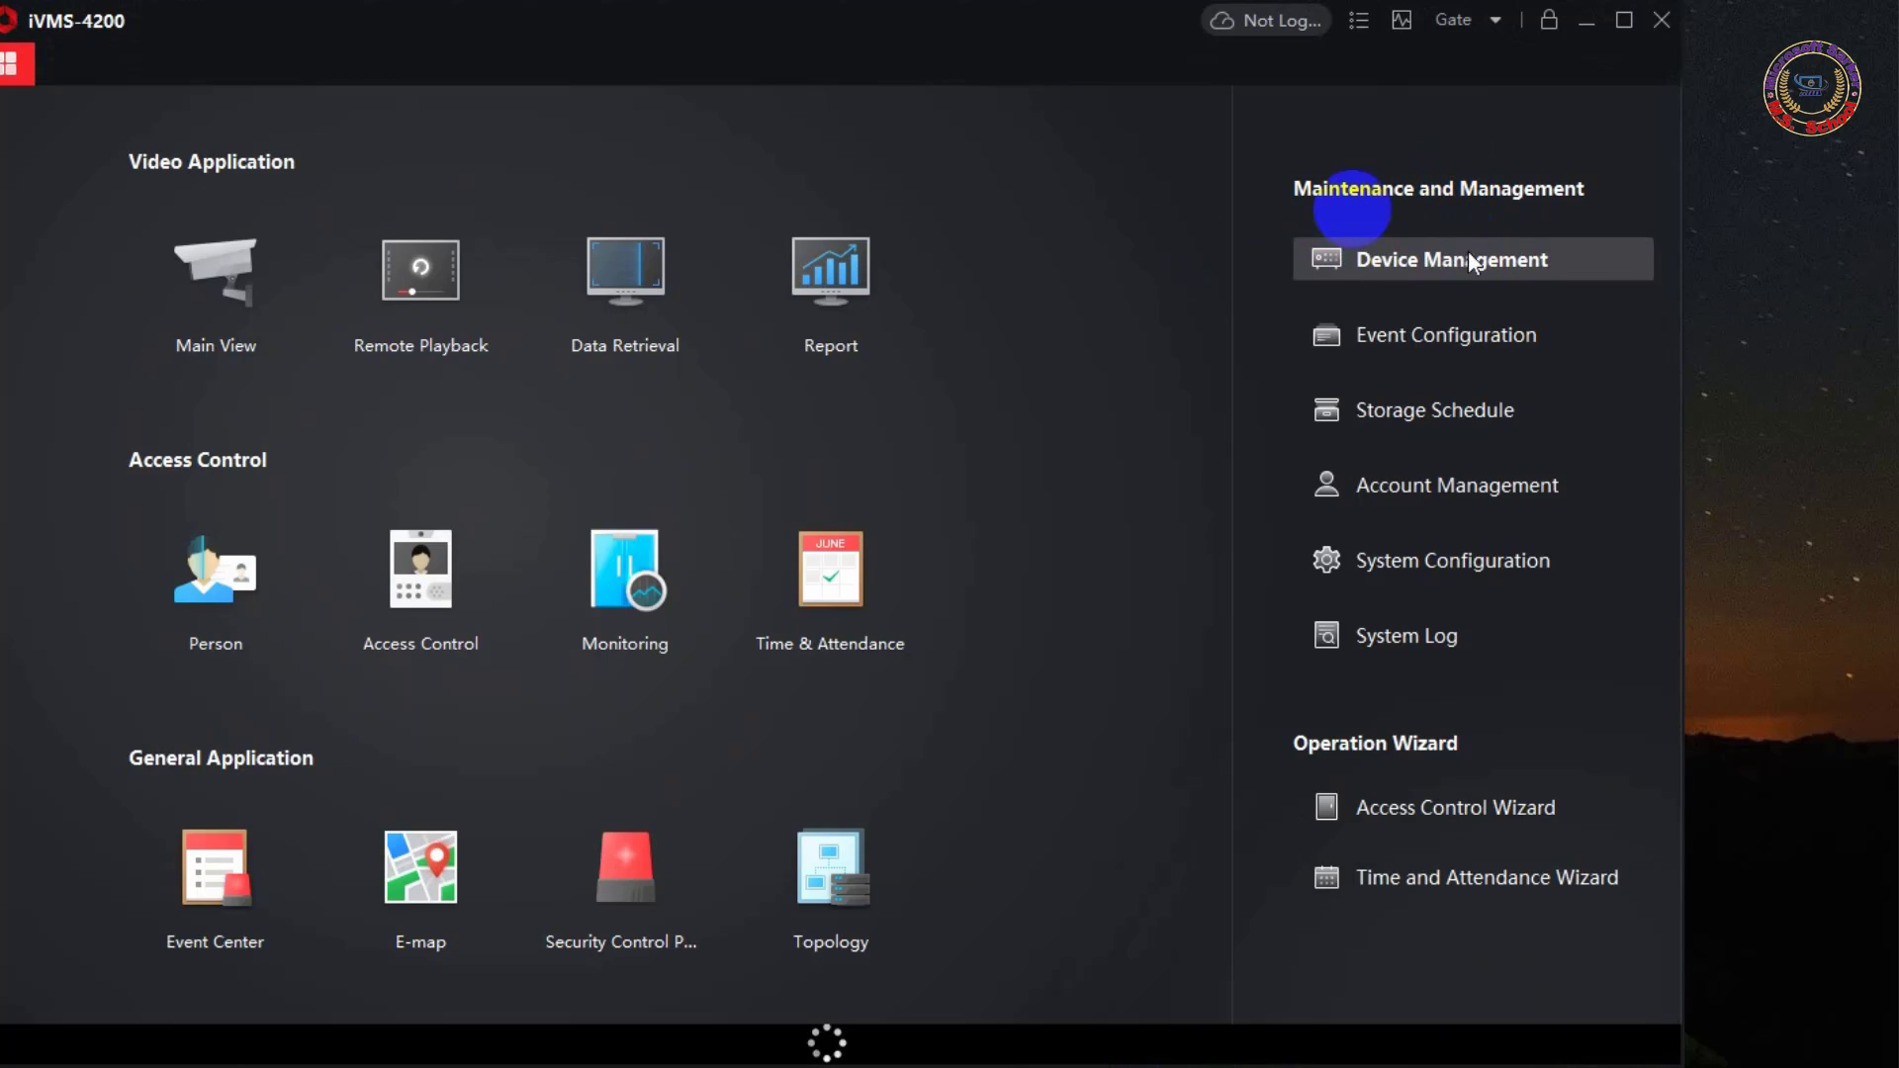
click(1450, 259)
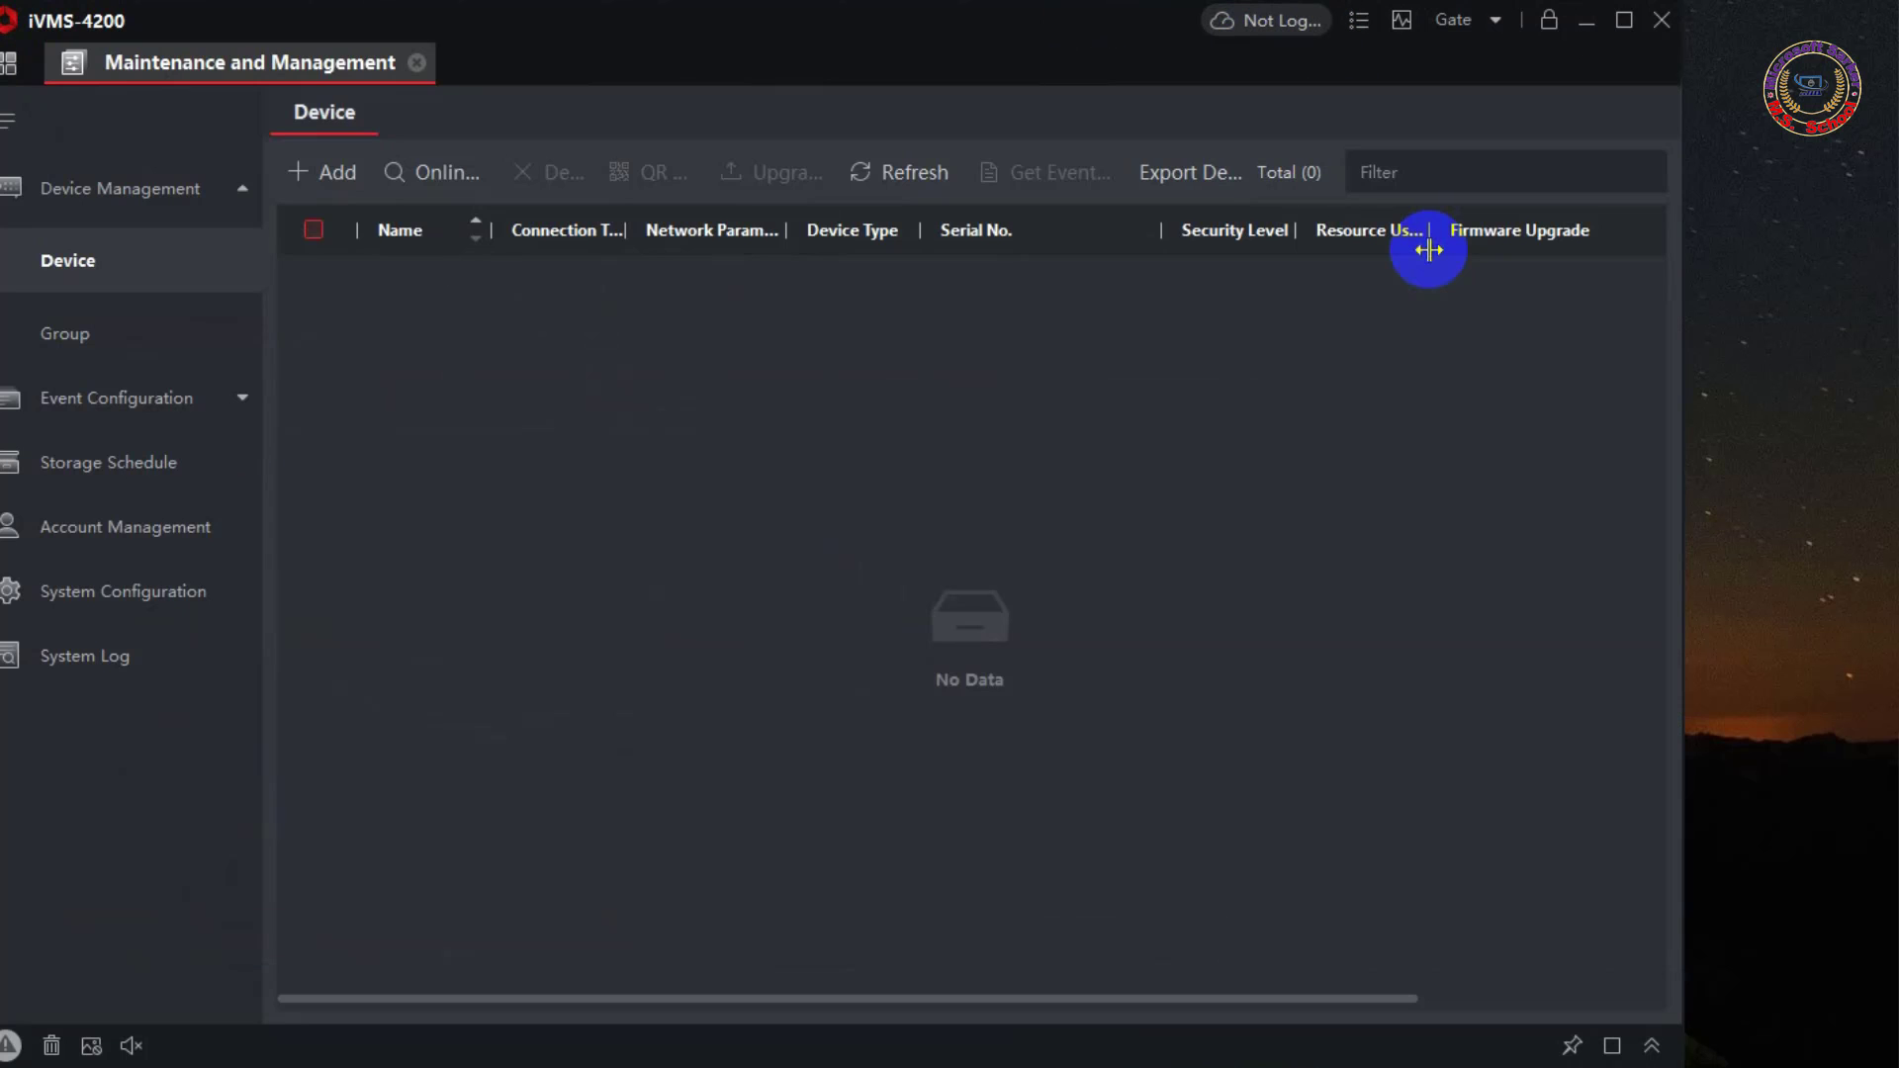
click(322, 171)
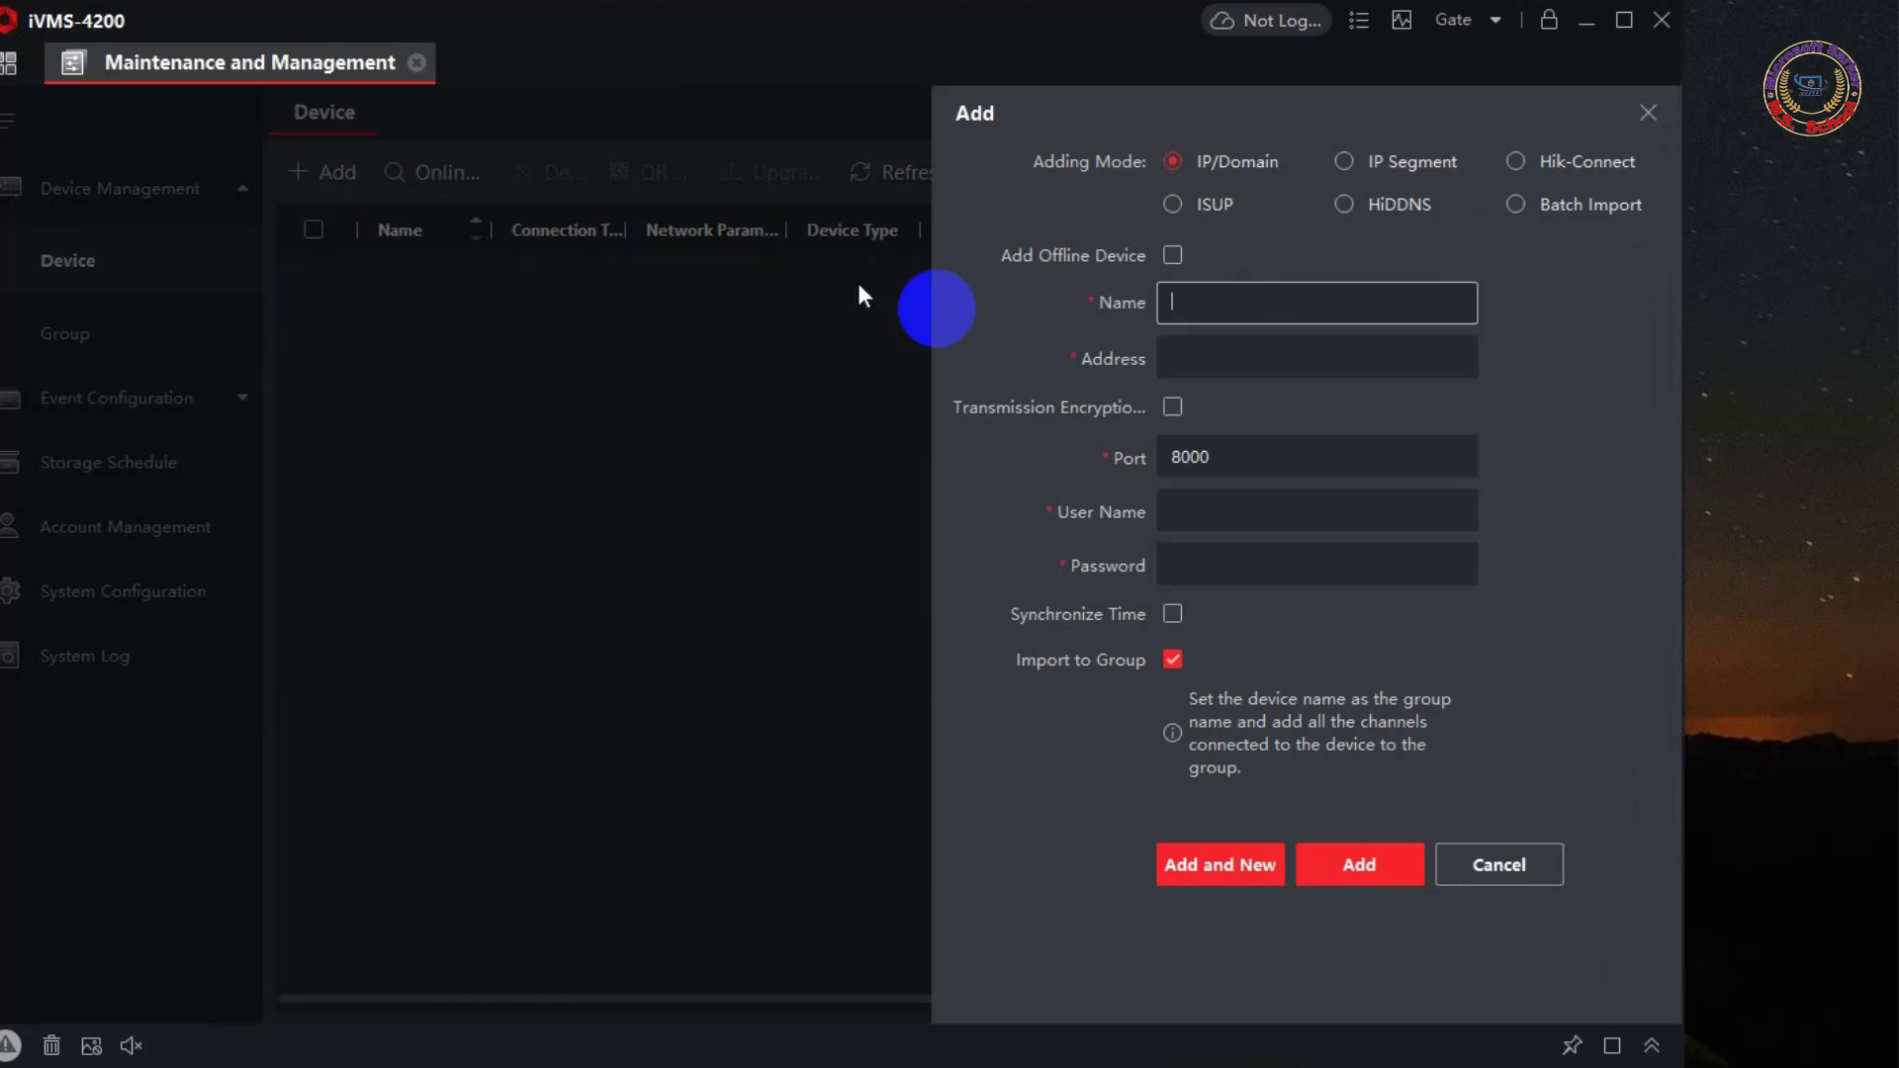
mouse_move(1221, 301)
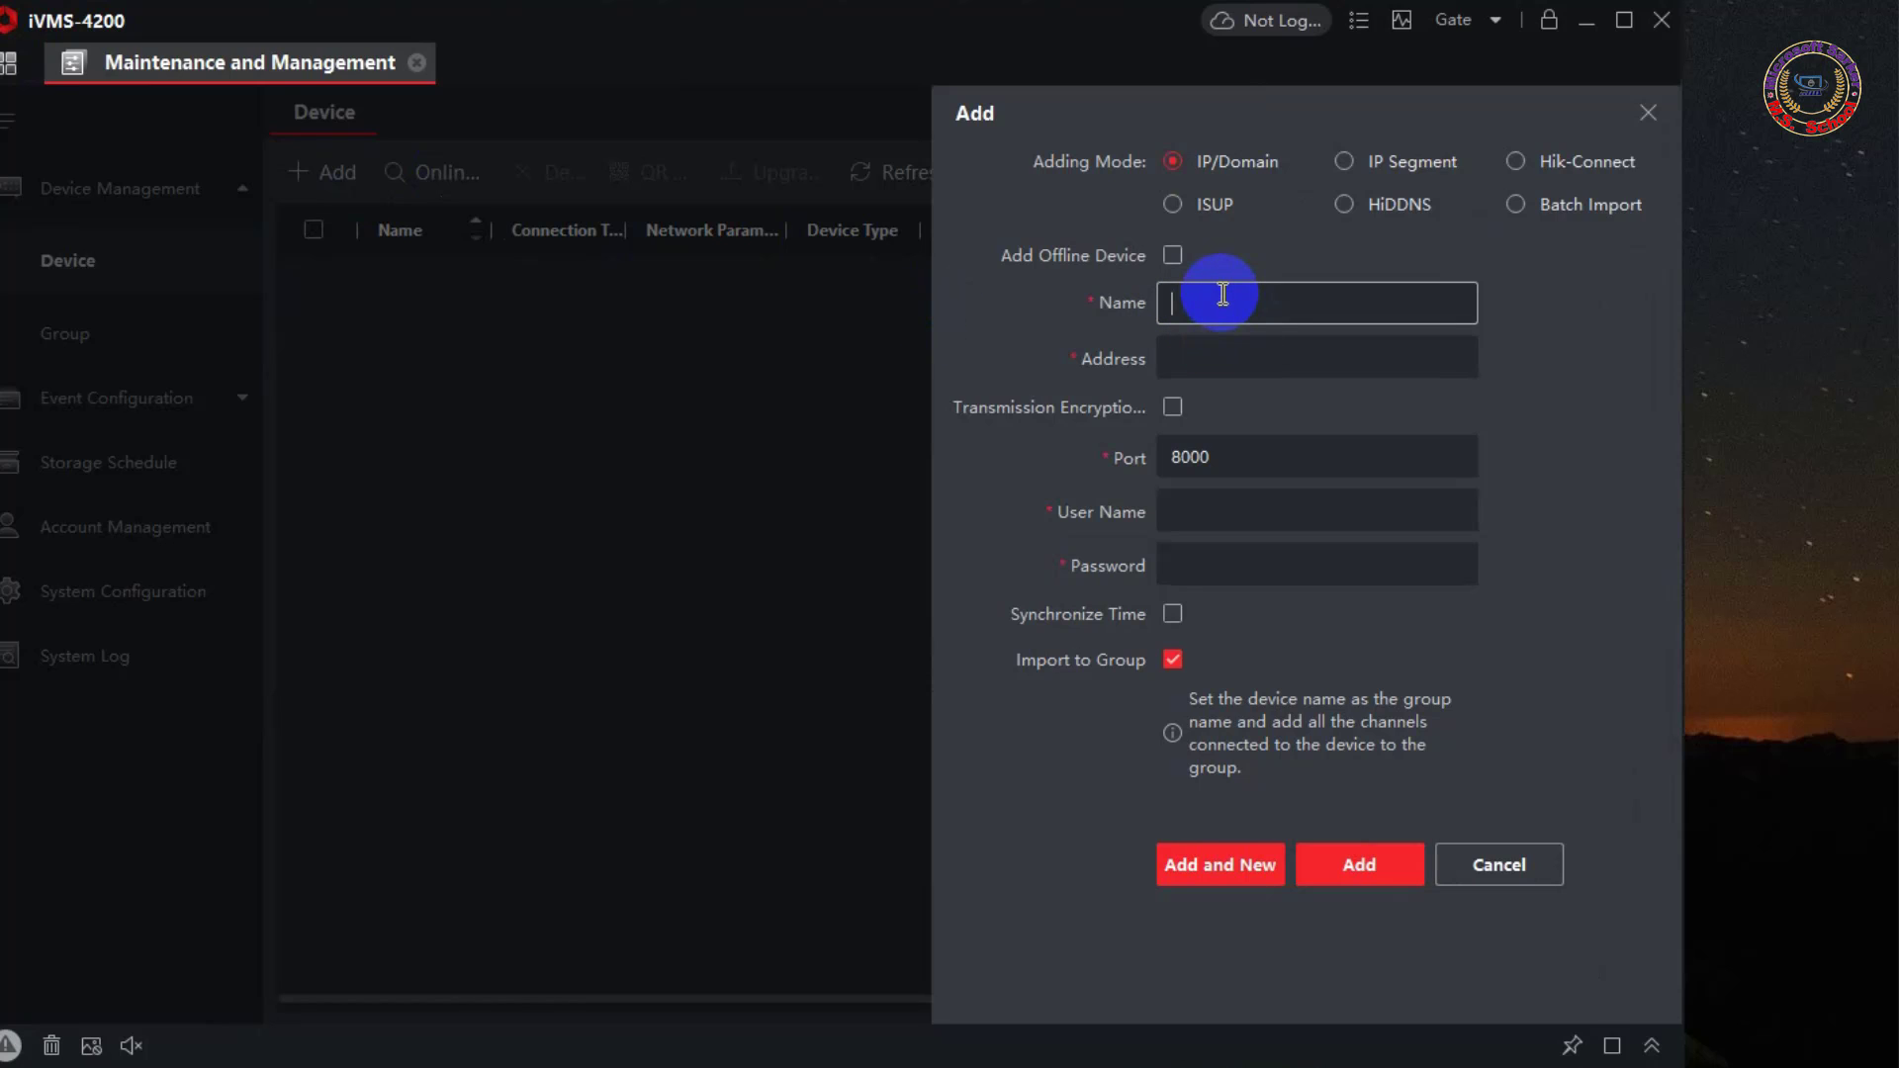
Add the NVR named Outdoor at 192.168.1.59 with user admin and its password.
text(Out)
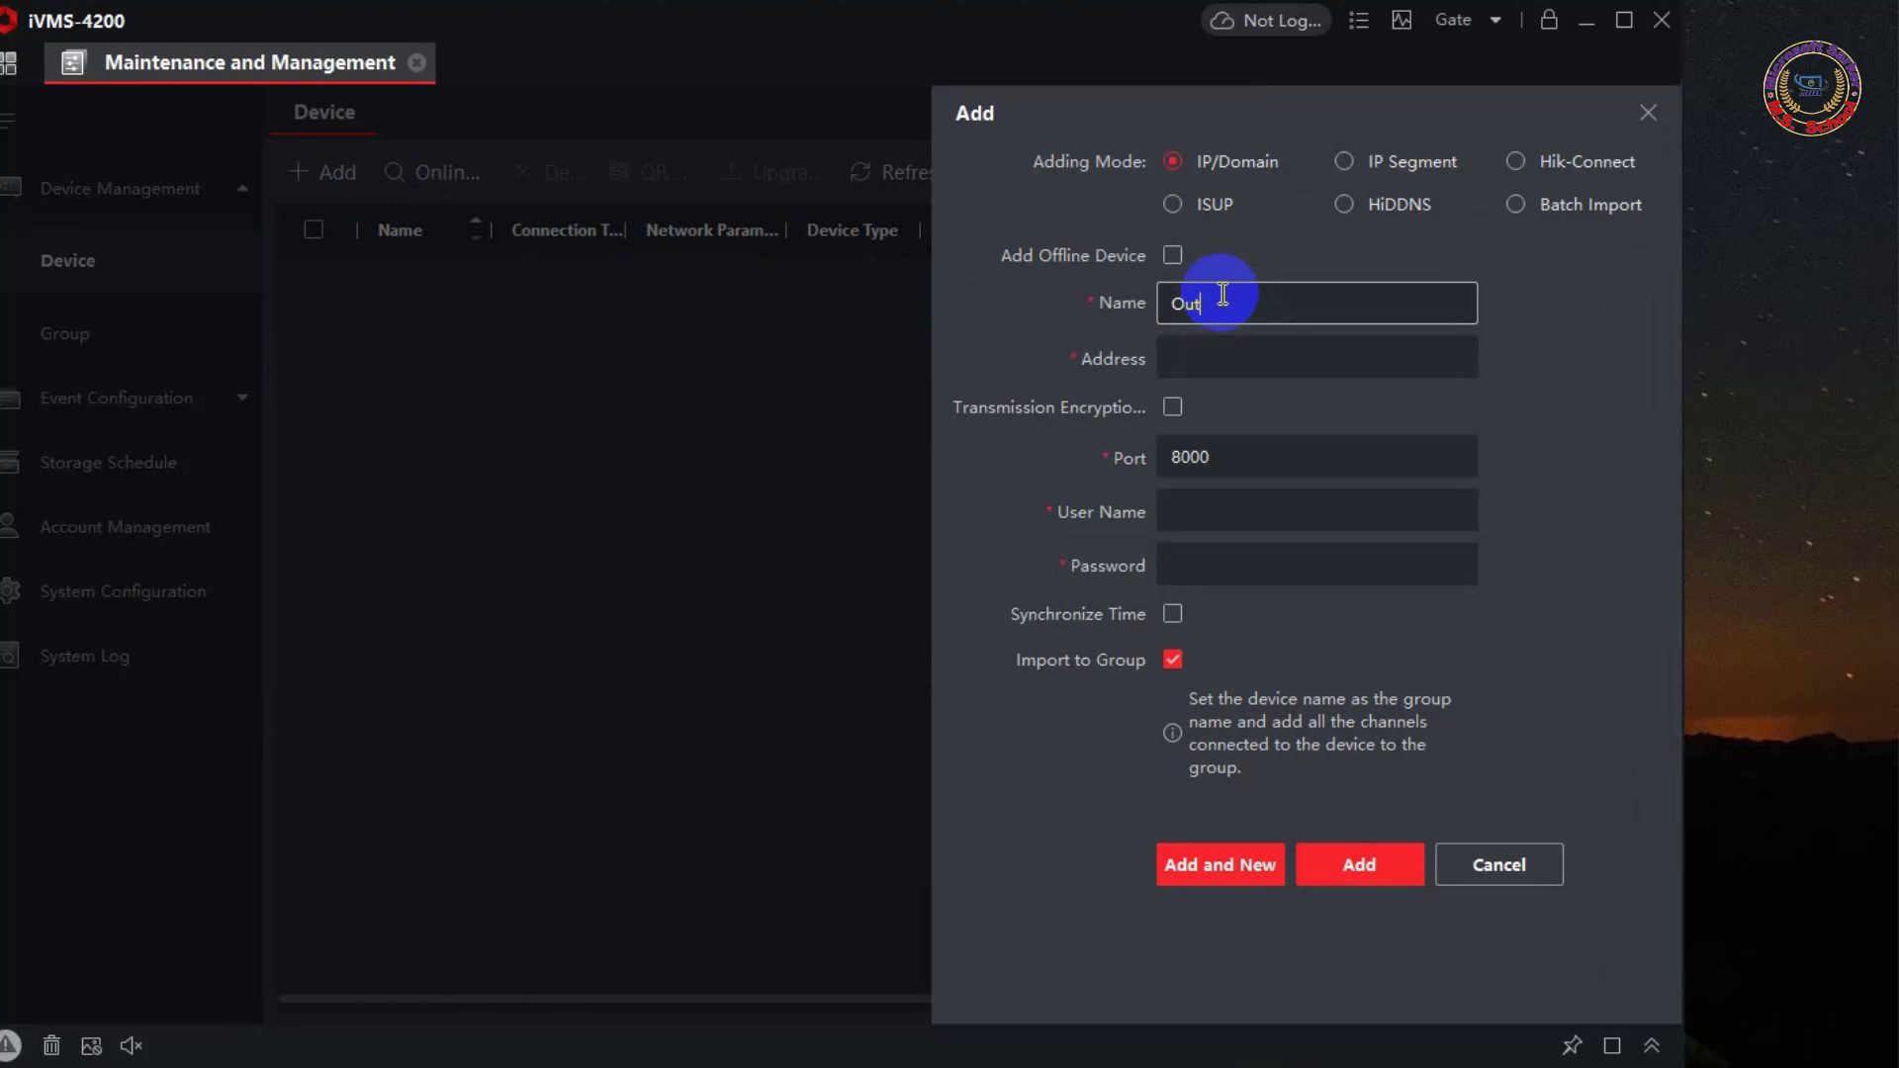
text(door)
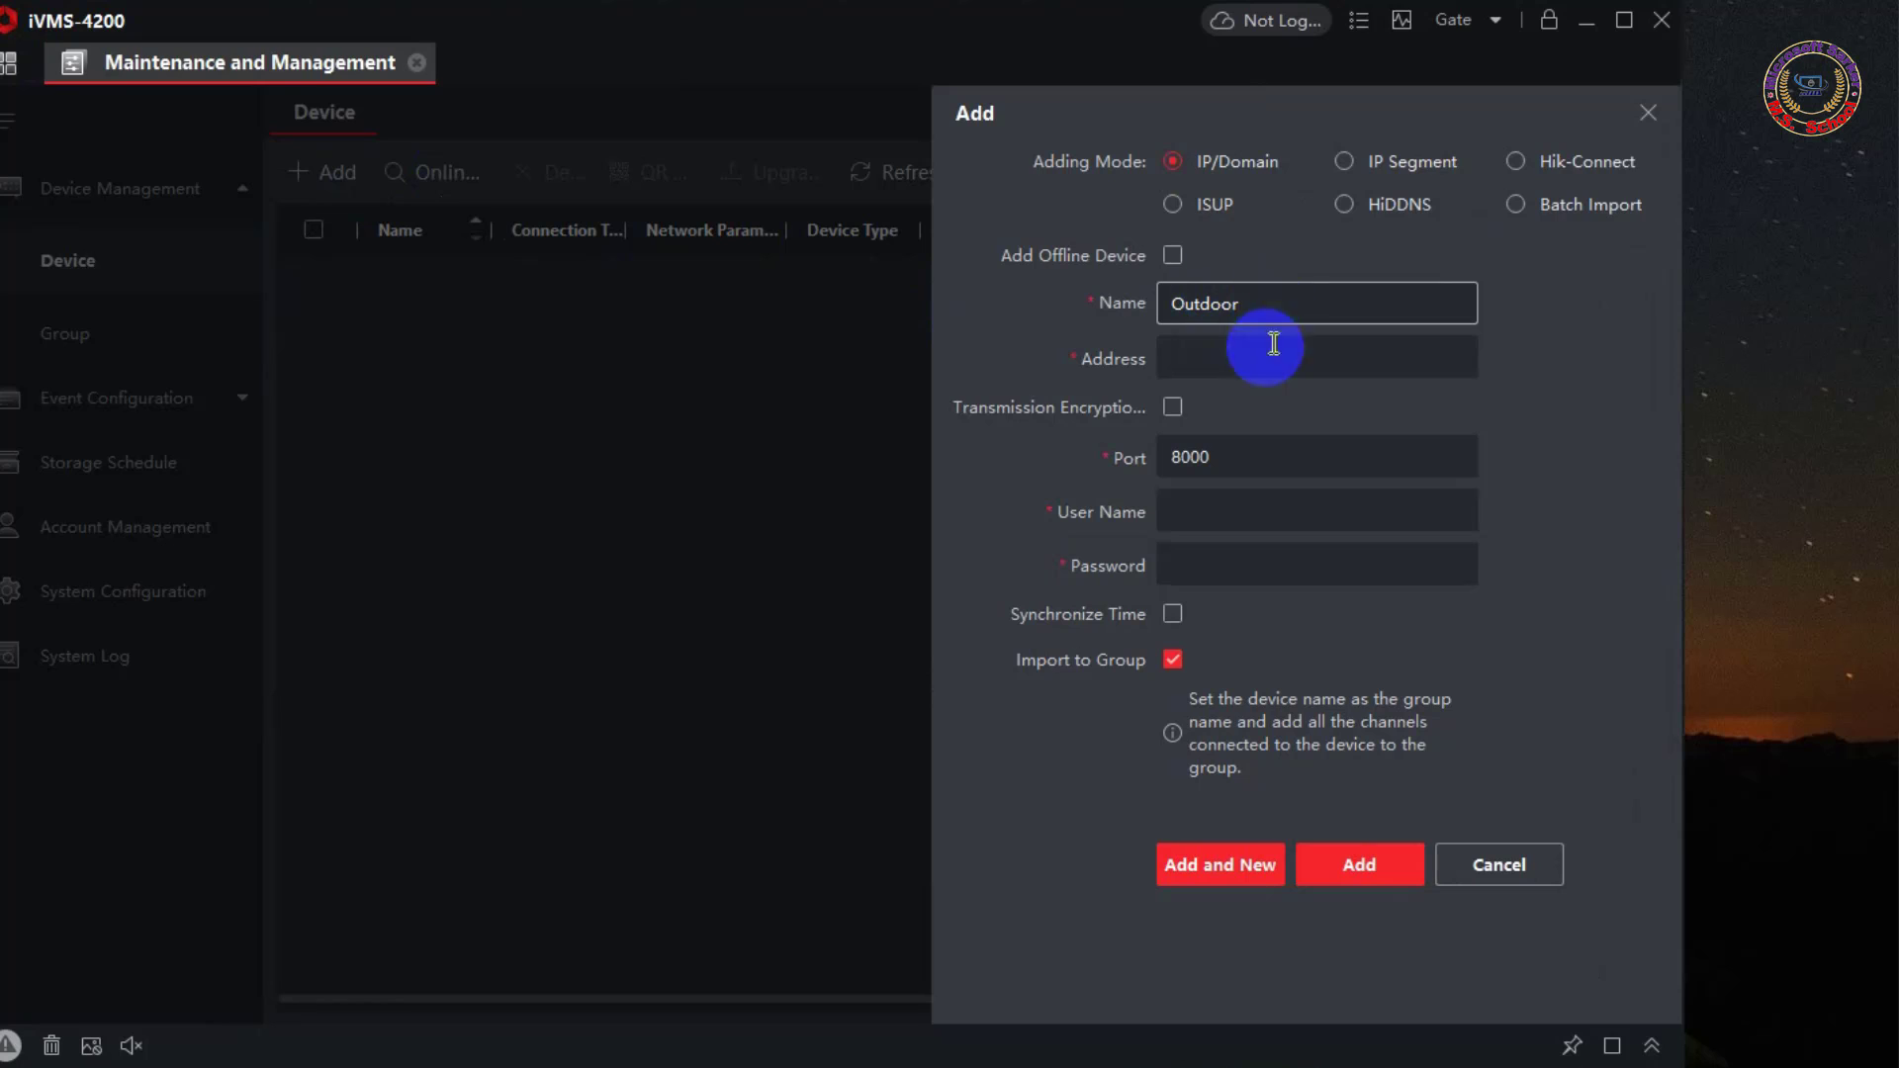
text(192.)
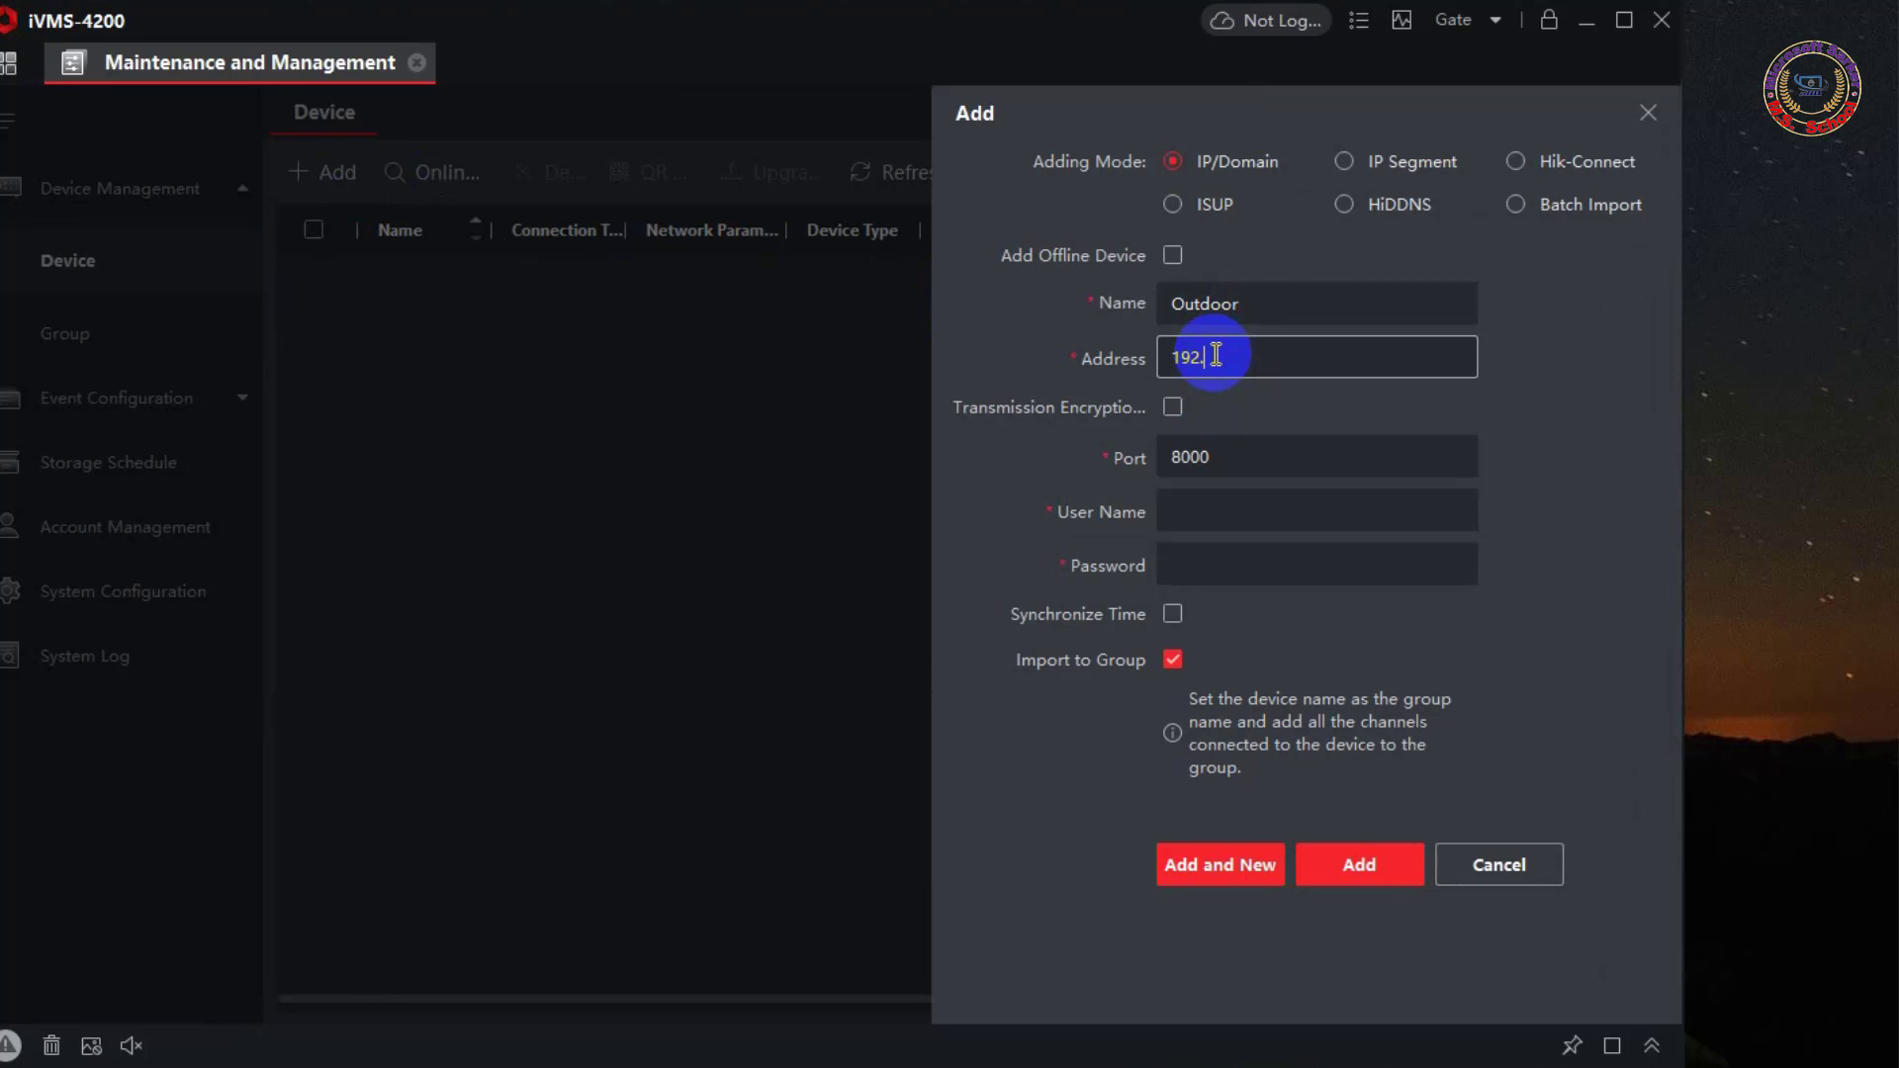
text(168.1.59)
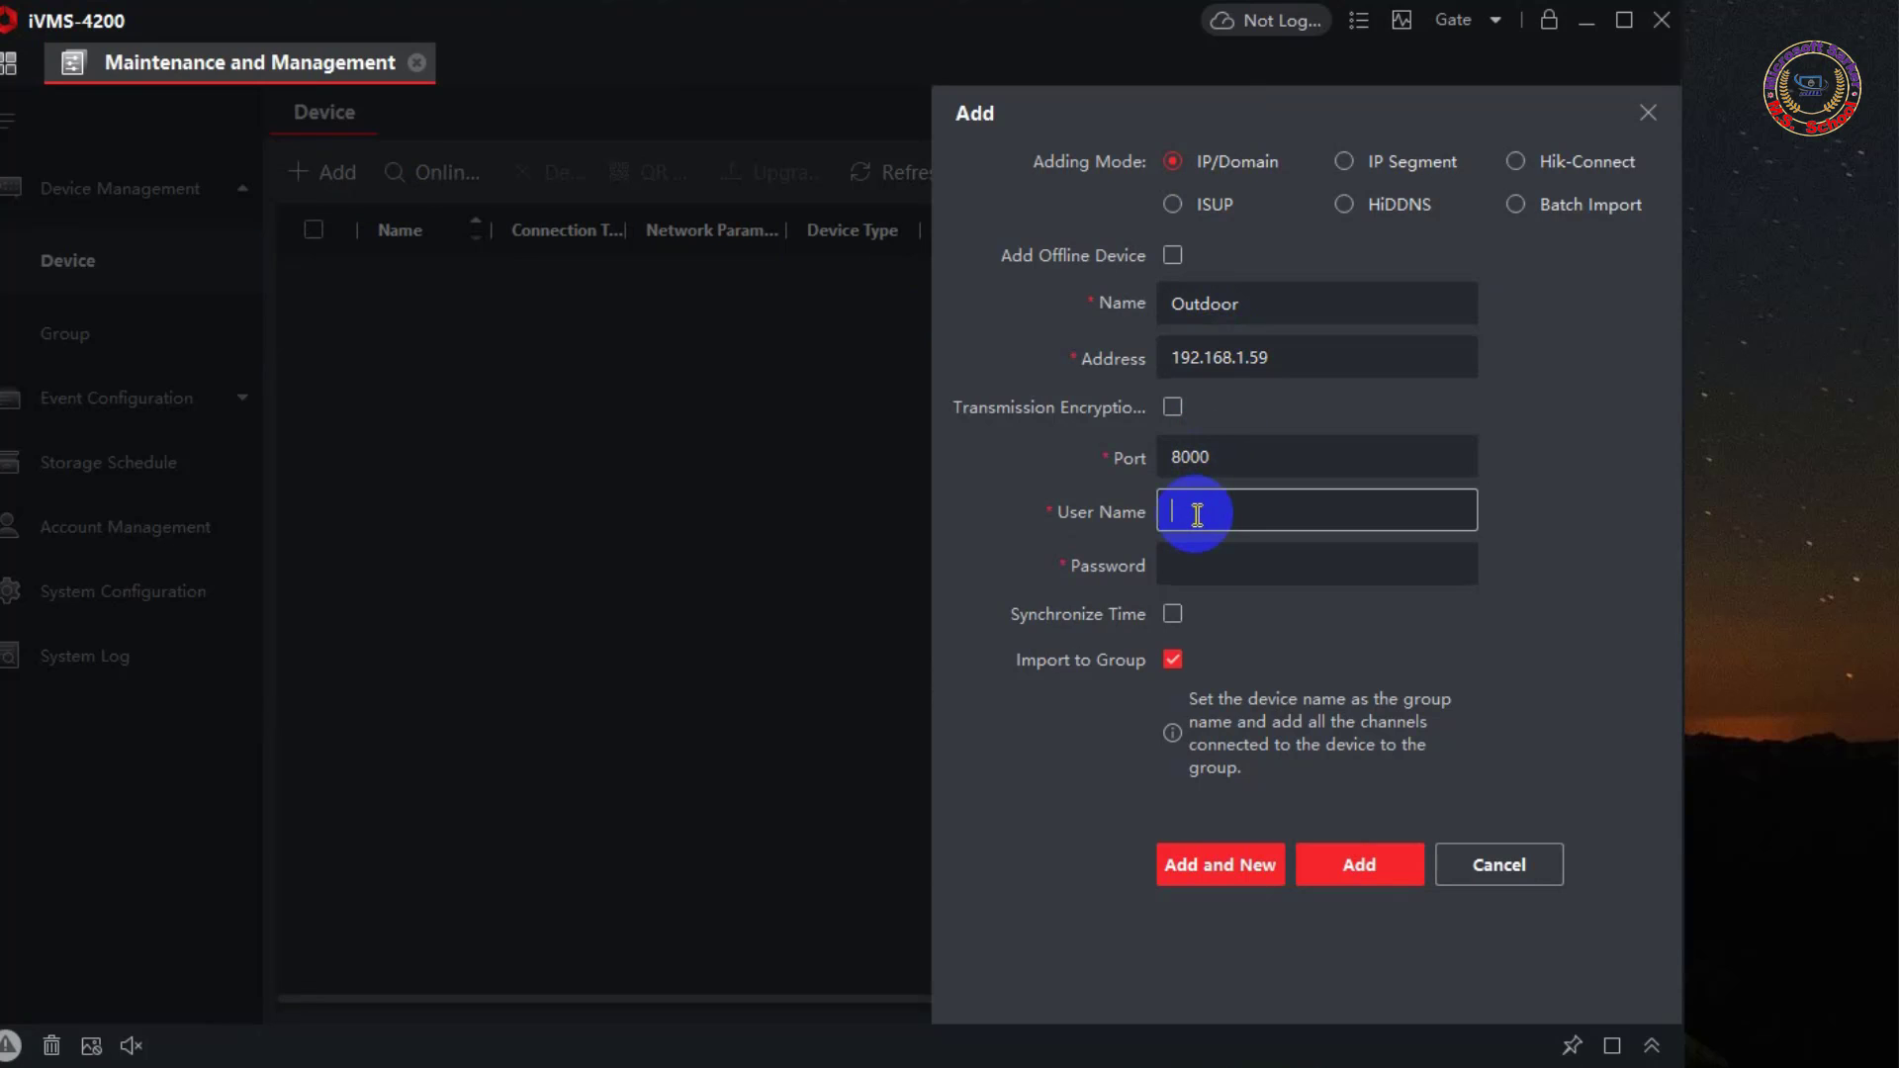
text(ad)
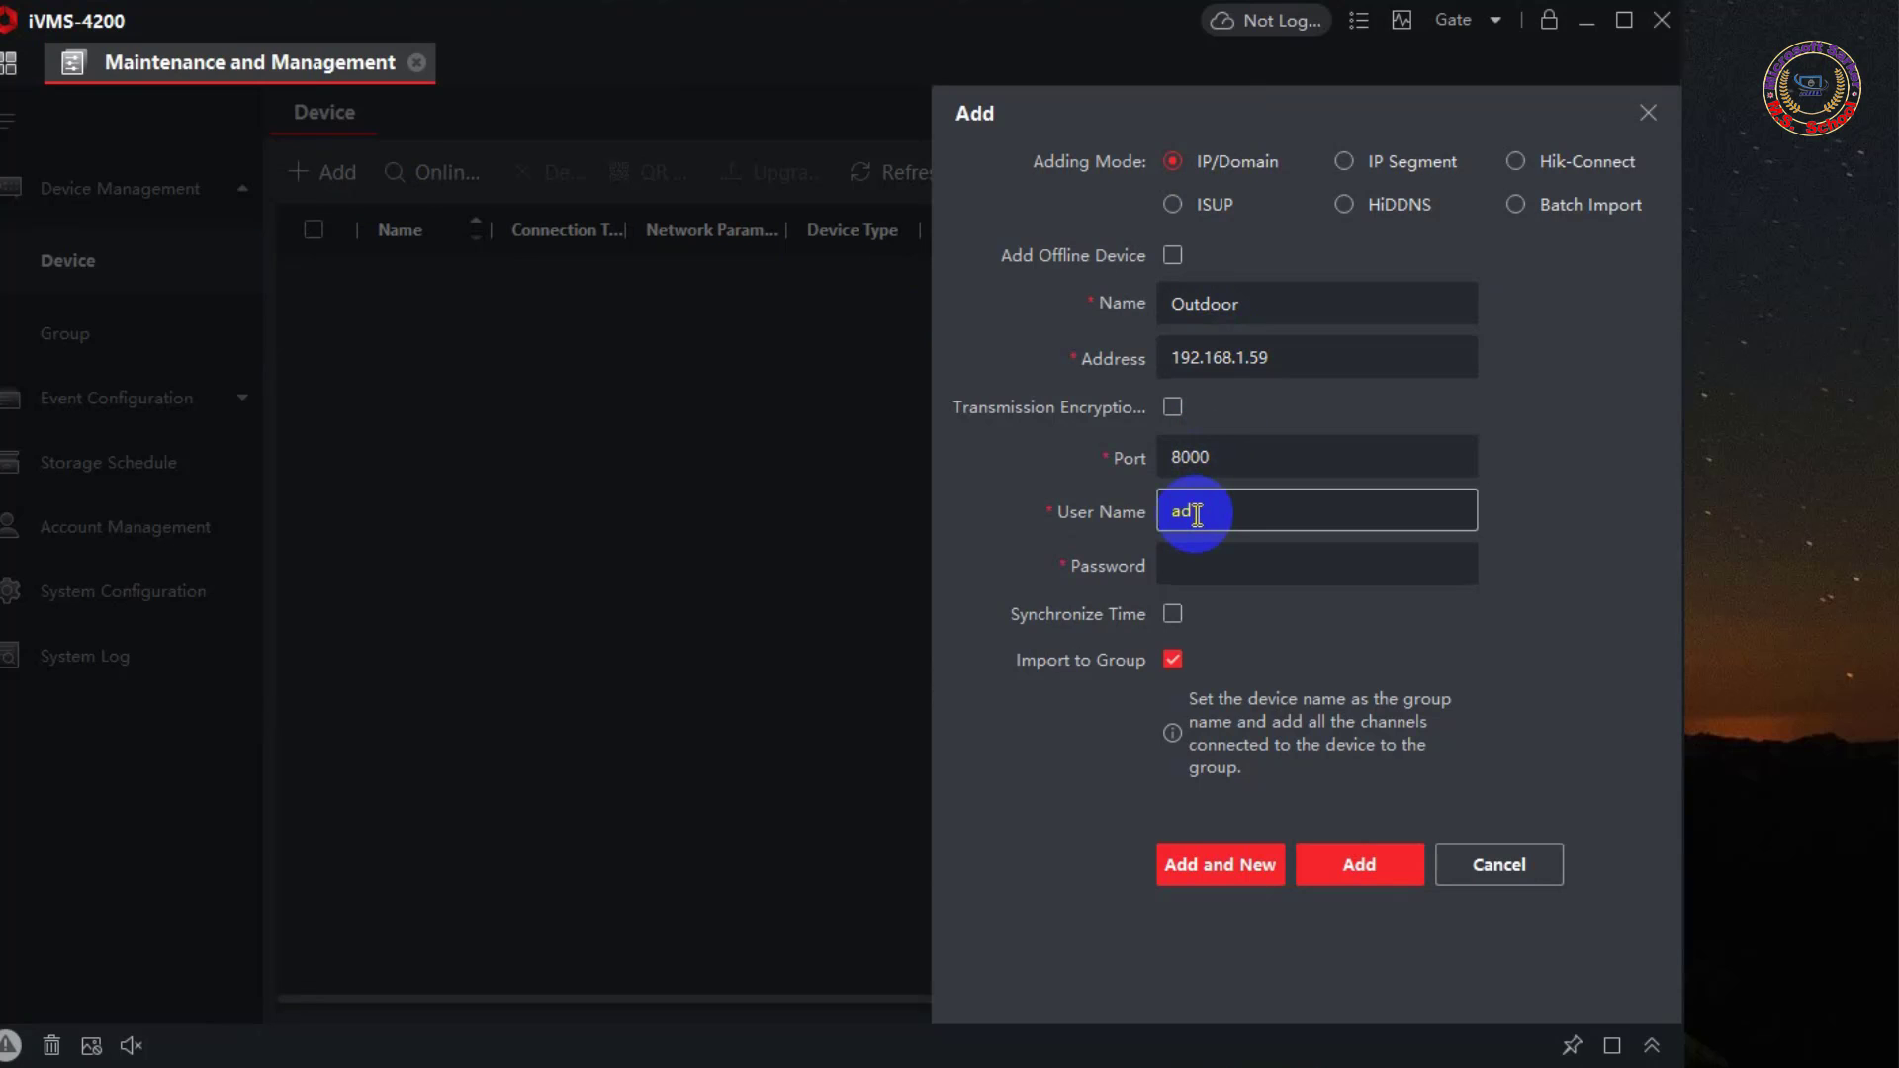
text(min)
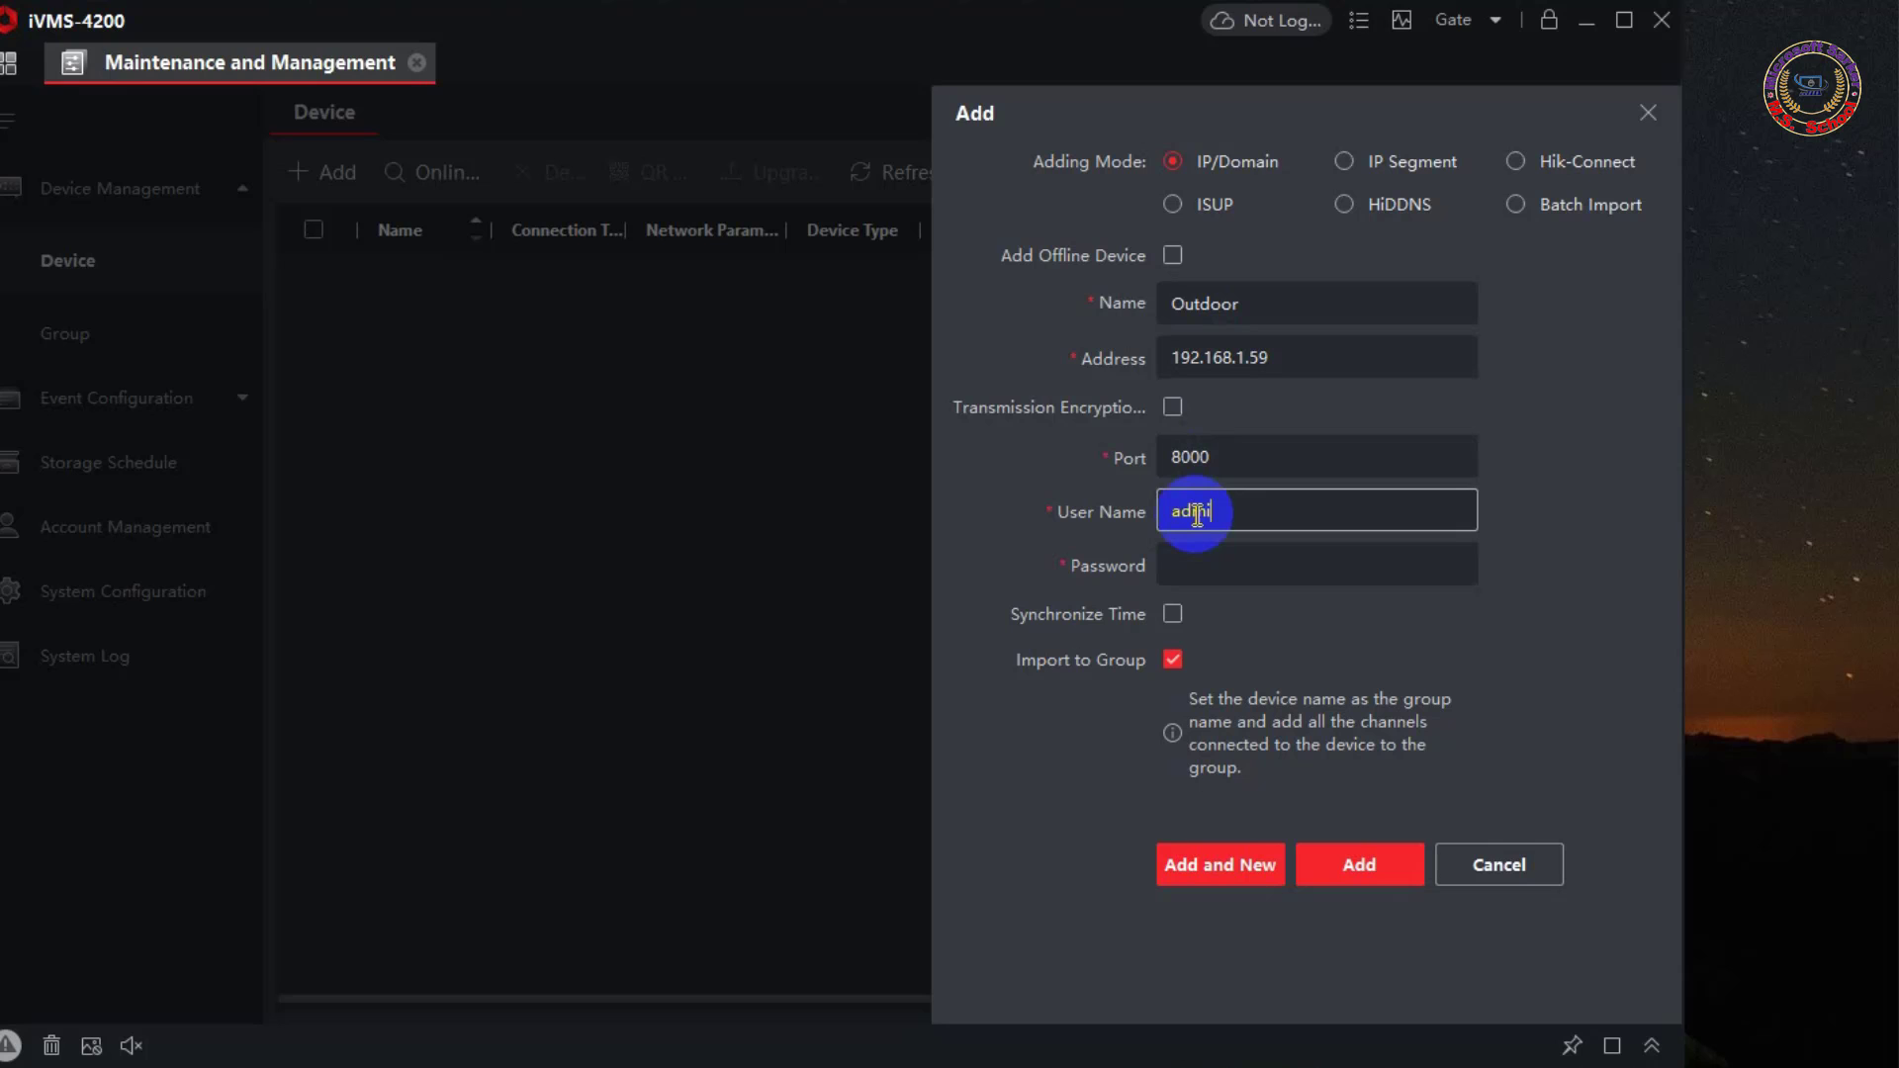
click(1315, 564)
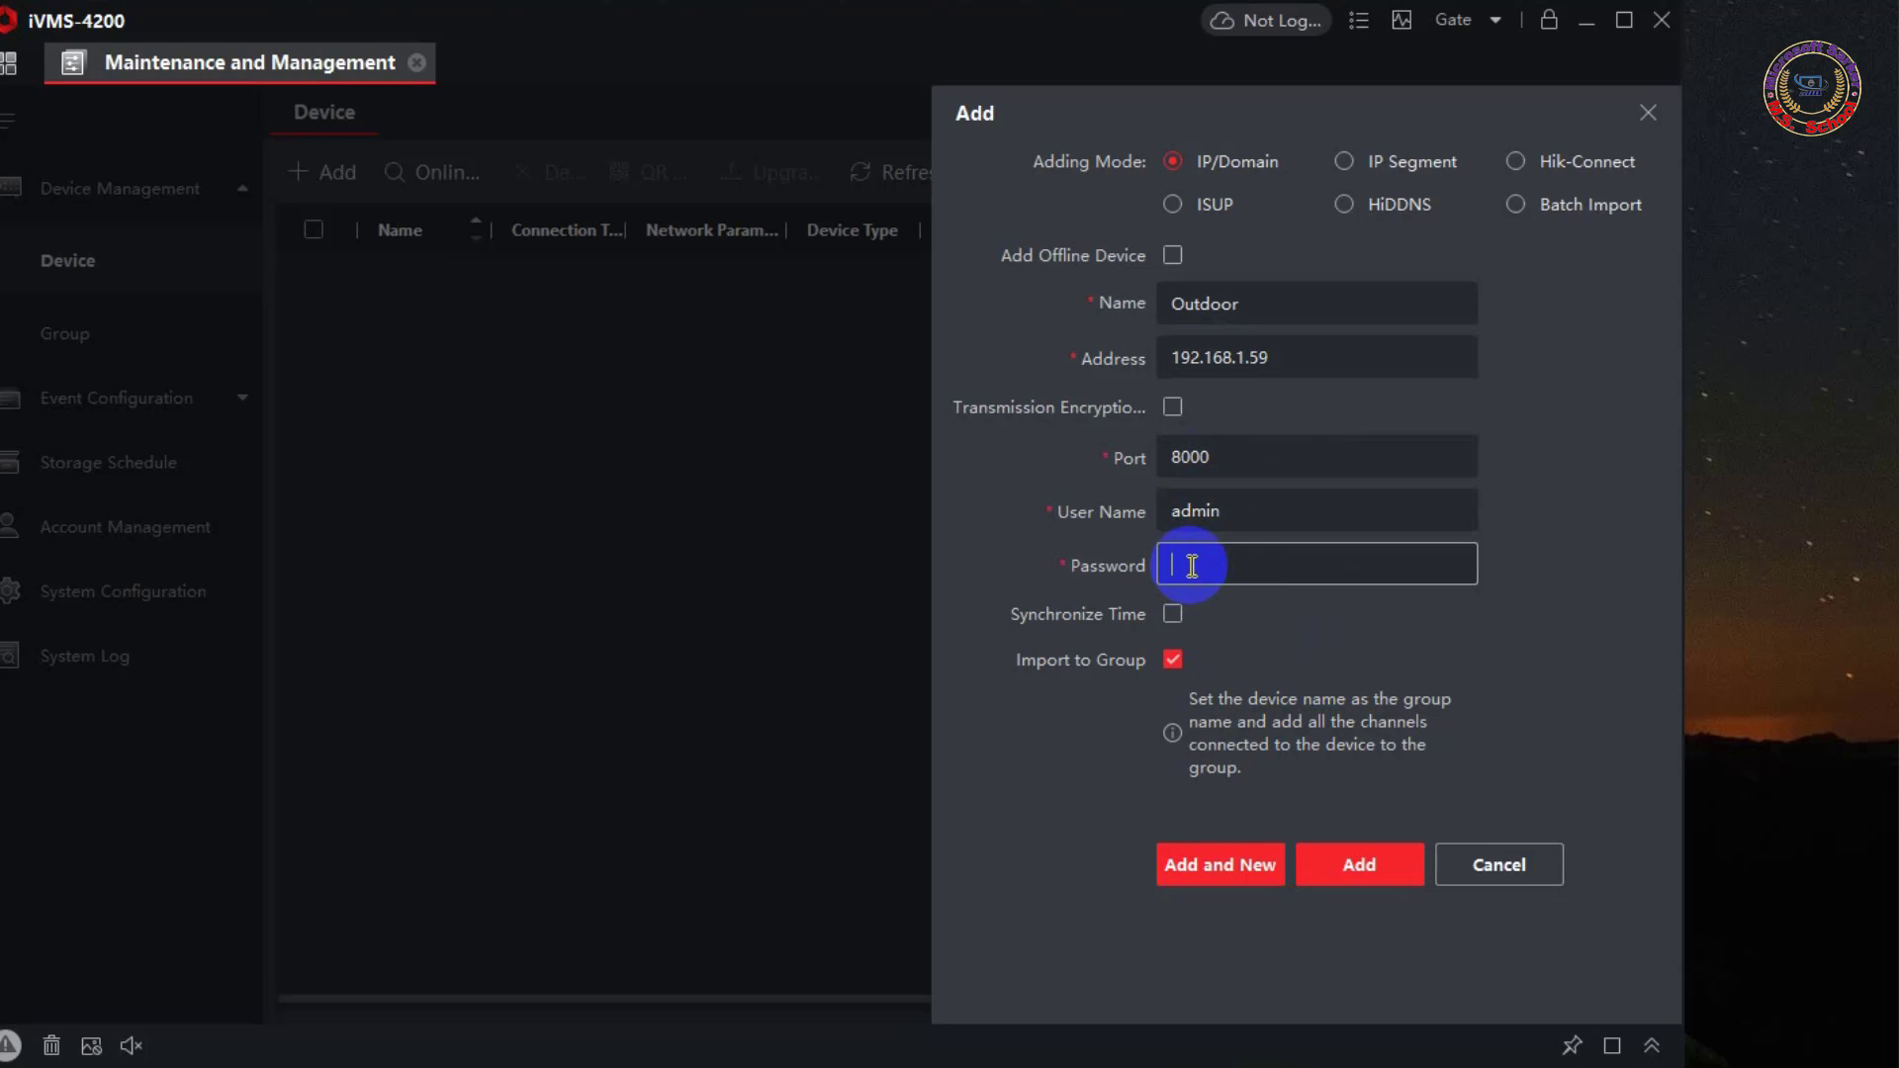
text(••••)
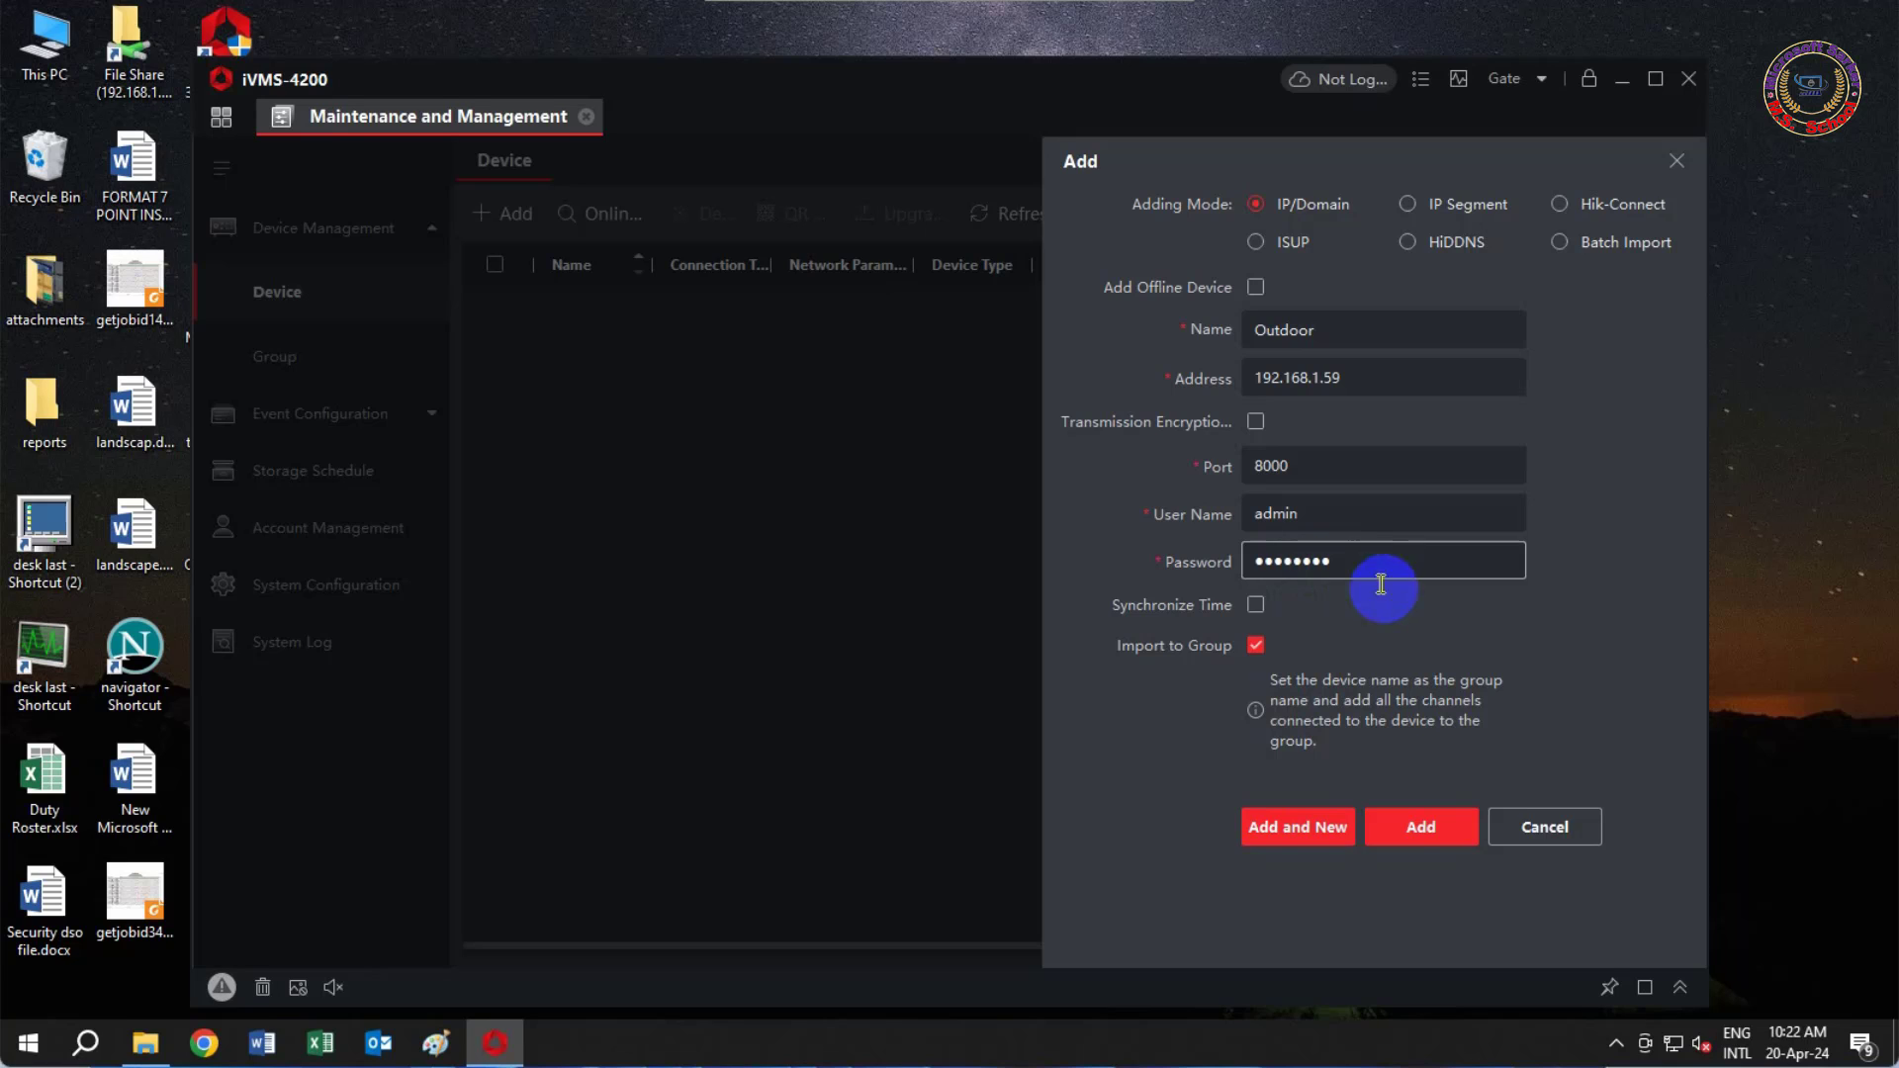
click(1420, 827)
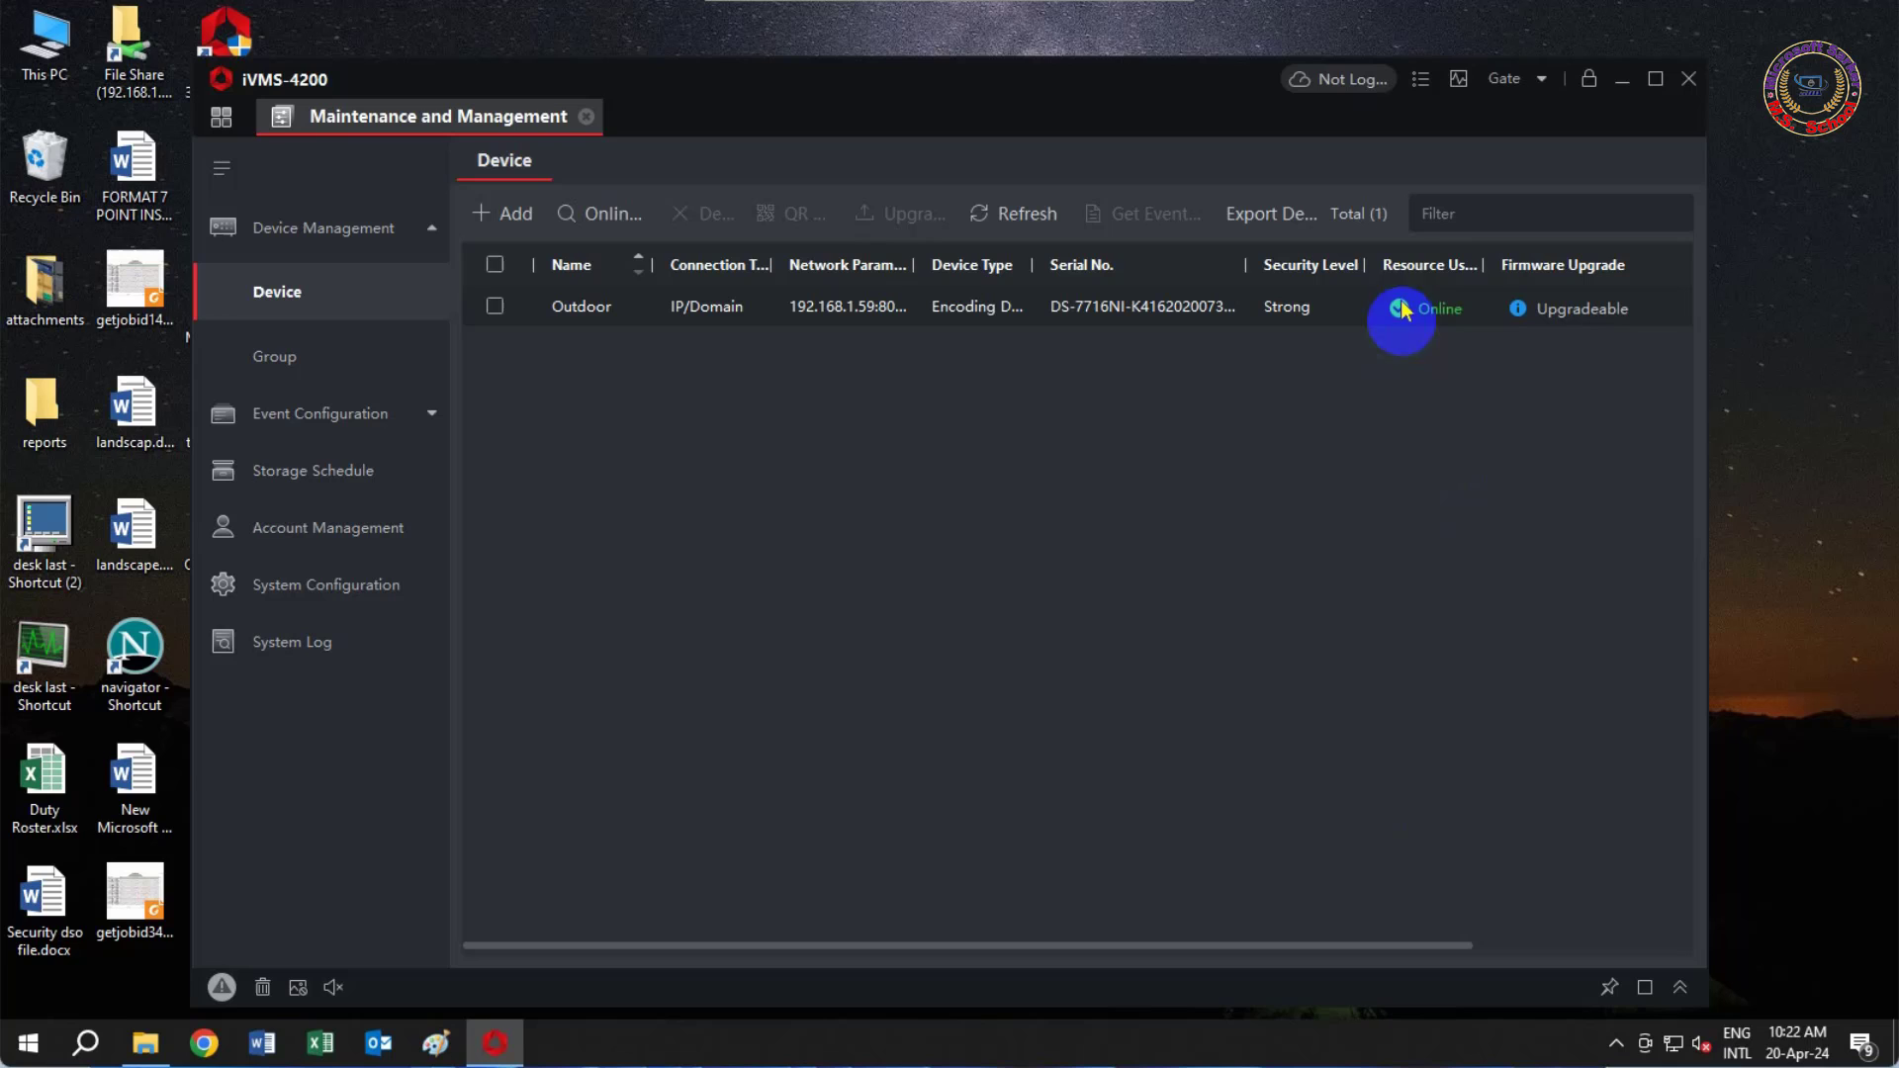
Open Main View showing the Outdoor, Indoor and Maint Area groups beside the empty 16-pane grid.
click(1025, 214)
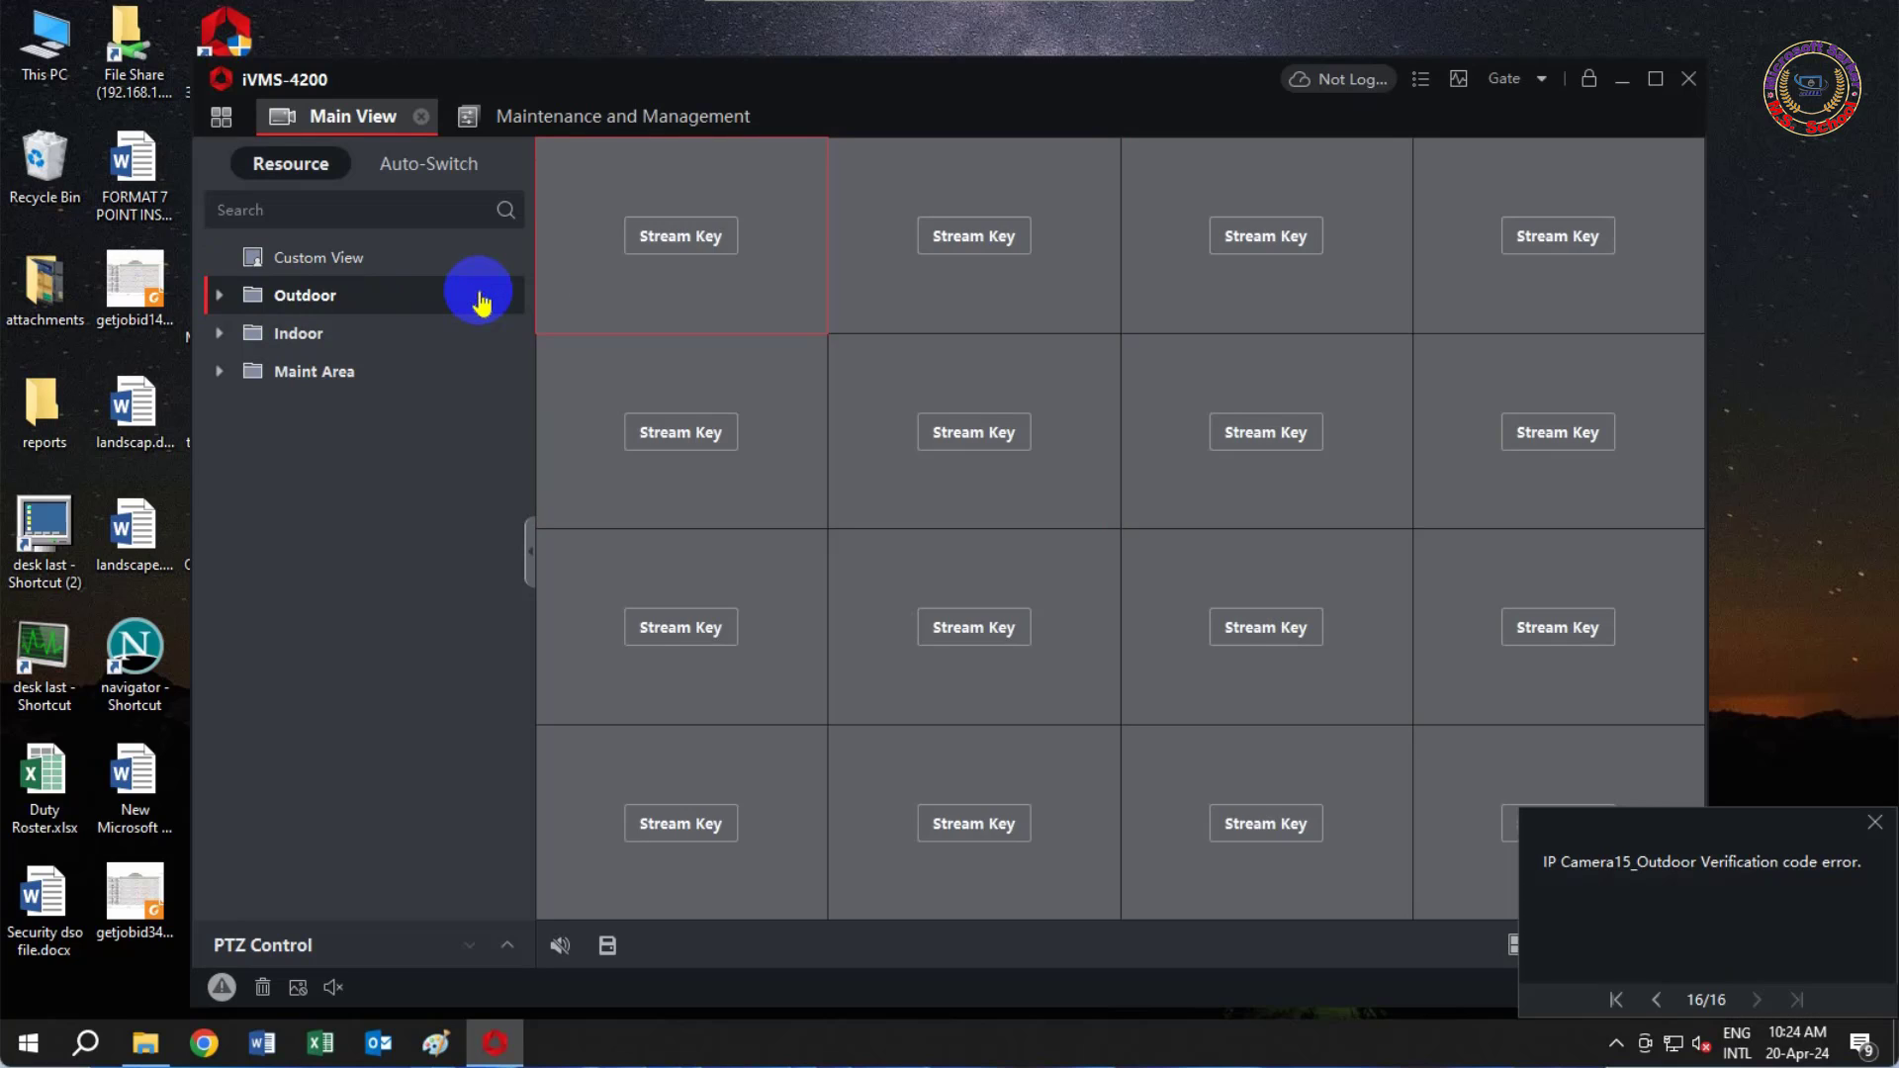
click(679, 236)
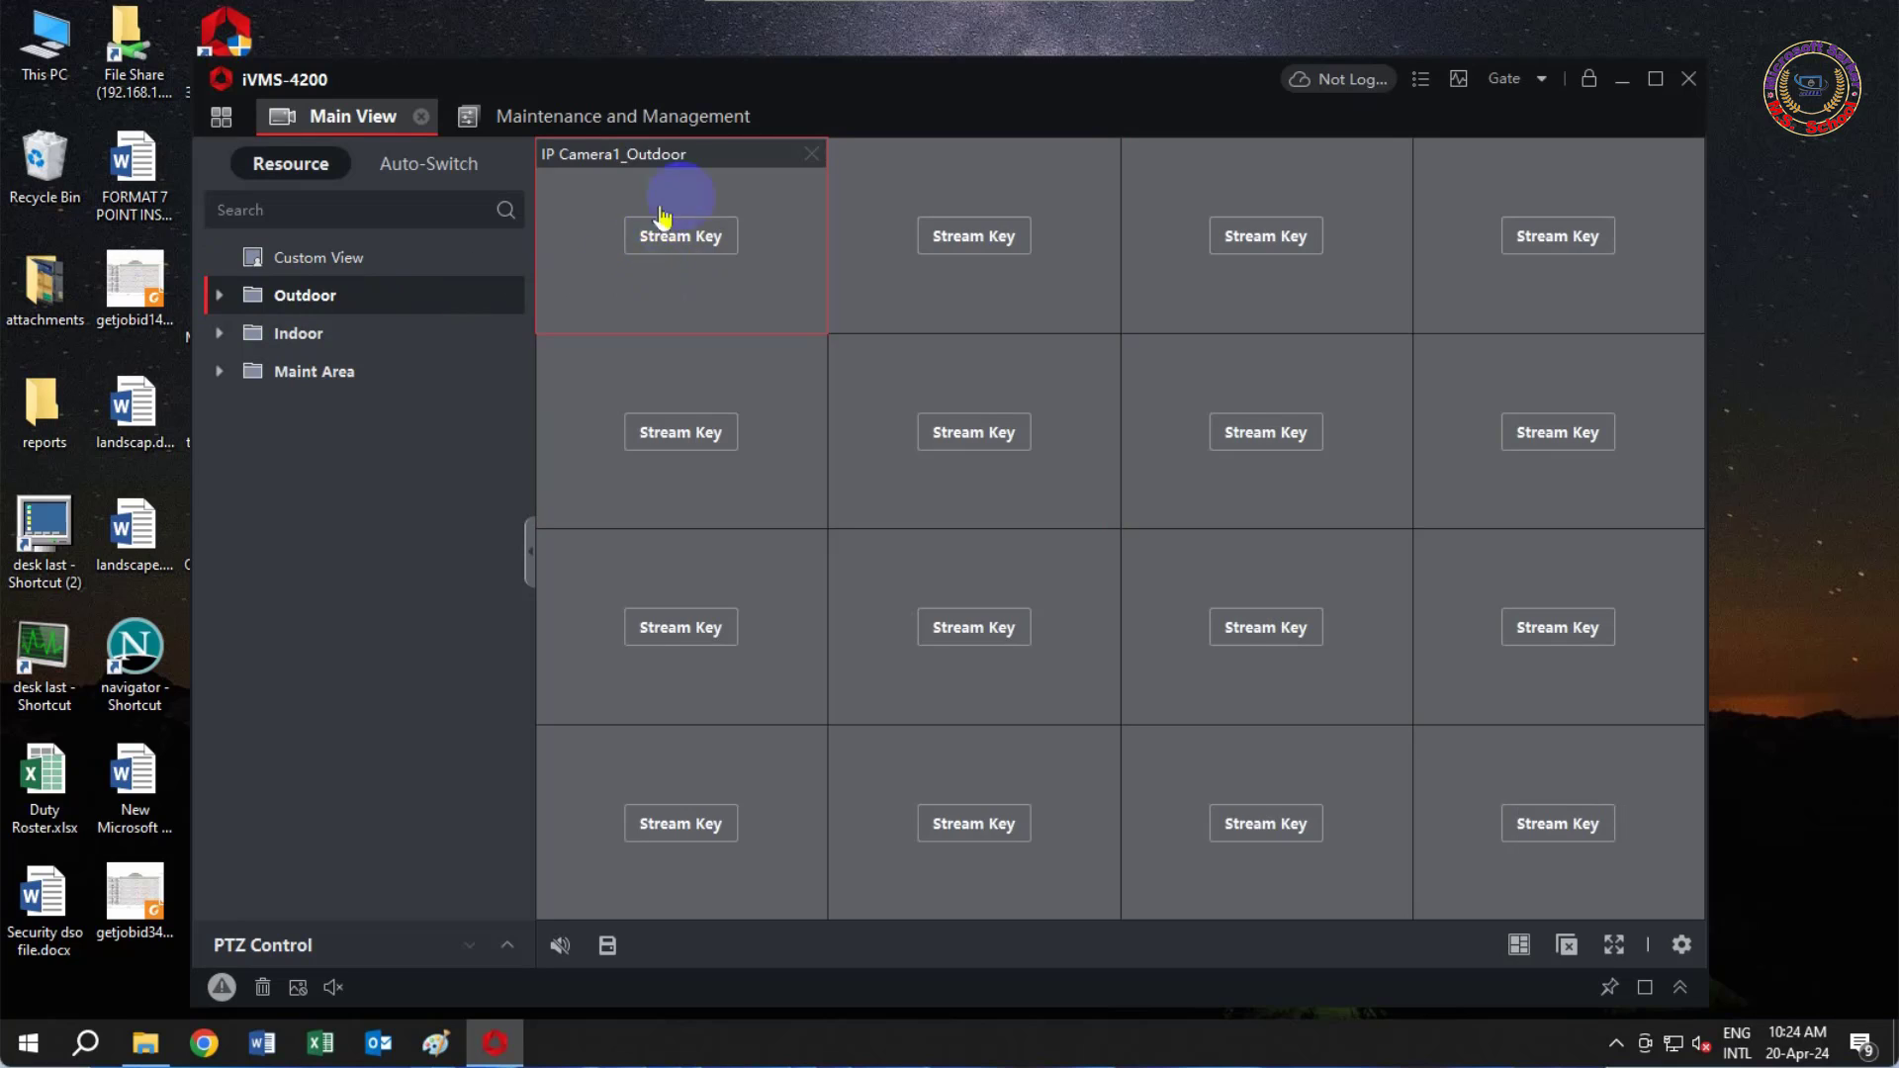
click(679, 235)
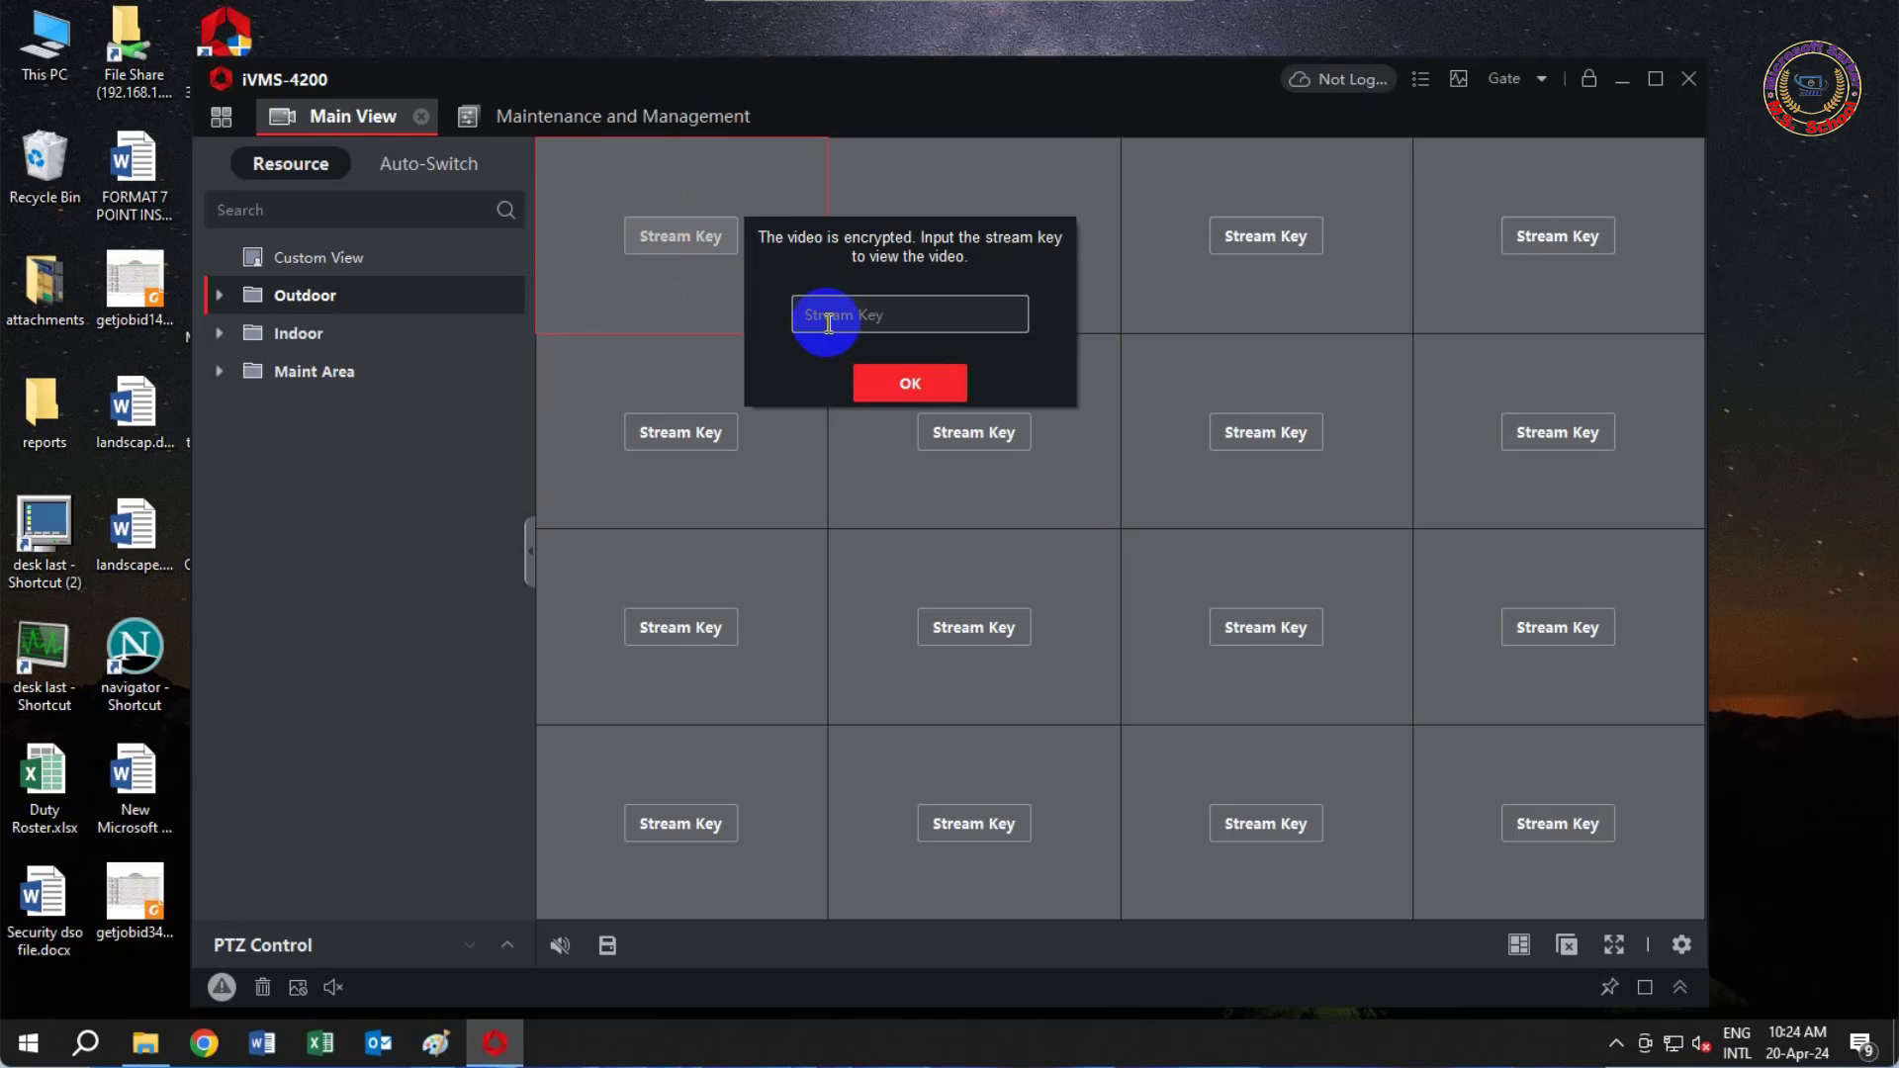
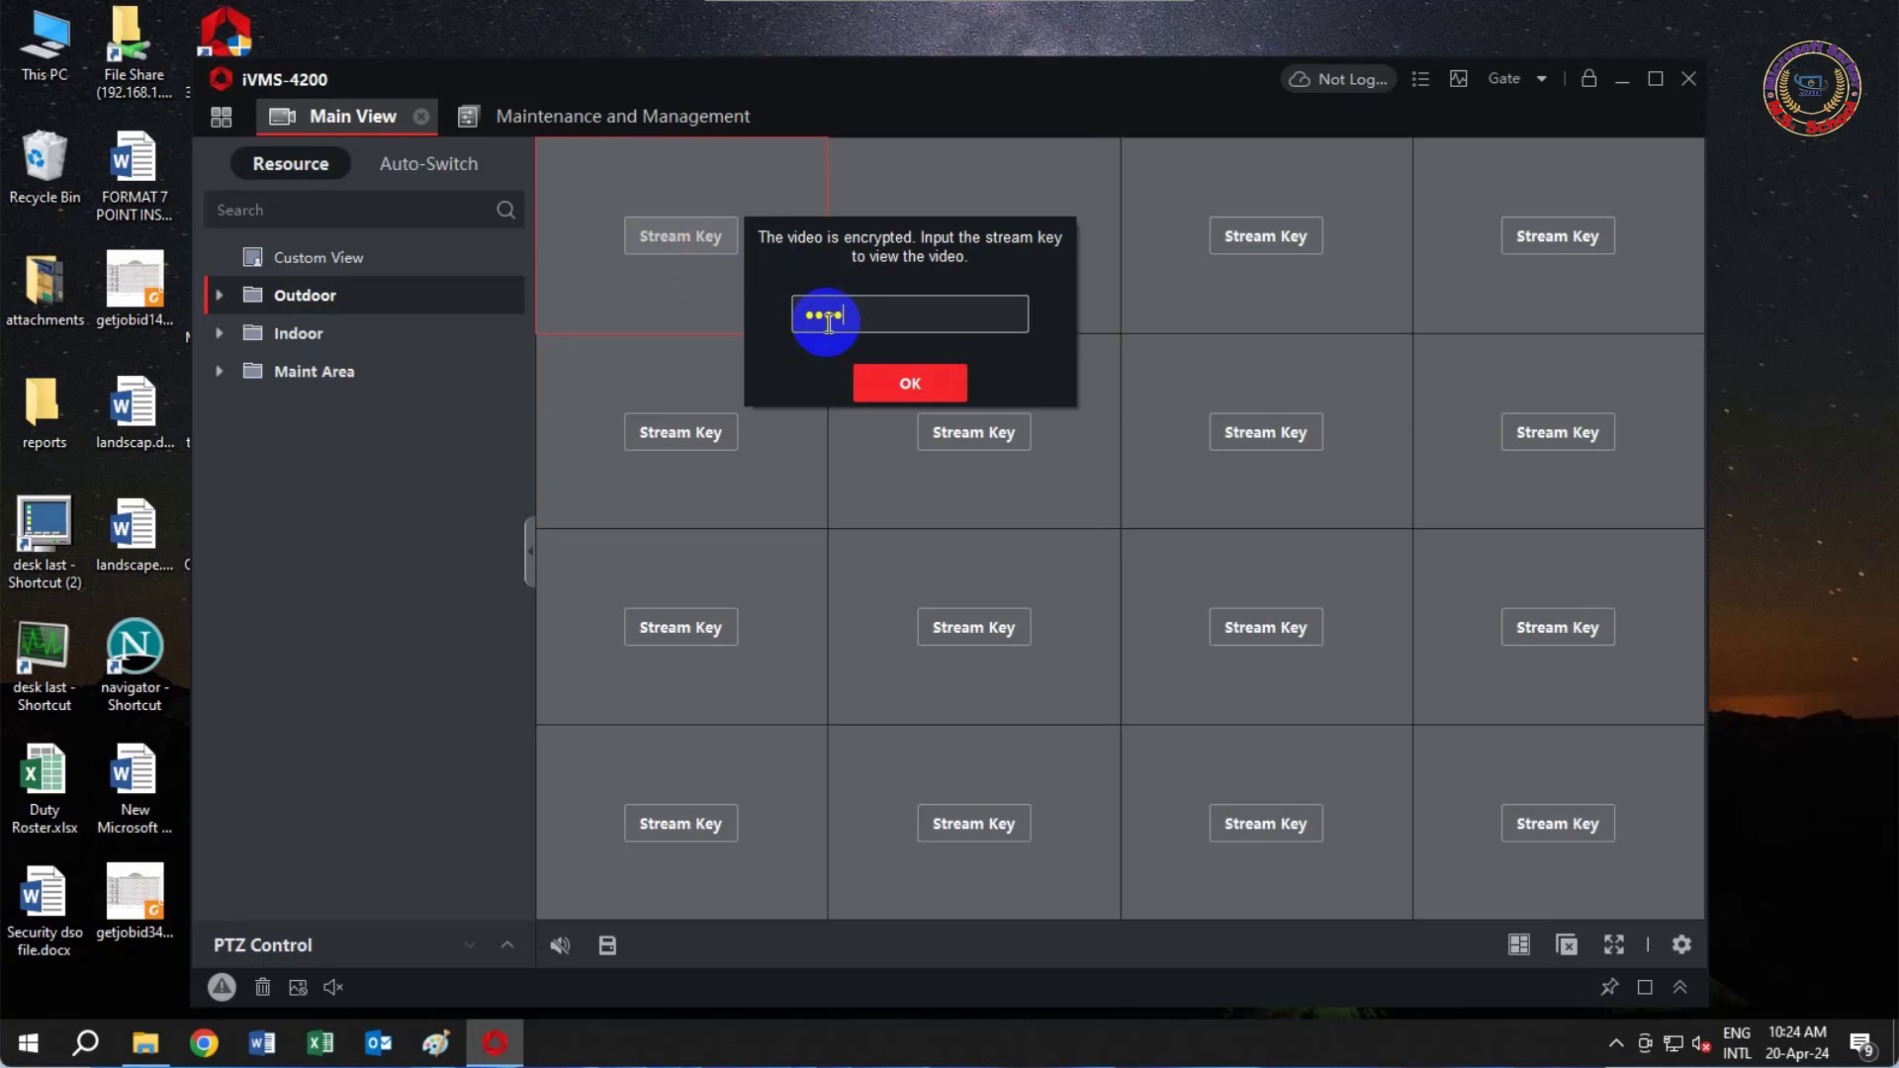
click(908, 382)
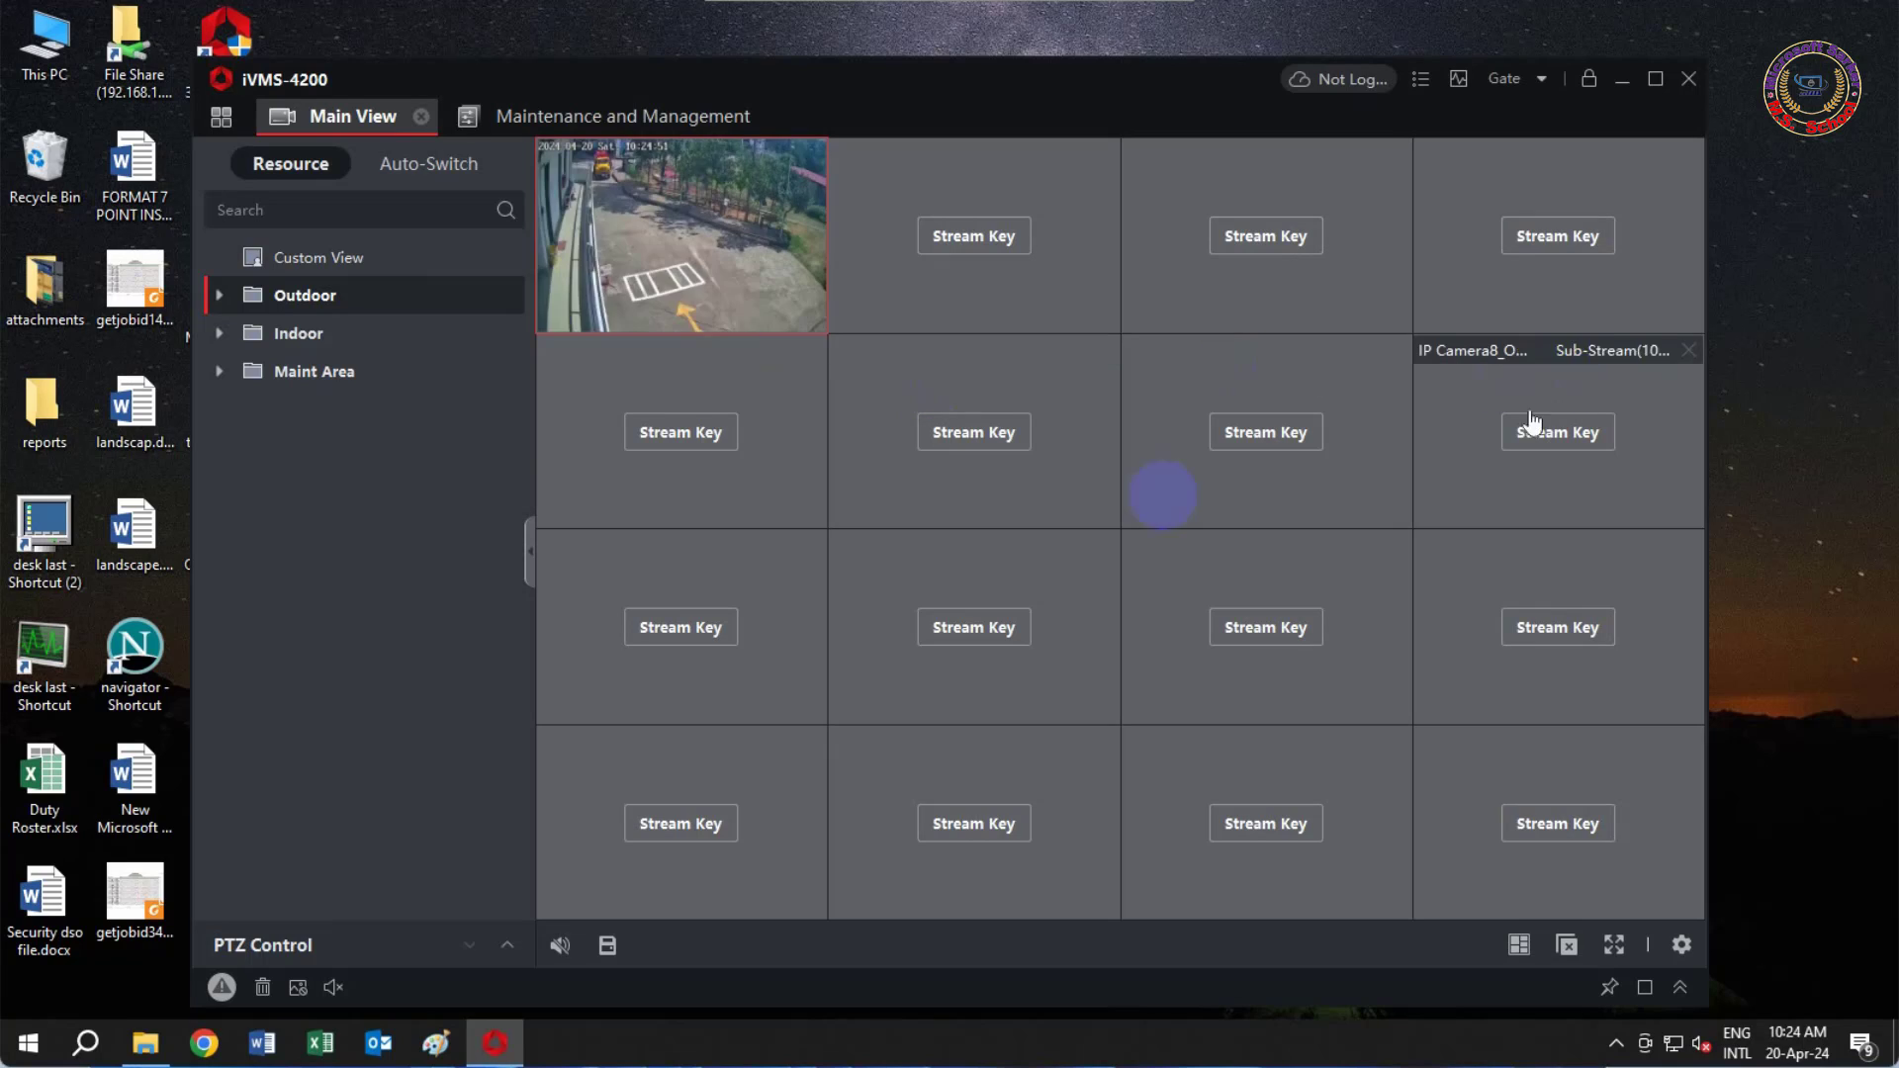
mouse_move(475, 297)
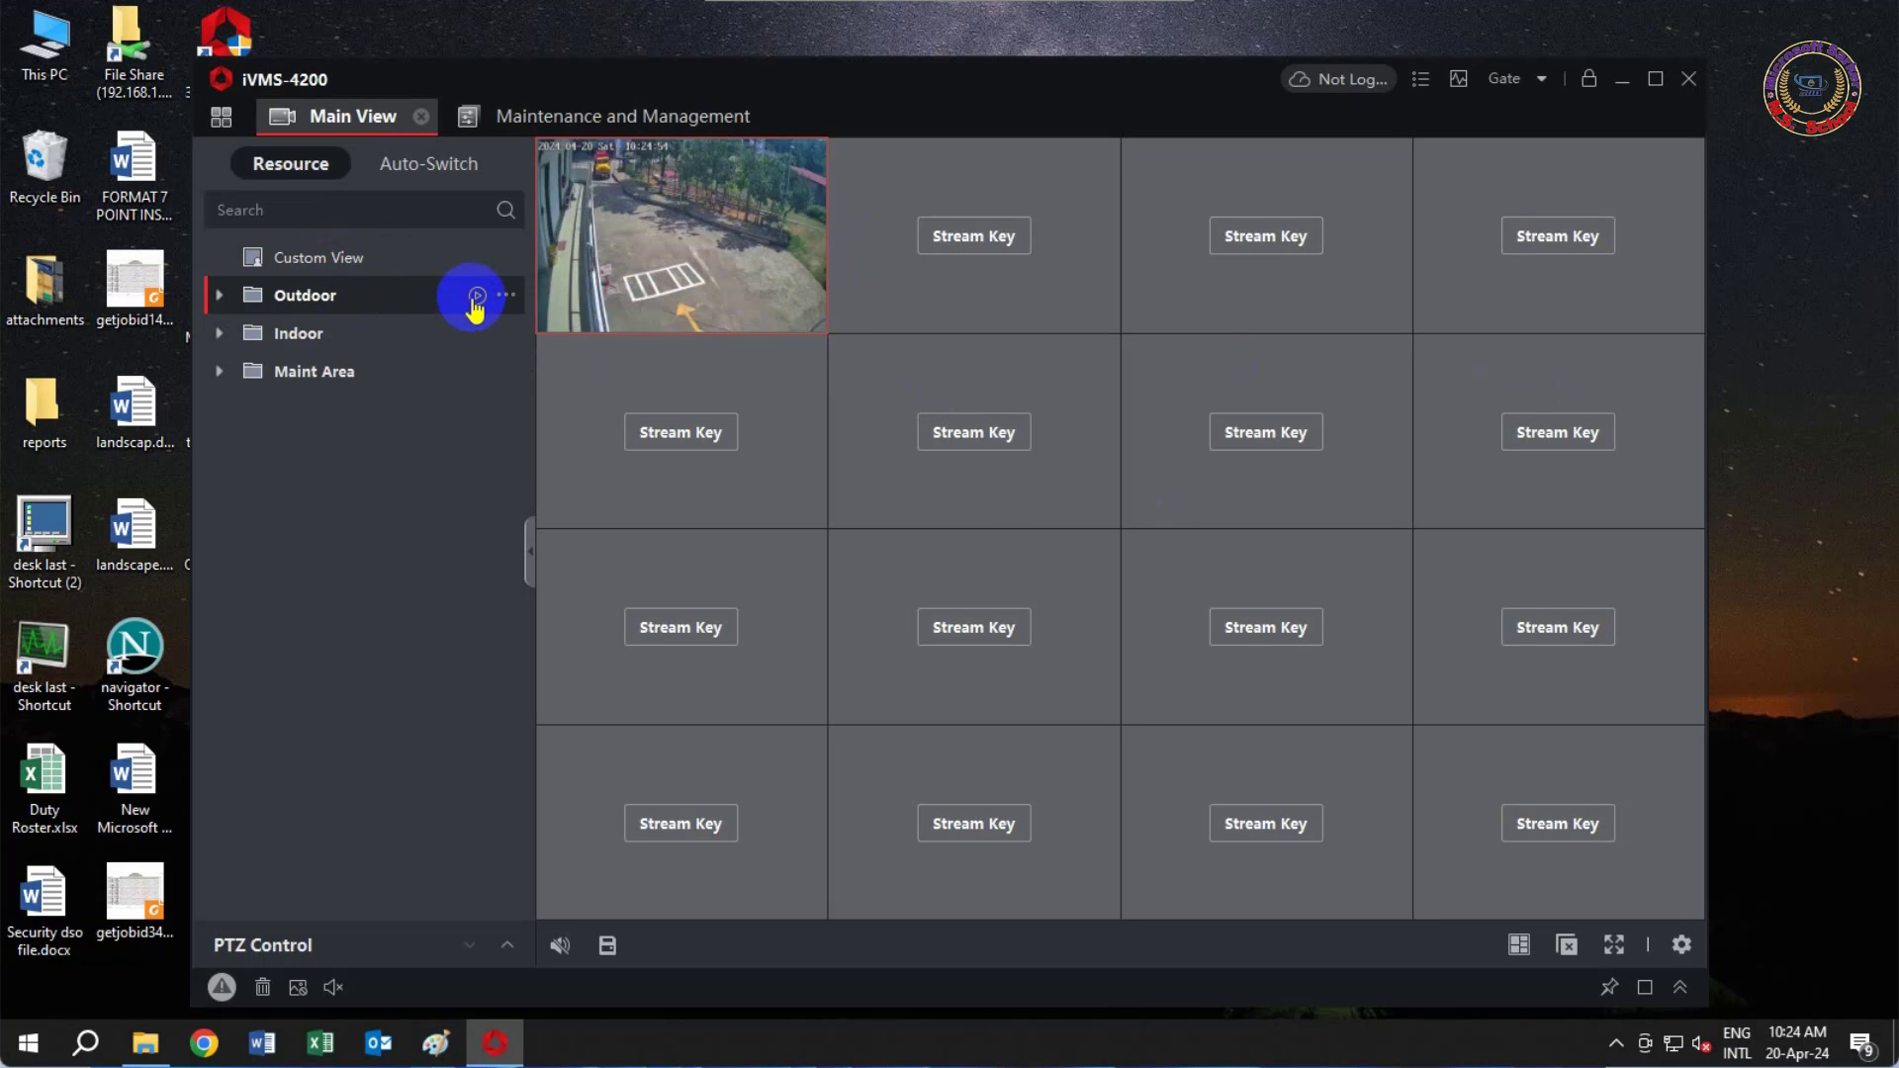